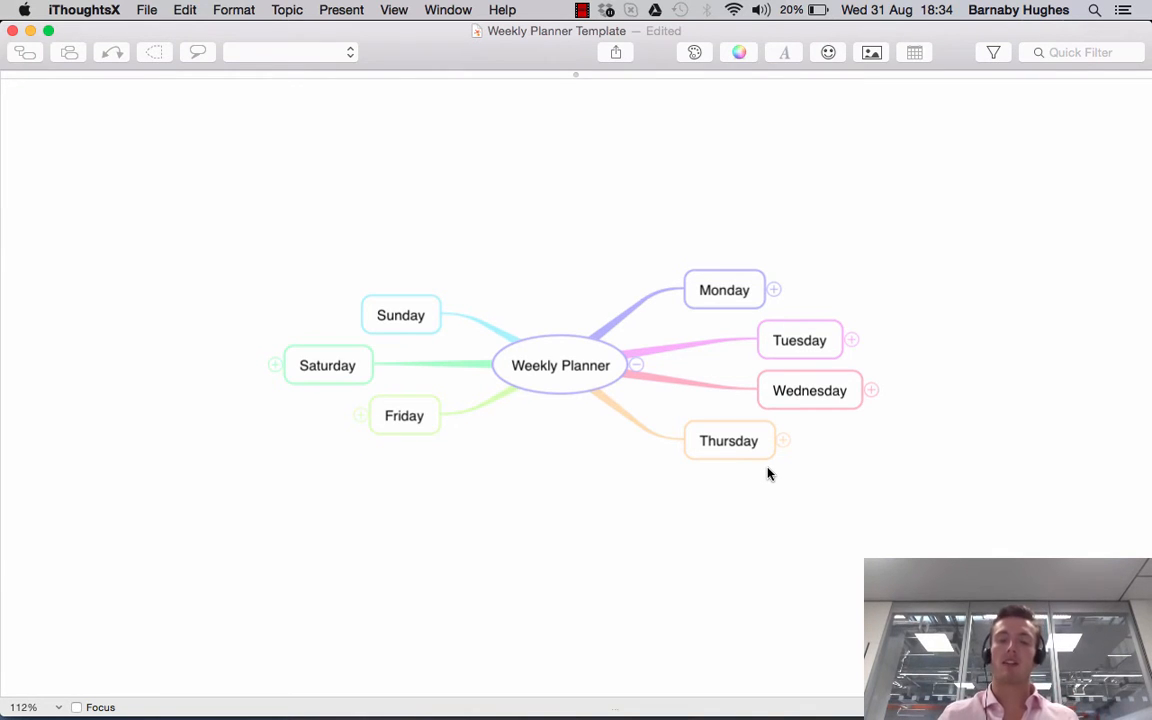
{"action": "mouse_move", "coordinate": [537, 498]}
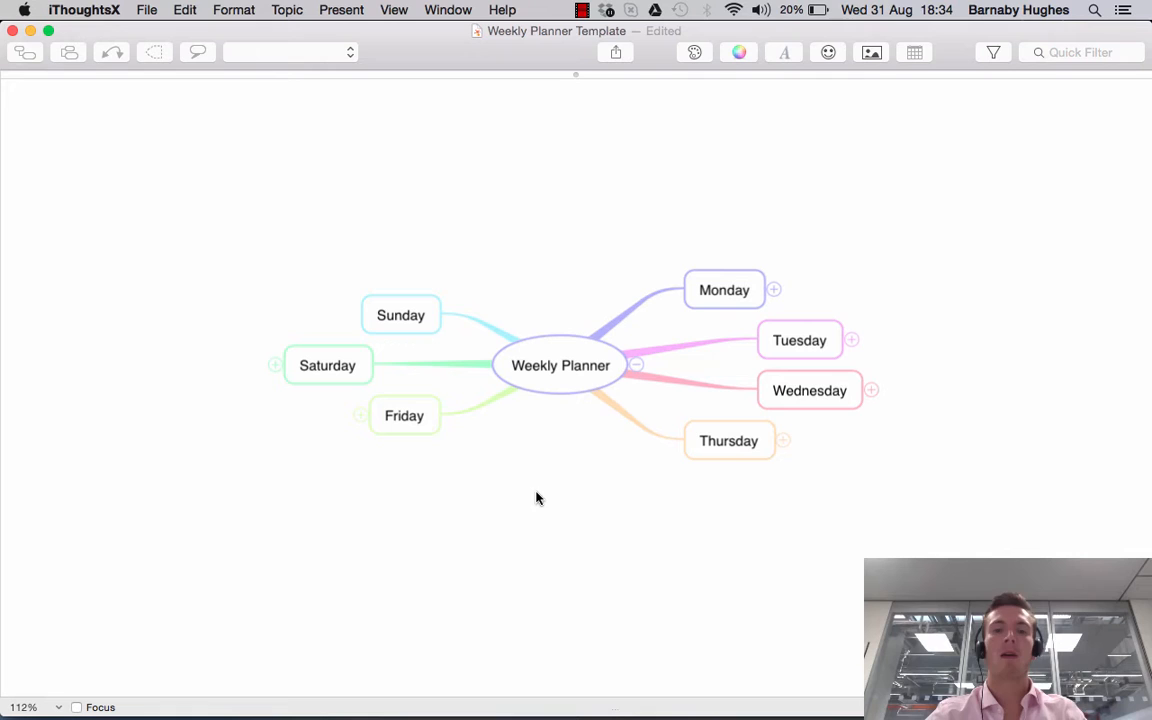
{"action": "mouse_move", "coordinate": [513, 428]}
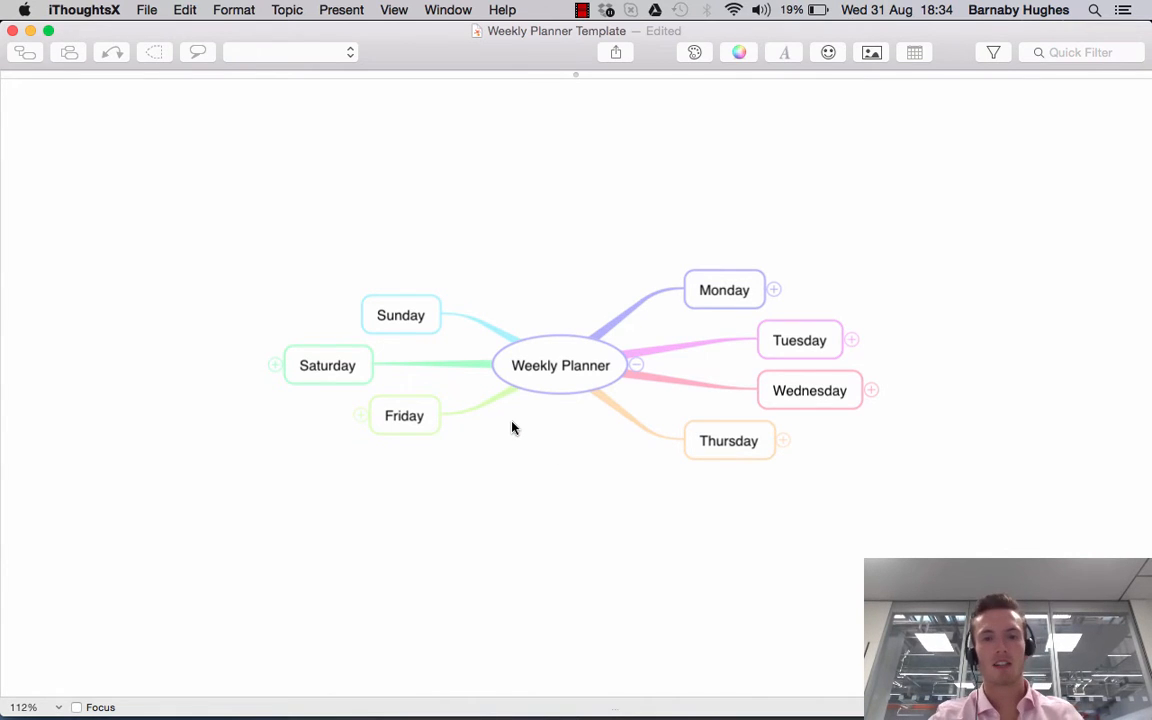
{"action": "mouse_move", "coordinate": [555, 421]}
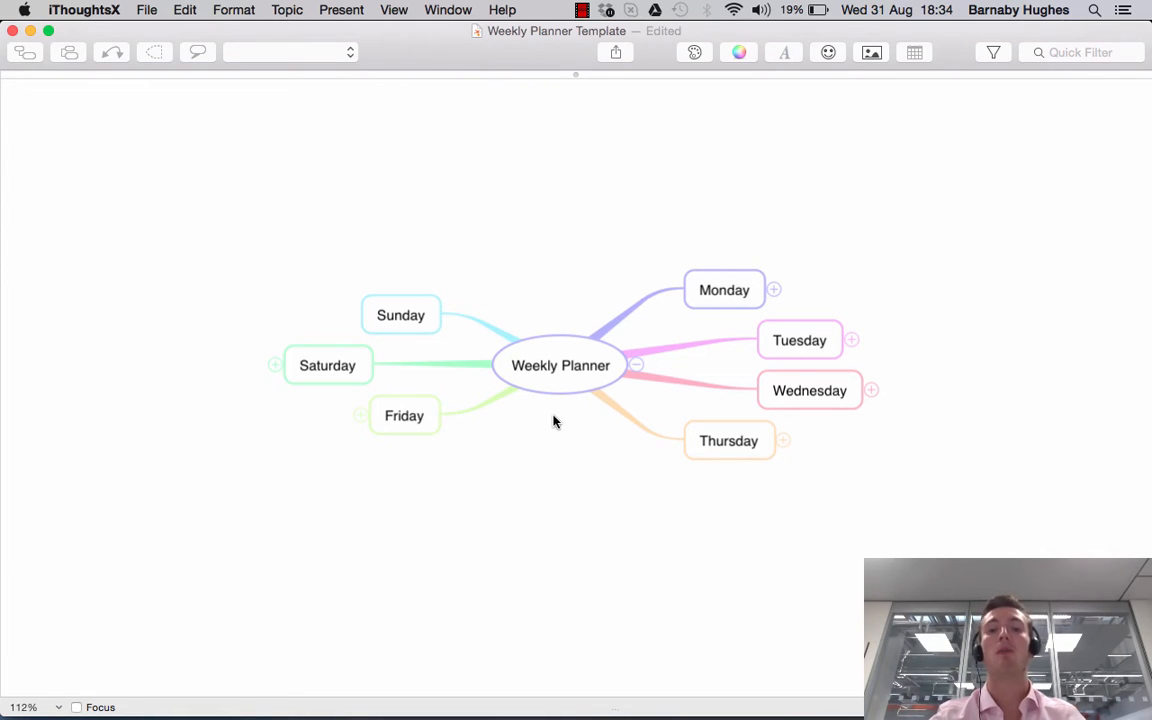
{"action": "mouse_move", "coordinate": [560, 393]}
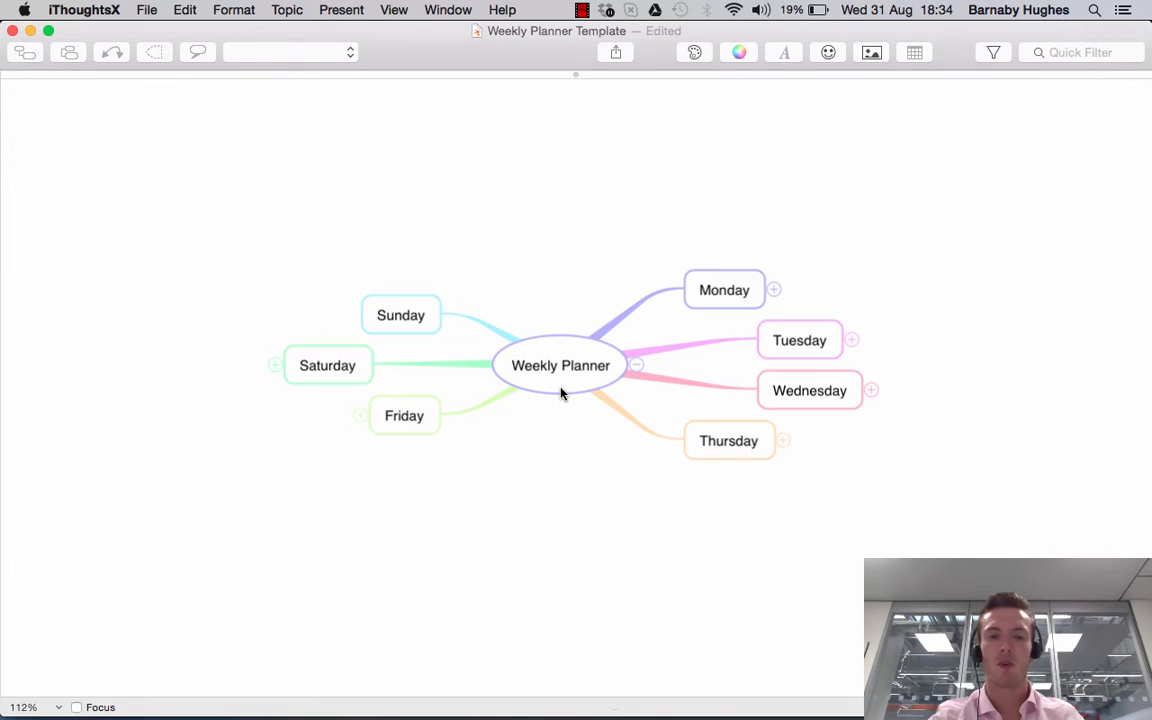
Step: Try a top-down map layout, then return to horizontal with no branch curvature
{"action": "left_click", "coordinate": [560, 365]}
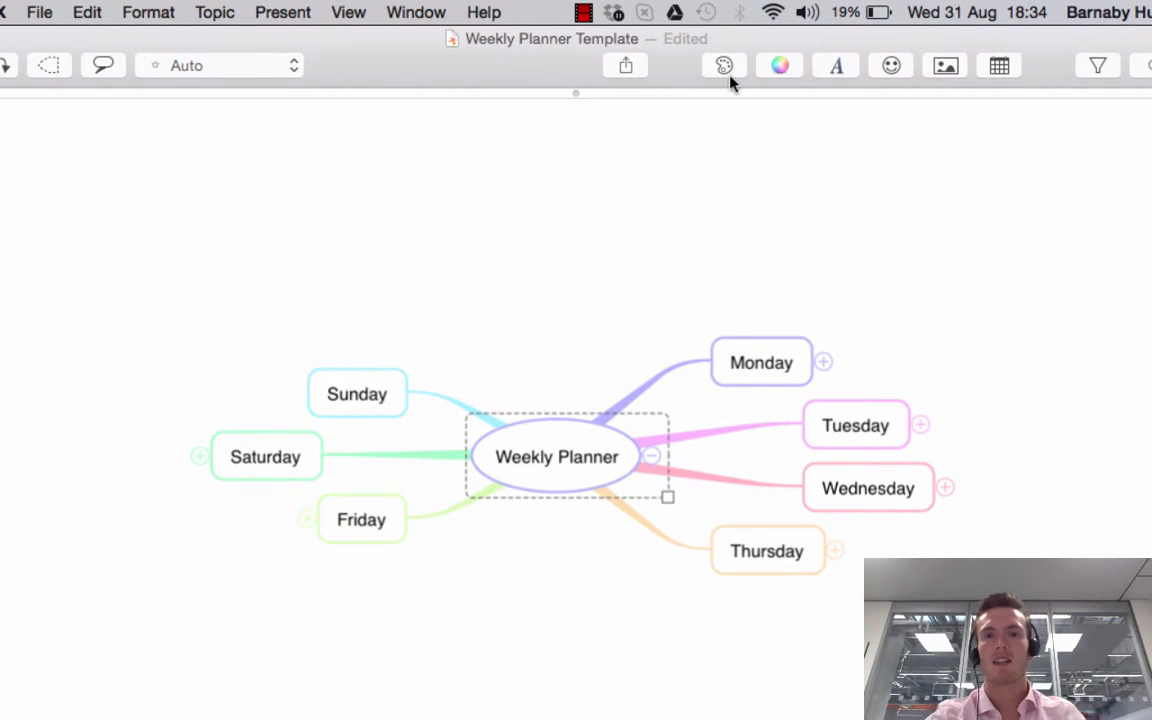
{"action": "left_click", "coordinate": [723, 65]}
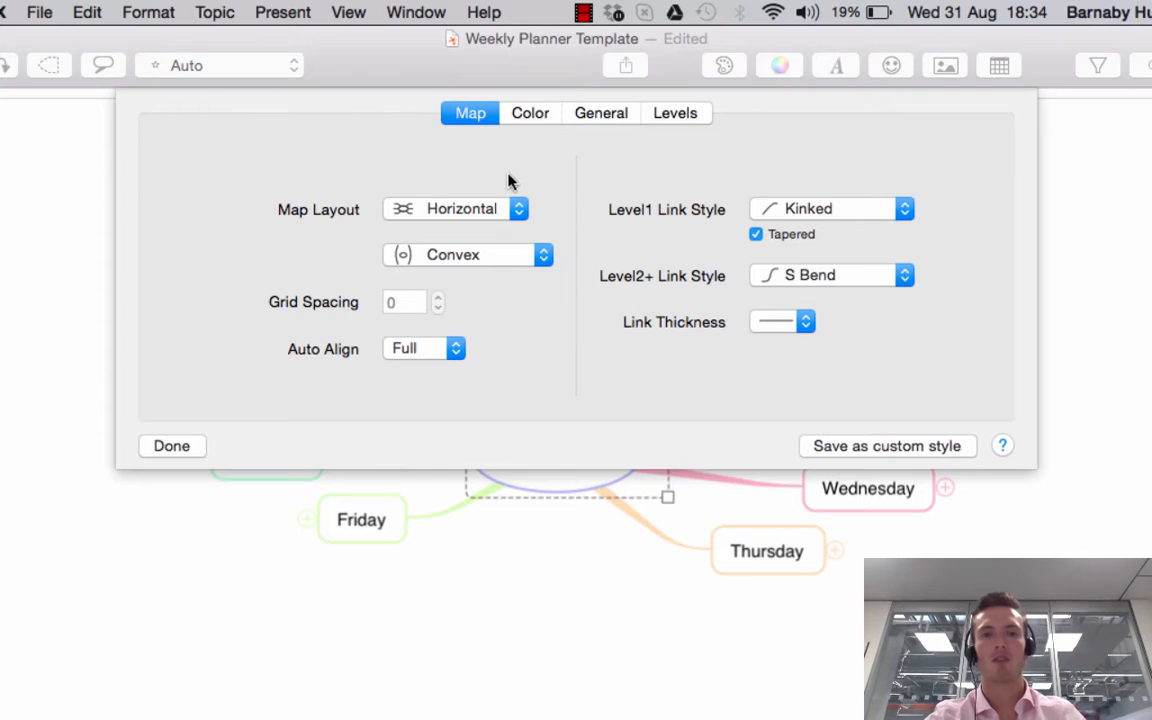
{"action": "mouse_move", "coordinate": [530, 180]}
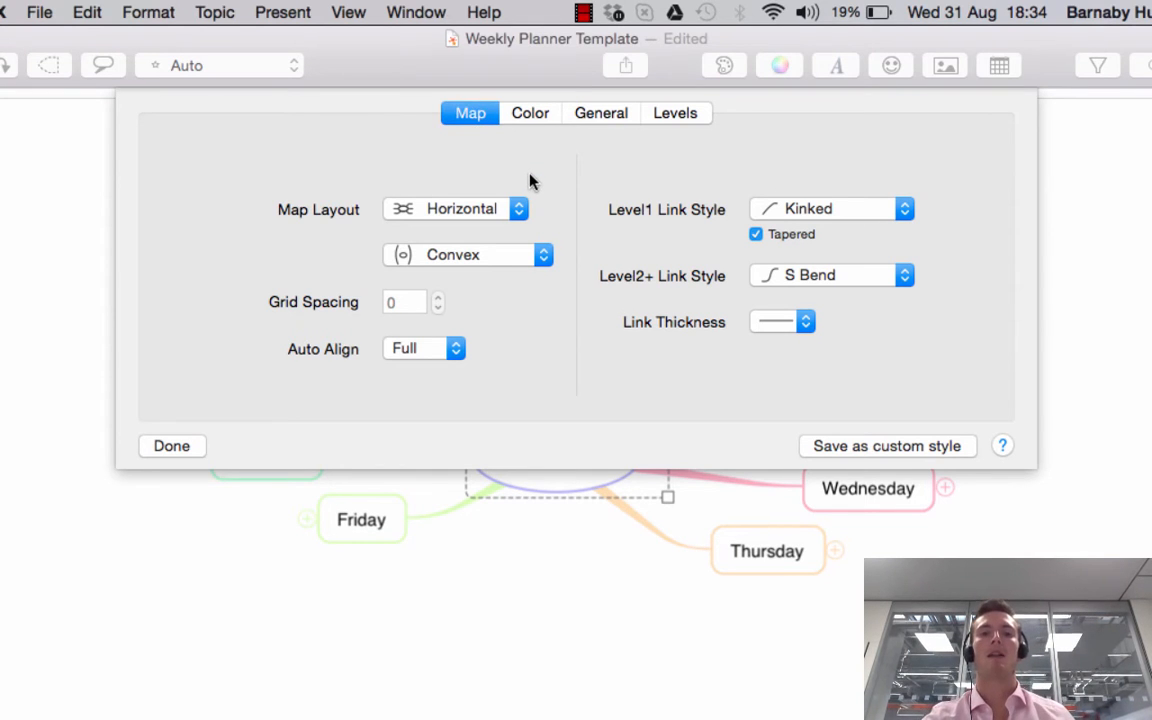
{"action": "mouse_move", "coordinate": [520, 215]}
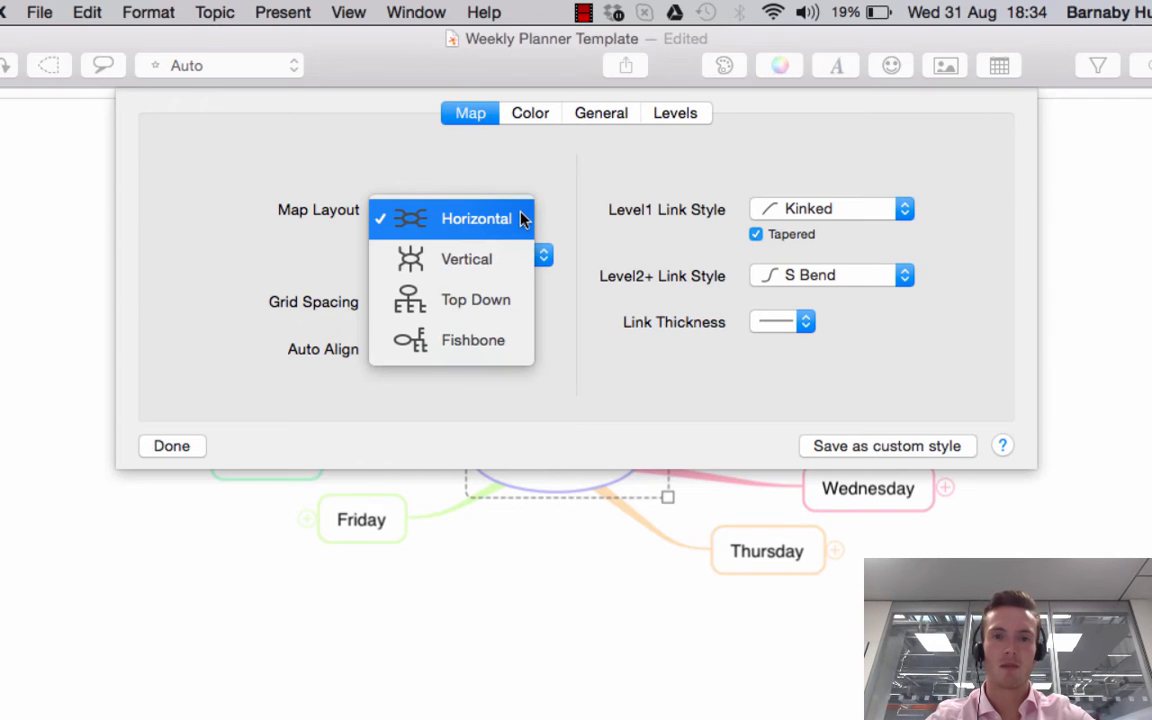
{"action": "left_click", "coordinate": [476, 299]}
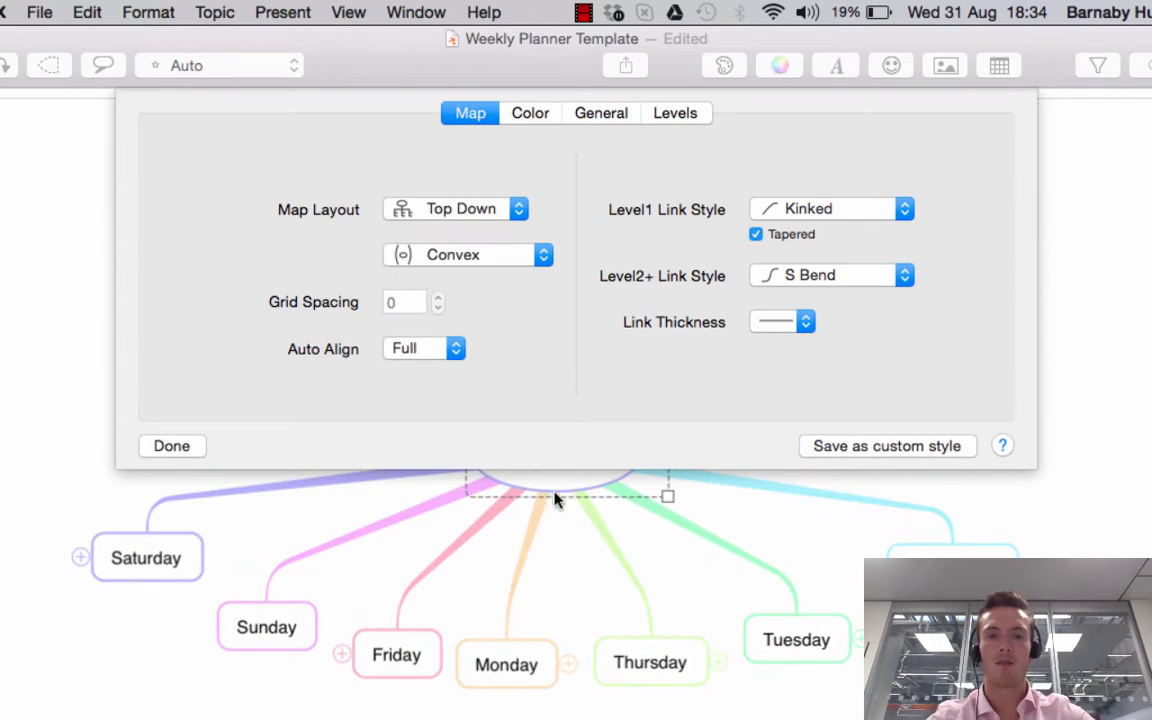
{"action": "mouse_move", "coordinate": [167, 530]}
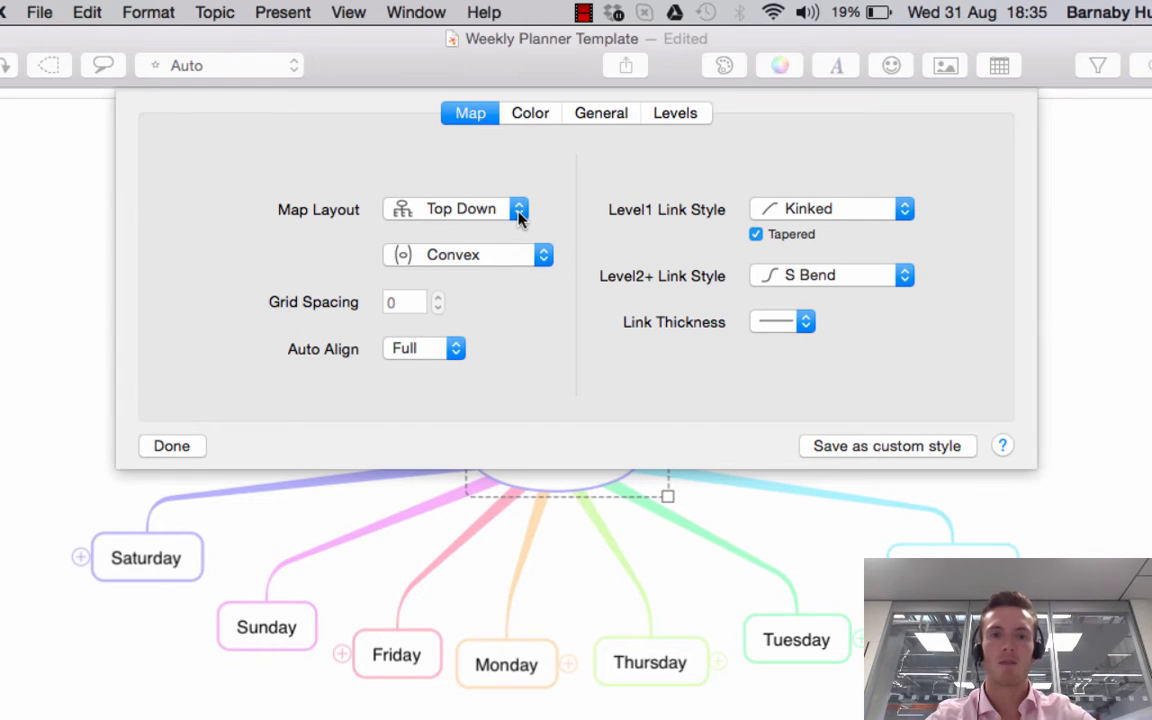
{"action": "left_click", "coordinate": [517, 208]}
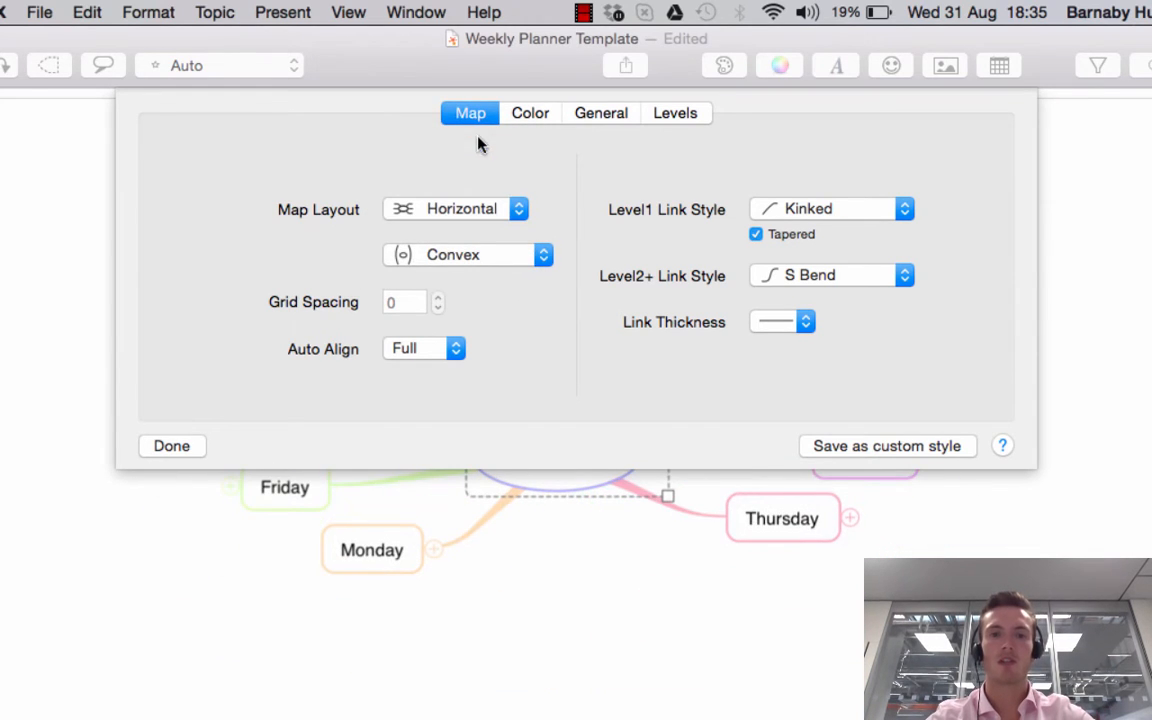
{"action": "left_click", "coordinate": [455, 208]}
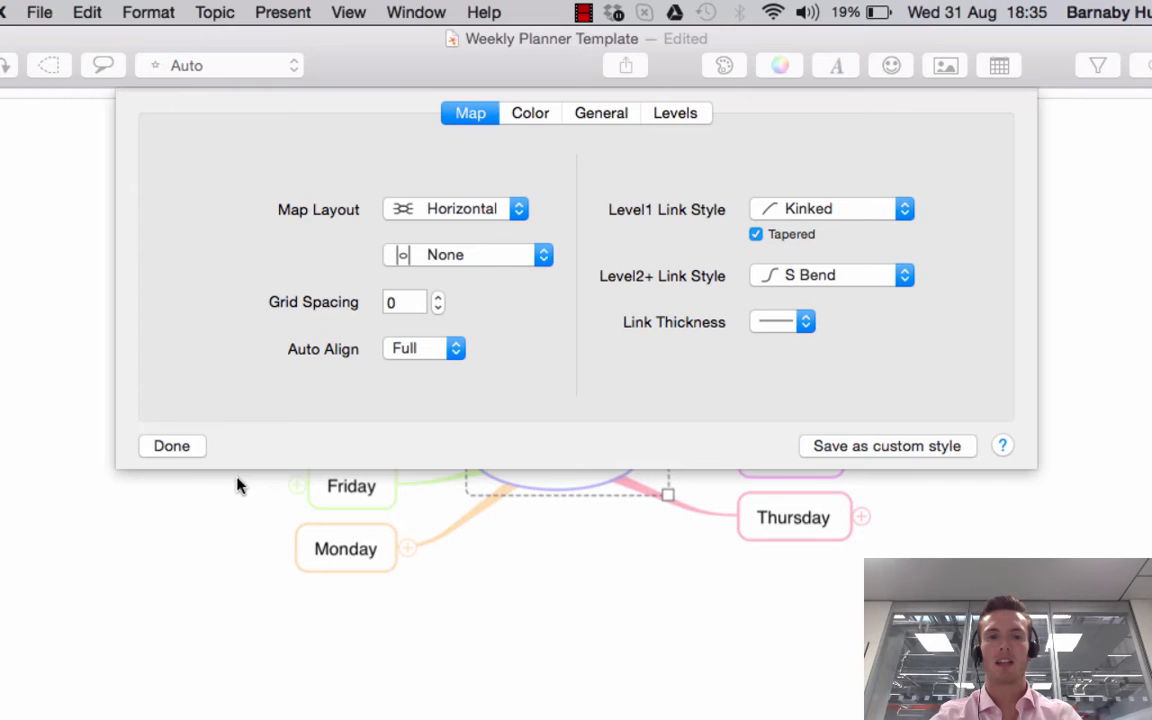
{"action": "left_click", "coordinate": [171, 445]}
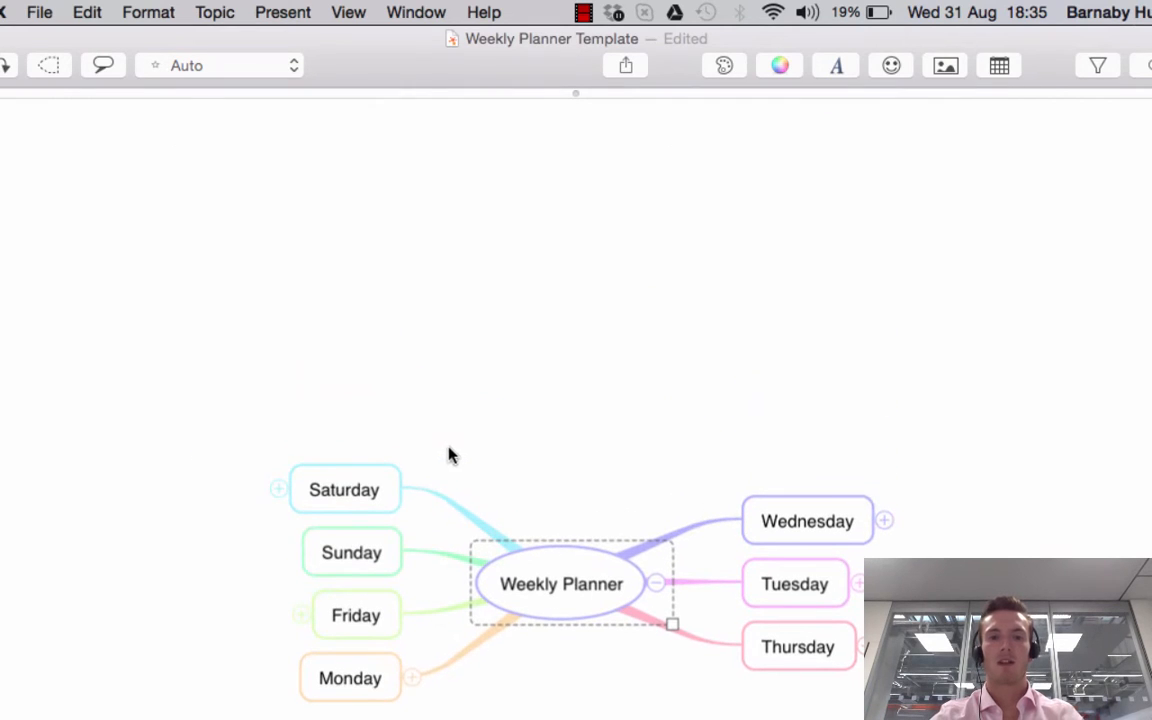
{"action": "mouse_move", "coordinate": [724, 66]}
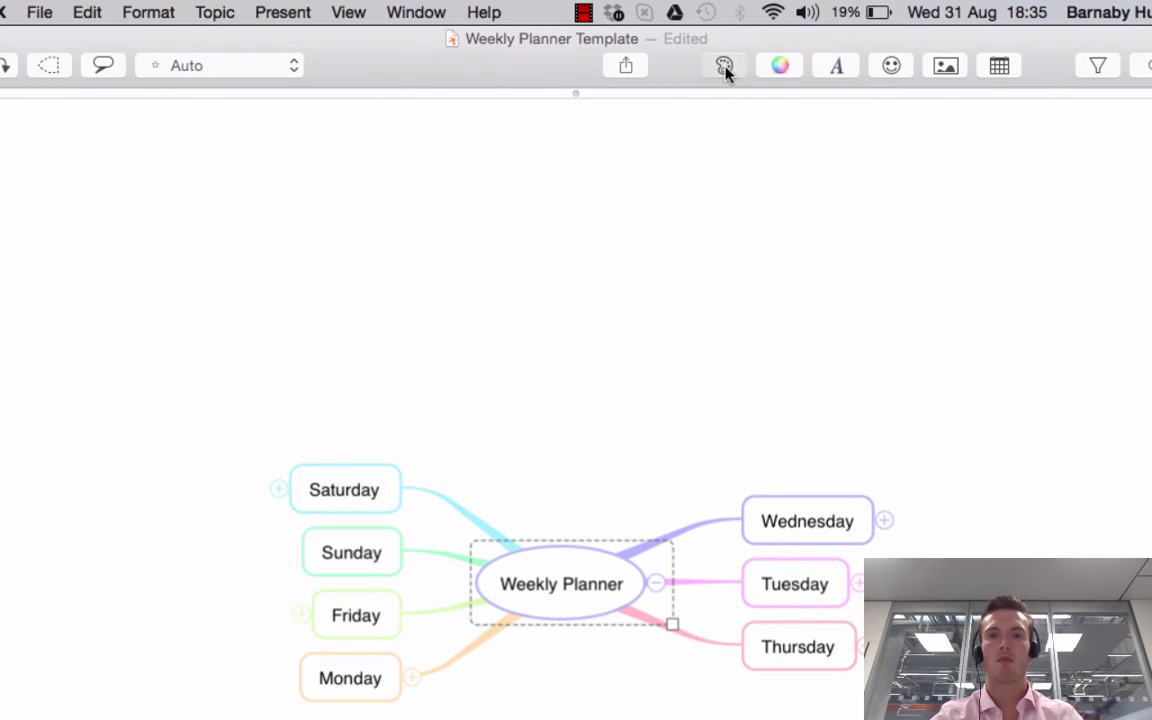
Step: Give the map branches convex curvature
{"action": "left_click", "coordinate": [724, 65]}
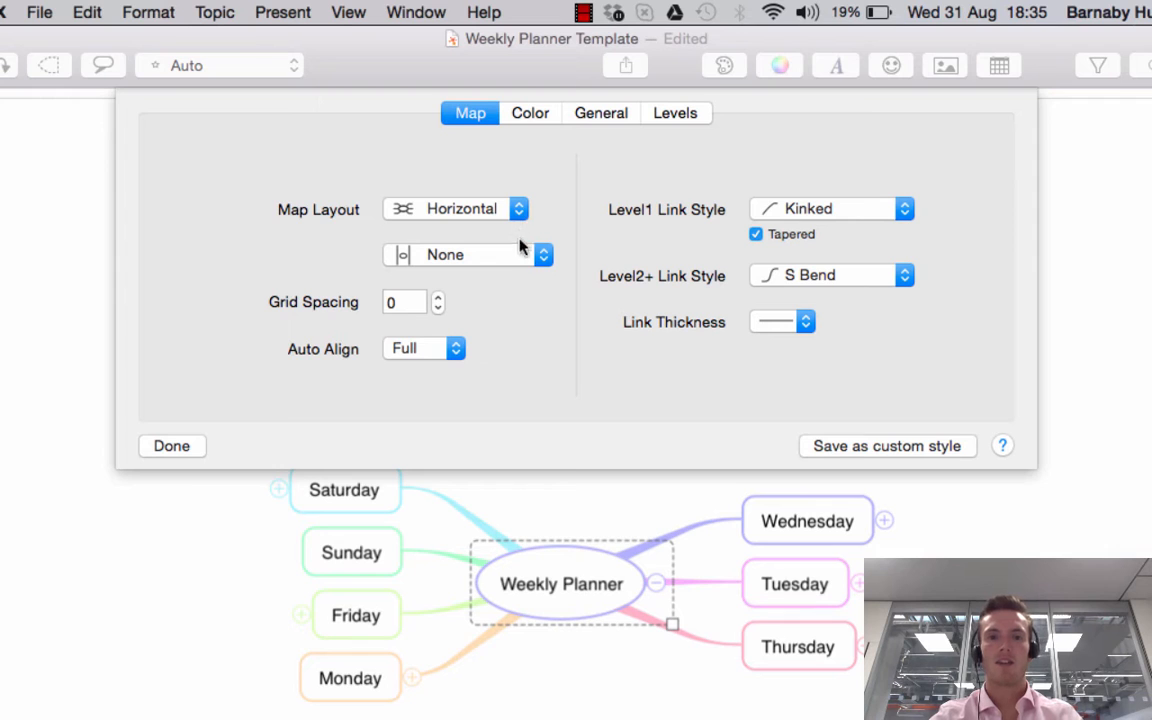
{"action": "left_click", "coordinate": [465, 254]}
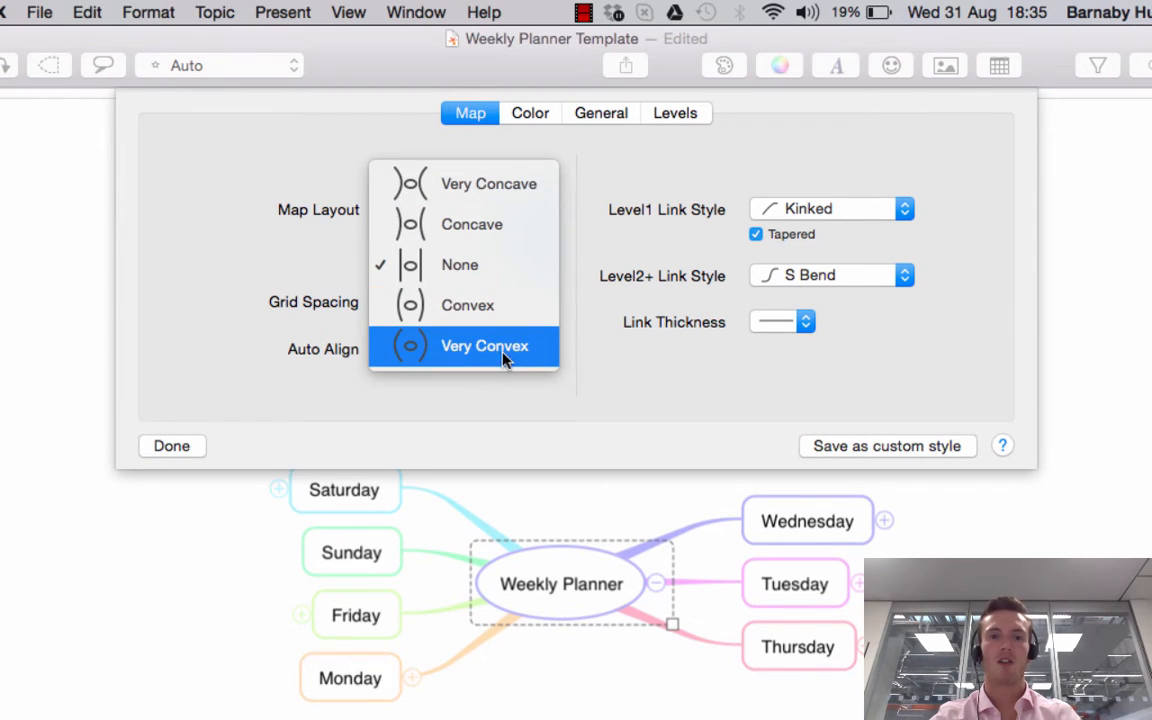
{"action": "left_click", "coordinate": [488, 345]}
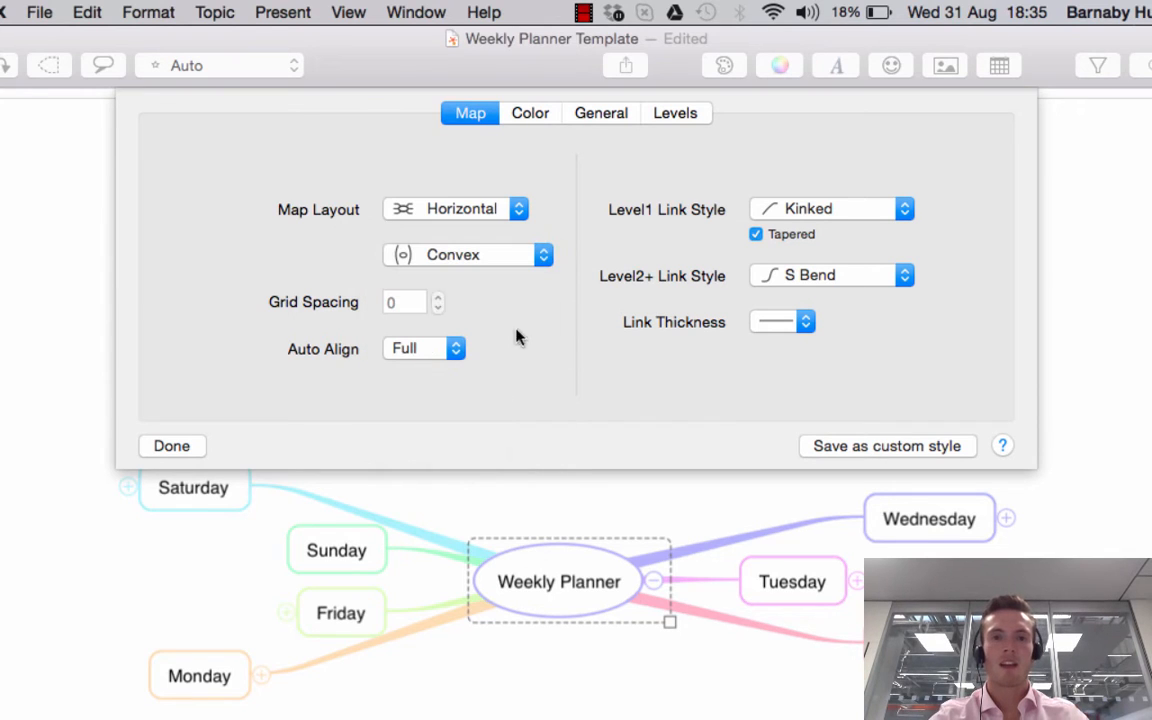
Step: Reorder days Monday–Thursday right, Friday–Sunday left, and set Auto Align to Partial
{"action": "left_click", "coordinate": [424, 348]}
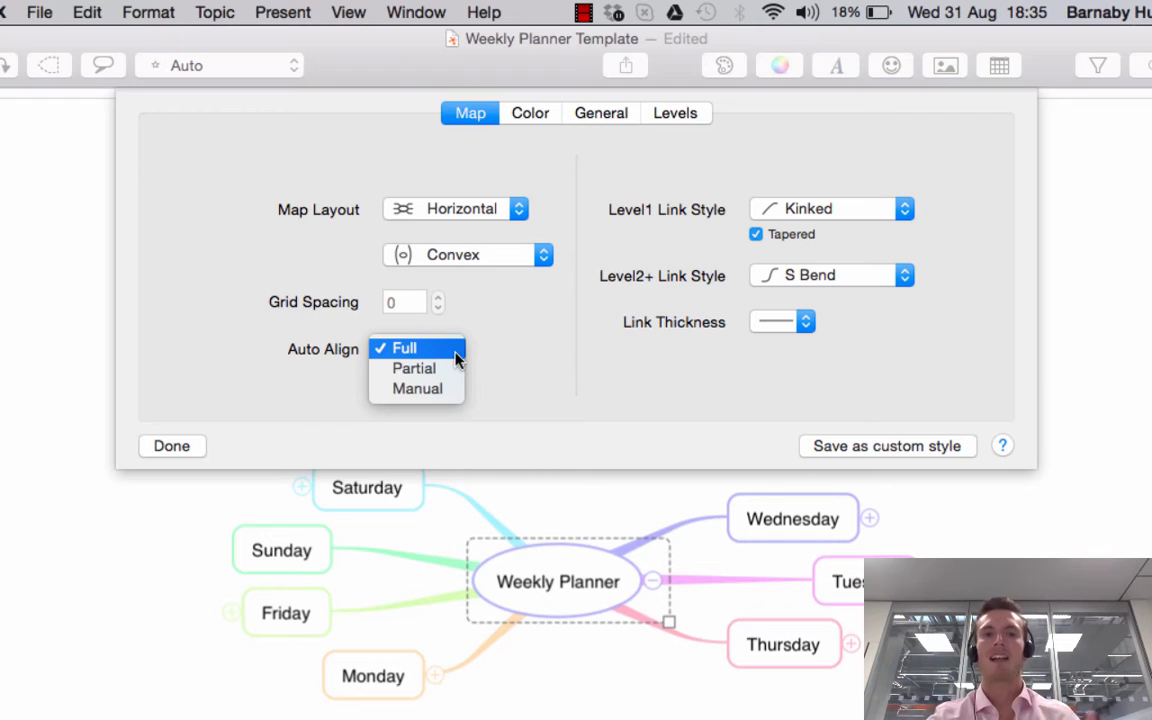
{"action": "mouse_move", "coordinate": [448, 355]}
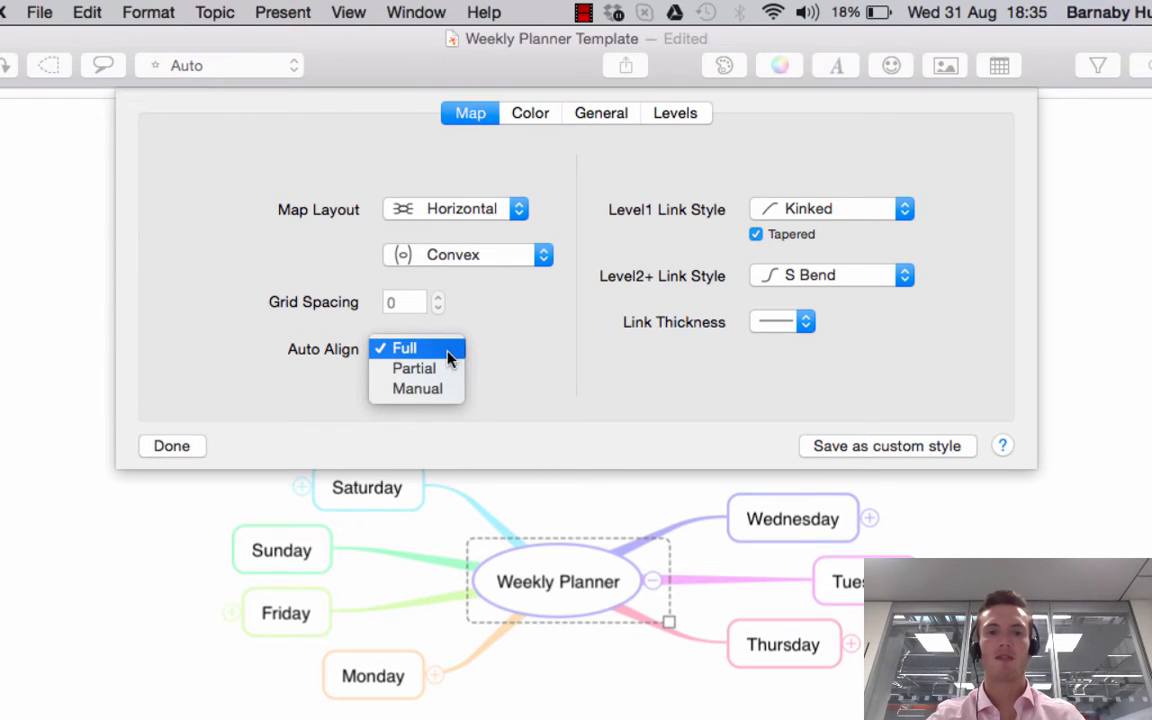
{"action": "left_click", "coordinate": [171, 446]}
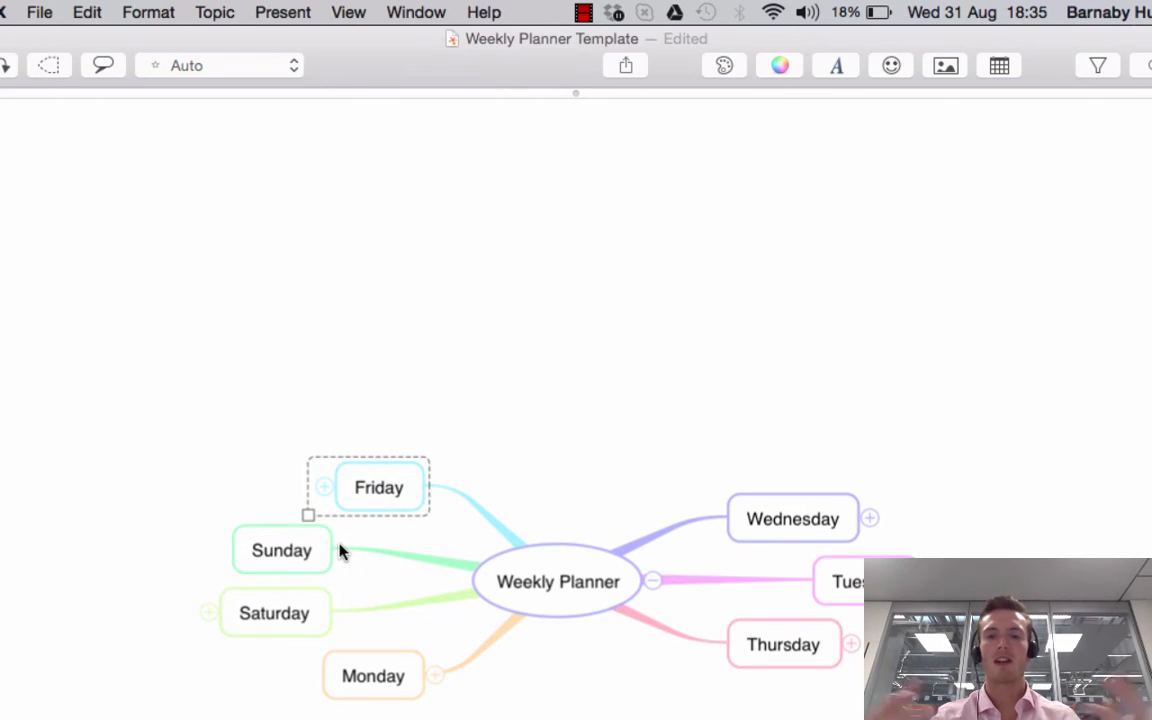
{"action": "mouse_move", "coordinate": [295, 562]}
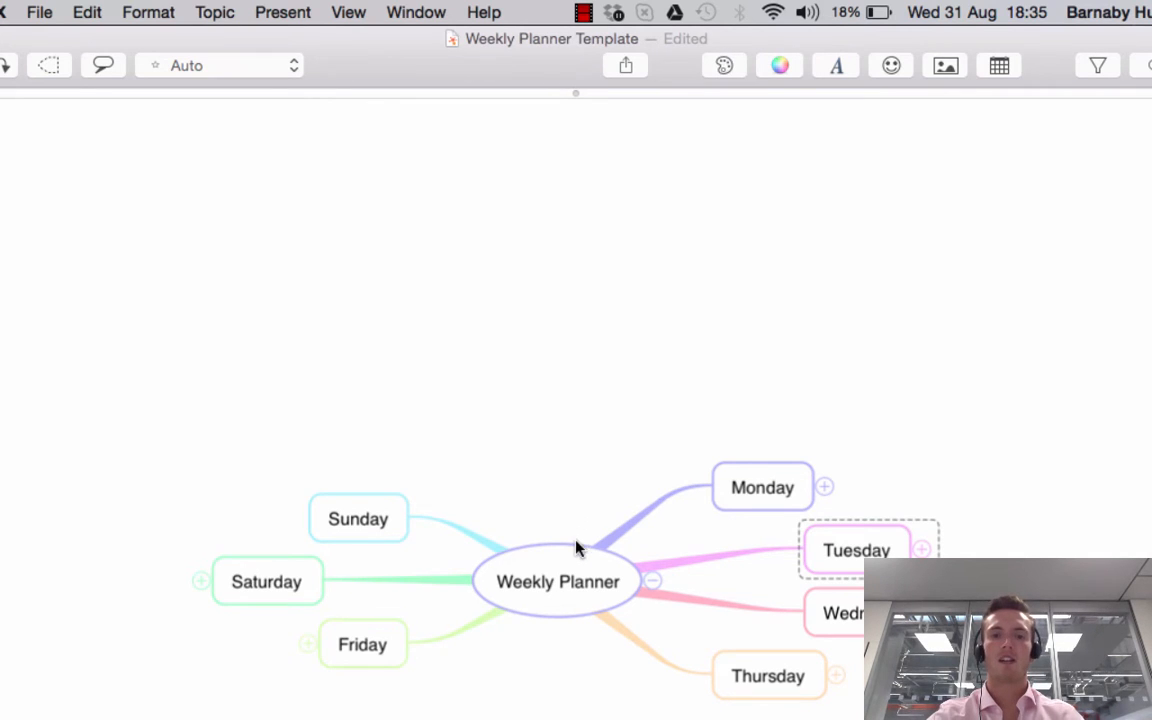
{"action": "left_click", "coordinate": [779, 65]}
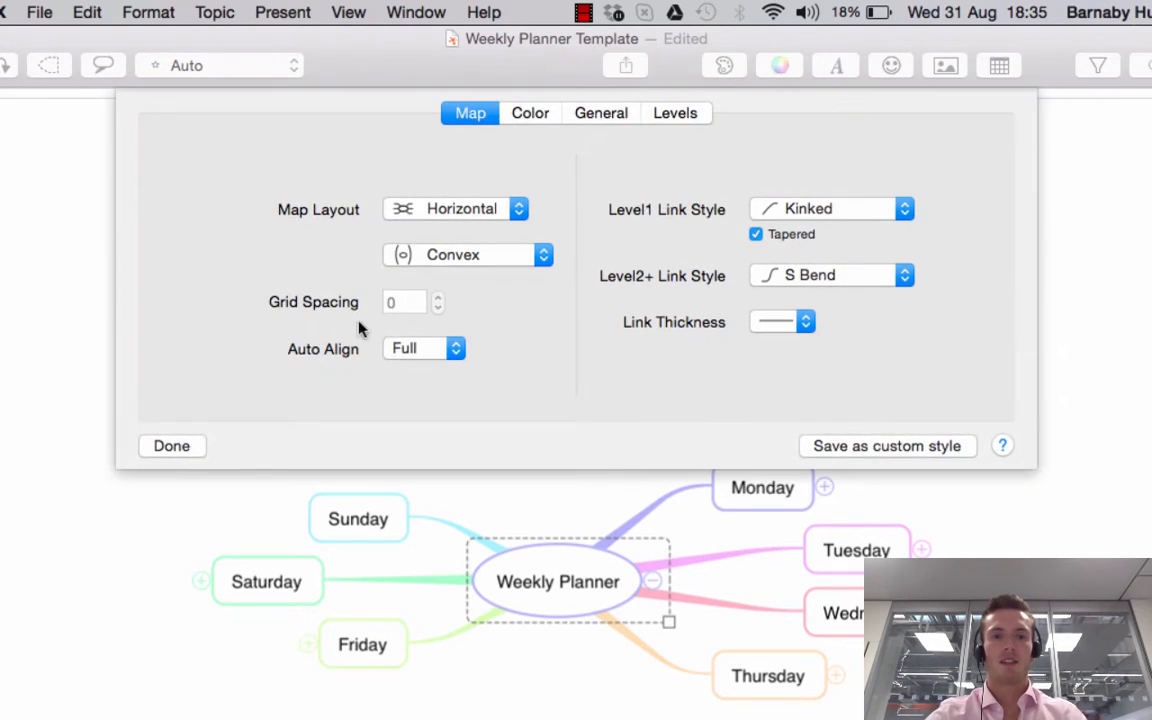
{"action": "left_click", "coordinate": [423, 348]}
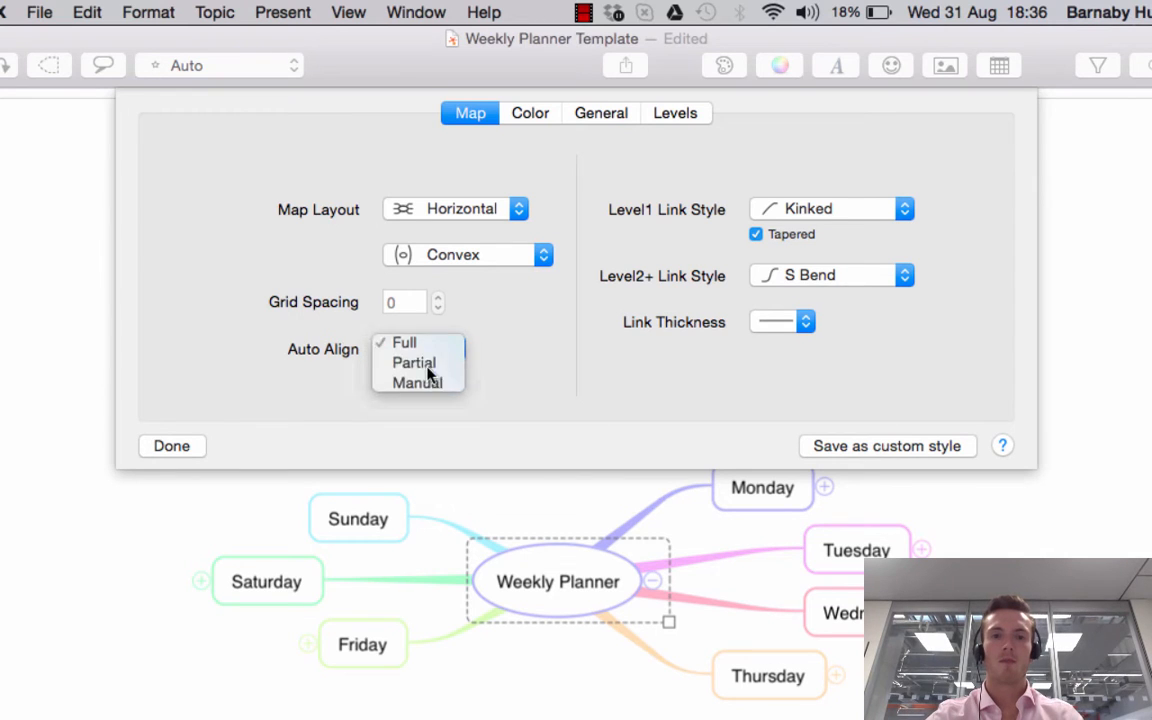
{"action": "left_click", "coordinate": [171, 445]}
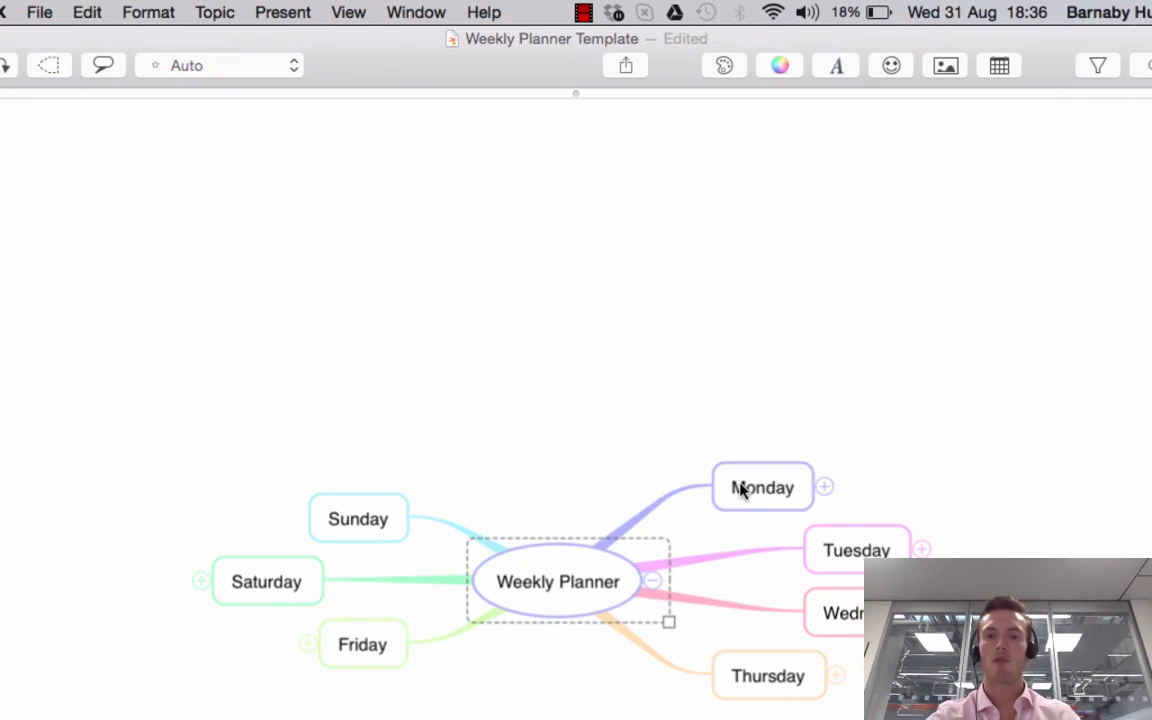
Step: Move the Monday and AM topics, then show the Auto Align choices
{"action": "left_click_drag", "start_coordinate": [762, 487], "coordinate": [538, 479]}
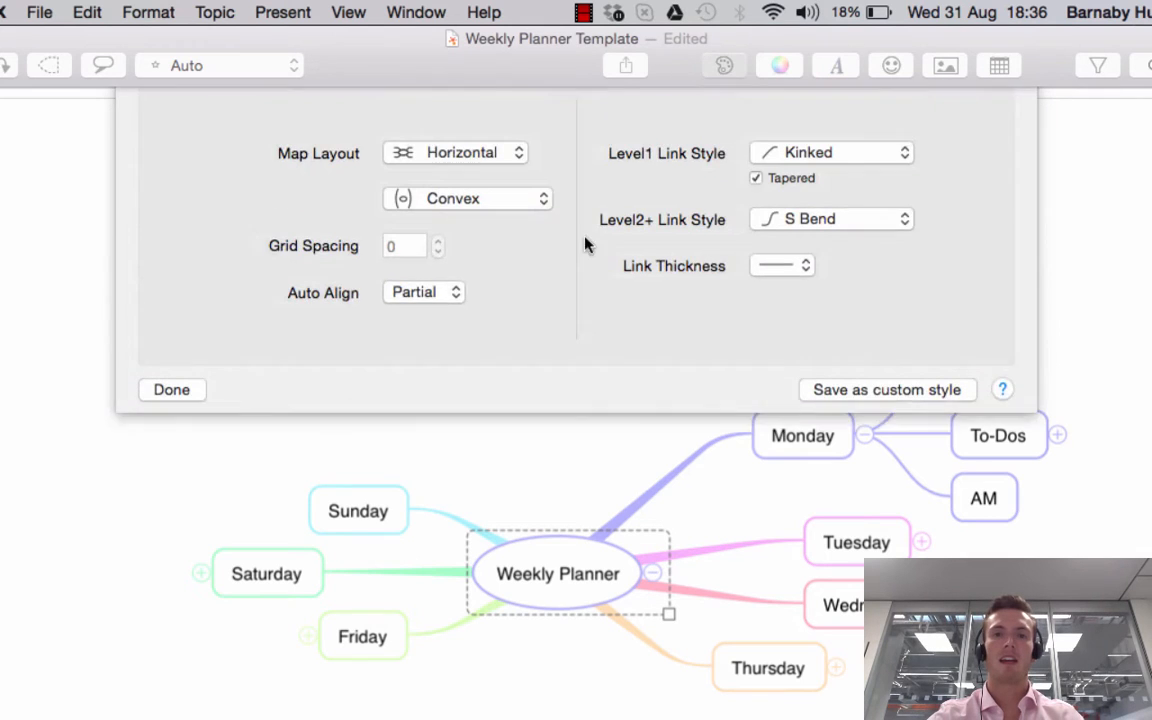
{"action": "left_click", "coordinate": [423, 291]}
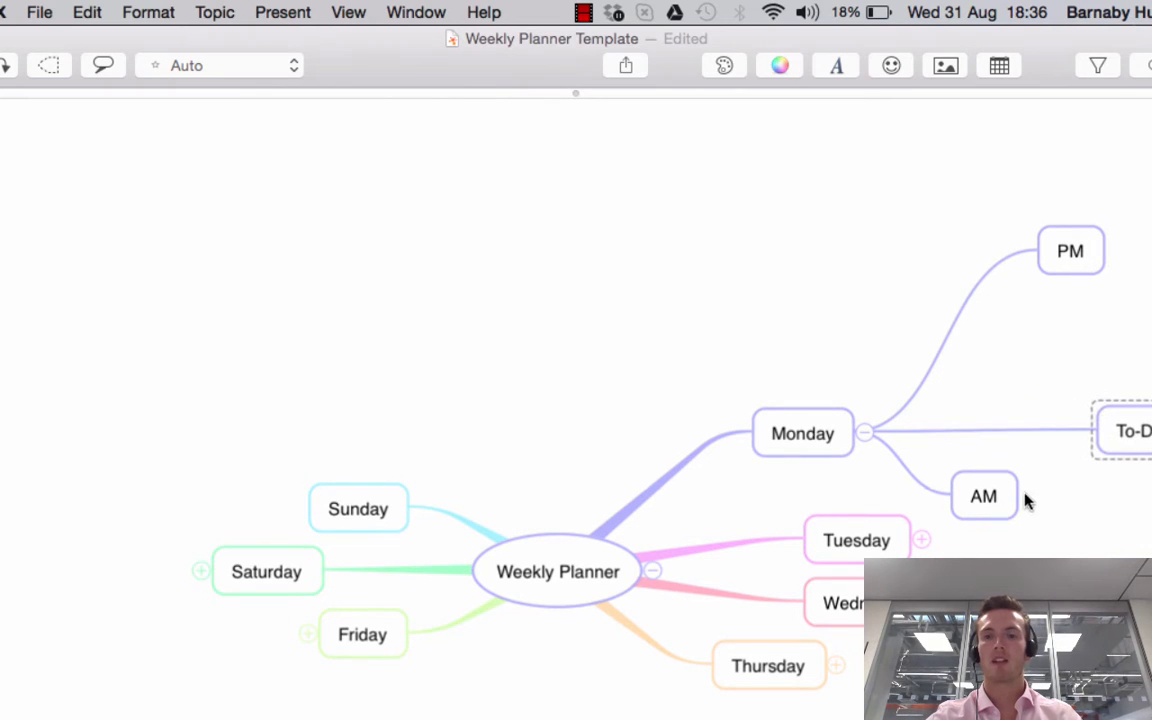
{"action": "left_click_drag", "start_coordinate": [984, 497], "coordinate": [1030, 518]}
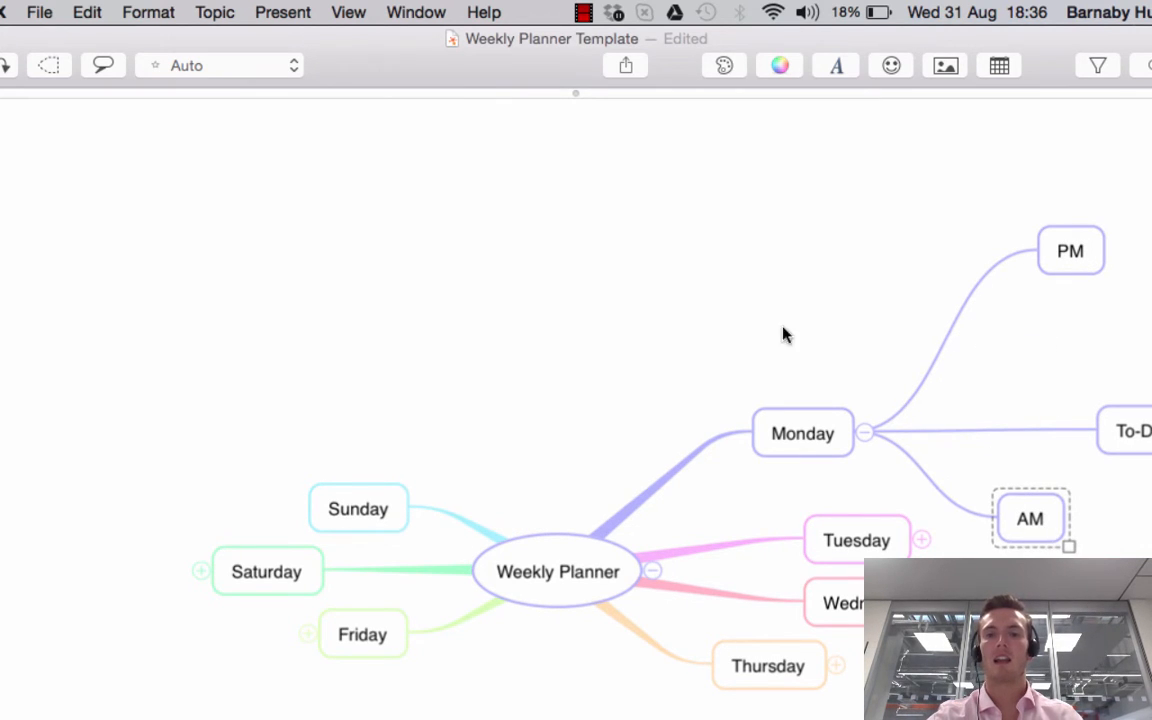
{"action": "left_click", "coordinate": [556, 571]}
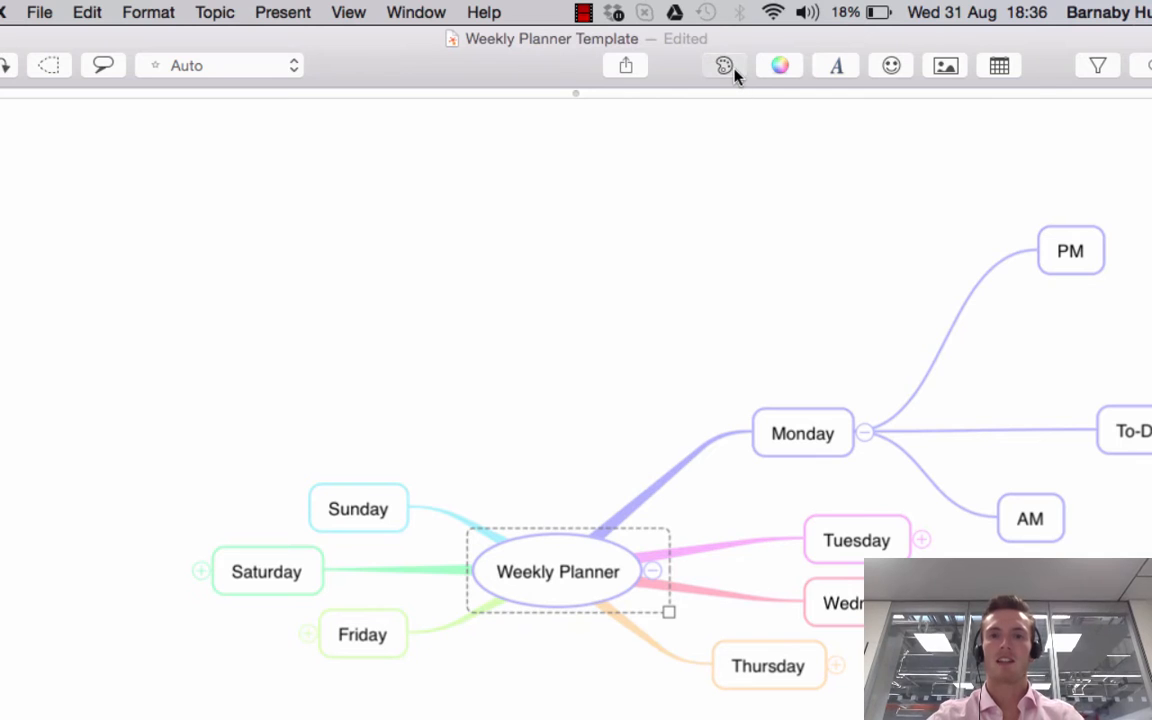
{"action": "left_click", "coordinate": [723, 65]}
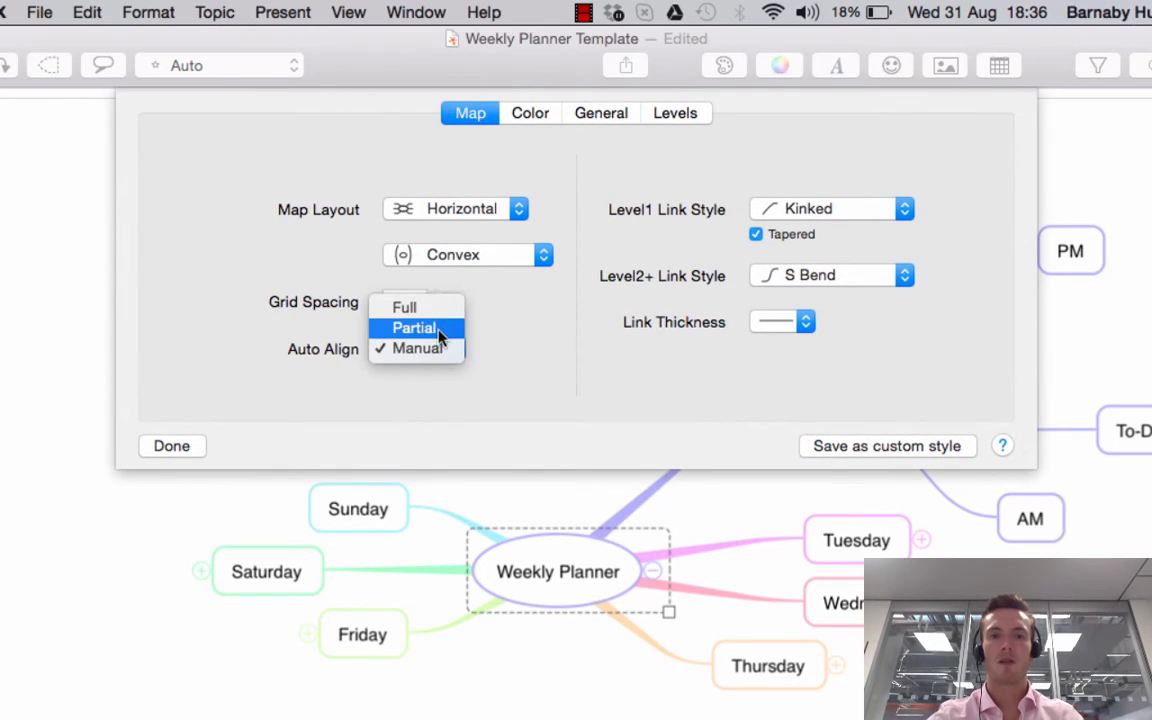
Step: Set Auto Align to Full and Level 1 links to S Bend
{"action": "left_click", "coordinate": [404, 307]}
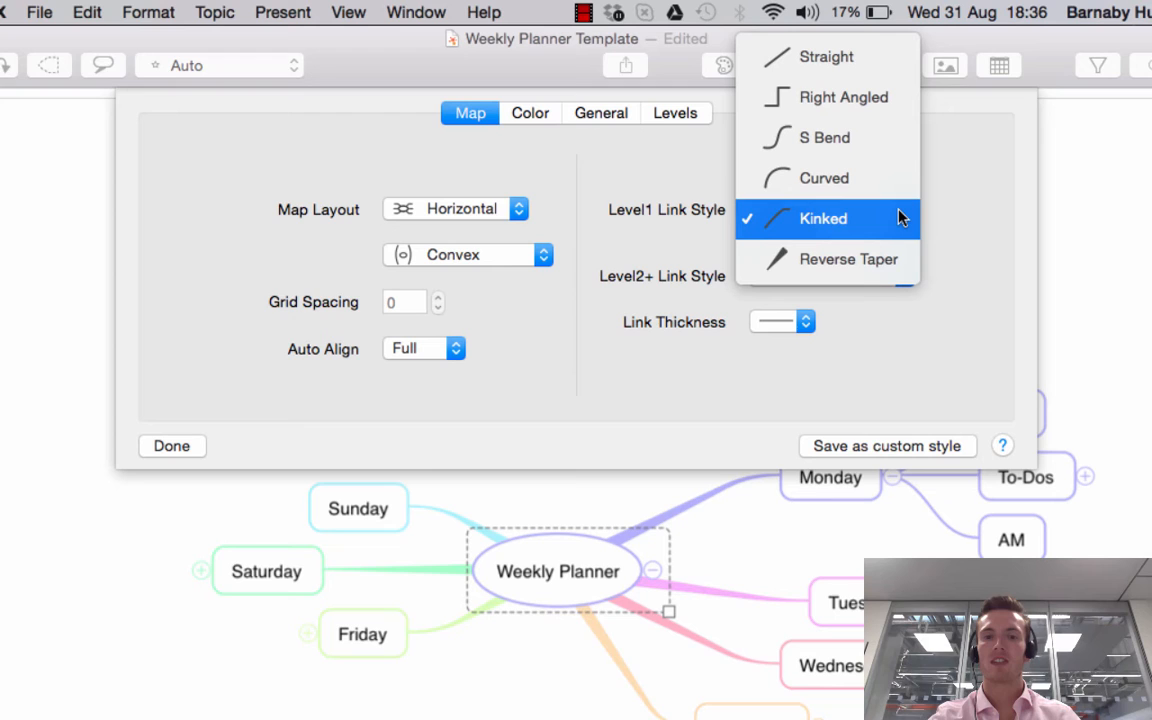
{"action": "mouse_move", "coordinate": [630, 228]}
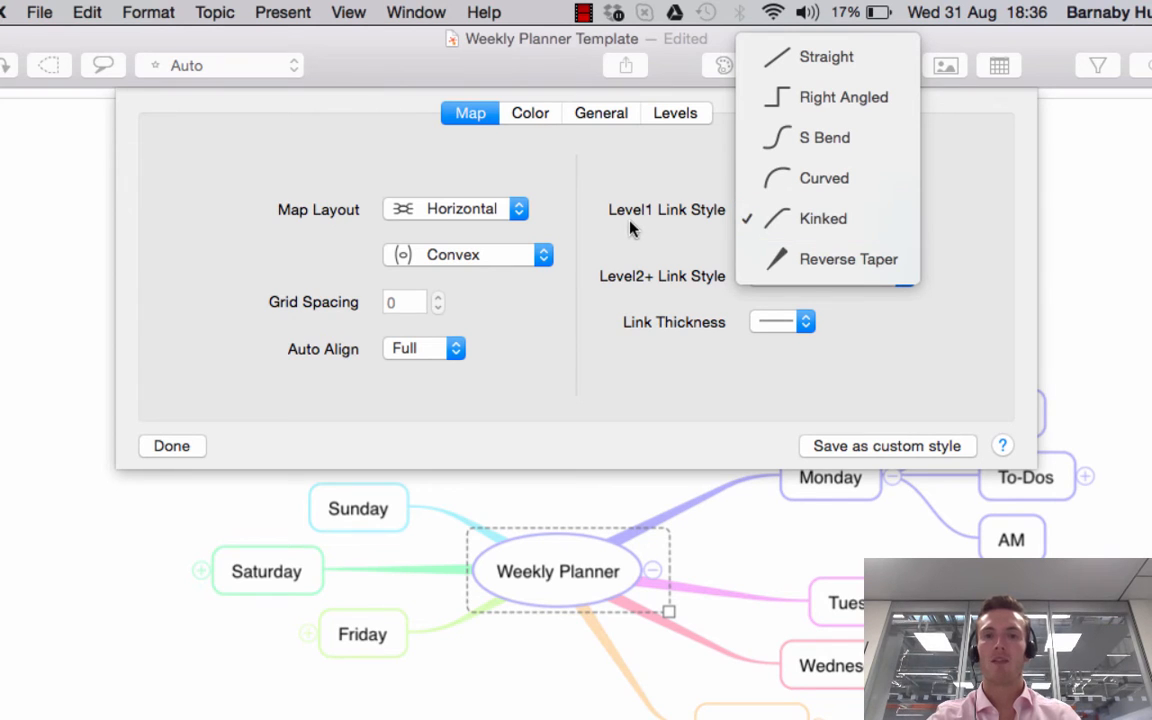
{"action": "left_click", "coordinate": [822, 218]}
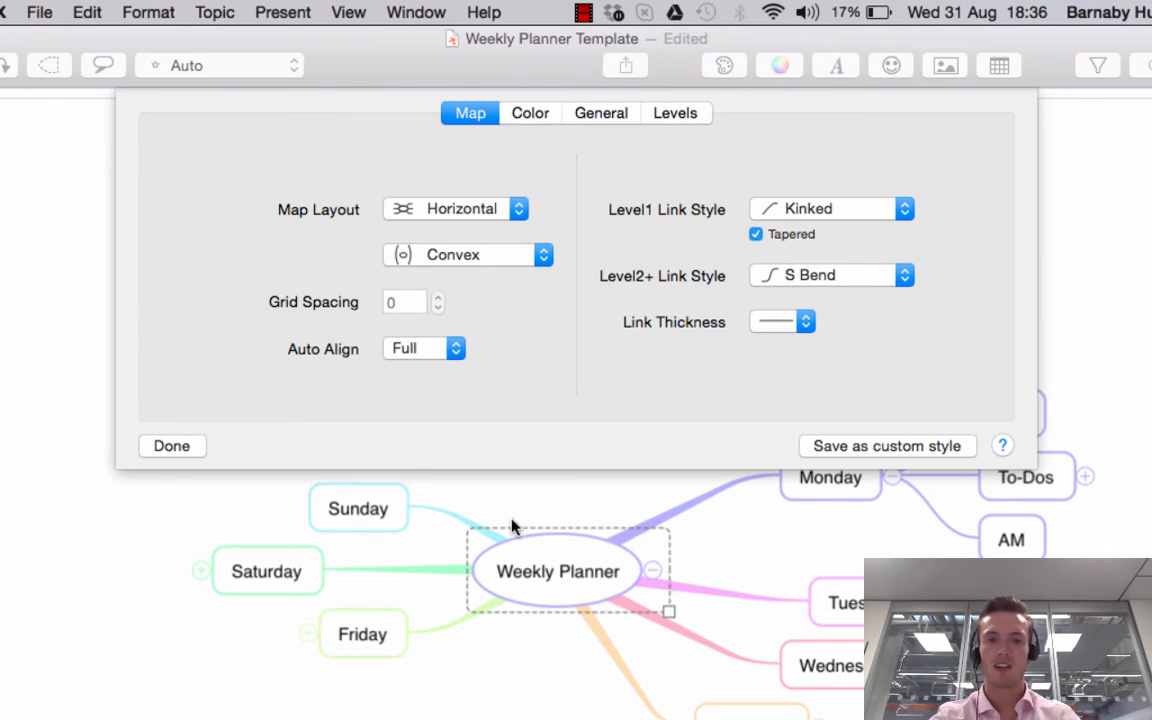
{"action": "mouse_move", "coordinate": [415, 523]}
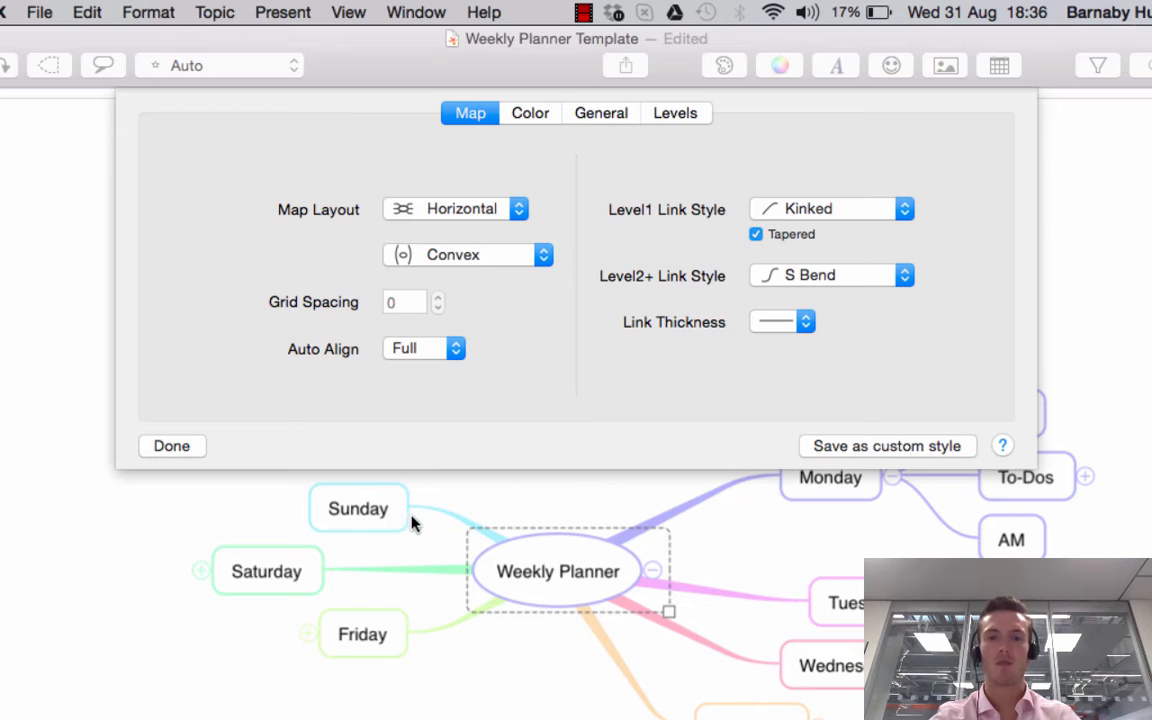
{"action": "mouse_move", "coordinate": [650, 535]}
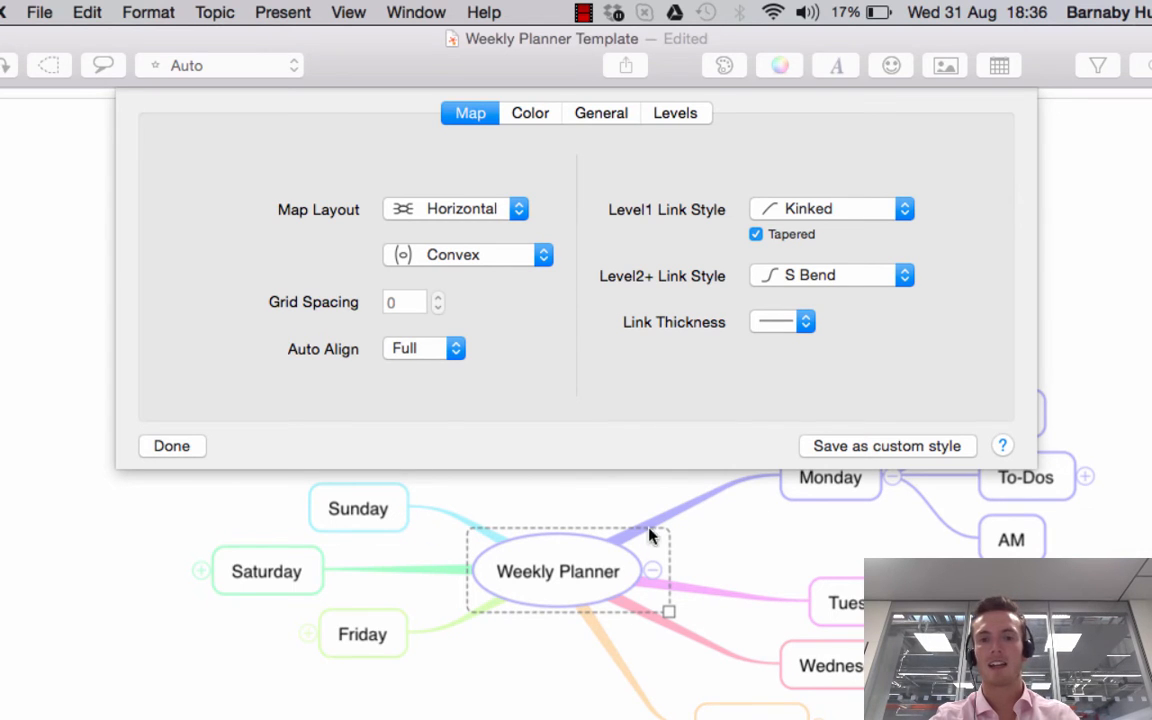
{"action": "mouse_move", "coordinate": [899, 241]}
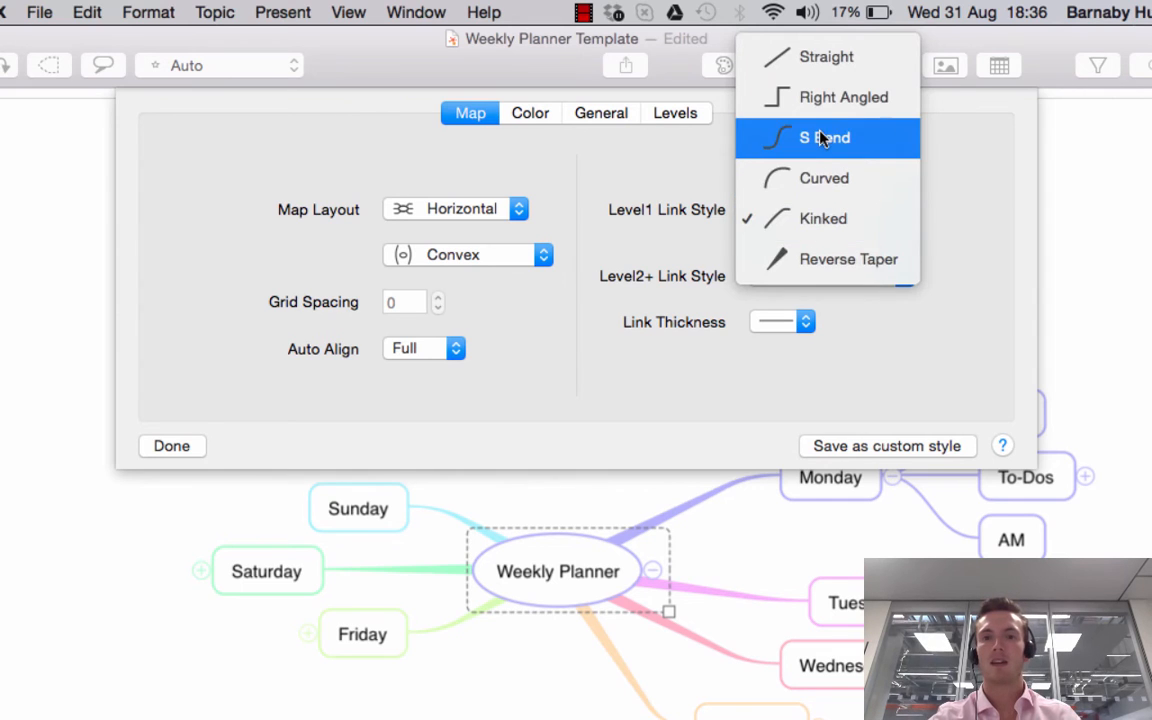
{"action": "left_click", "coordinate": [824, 137]}
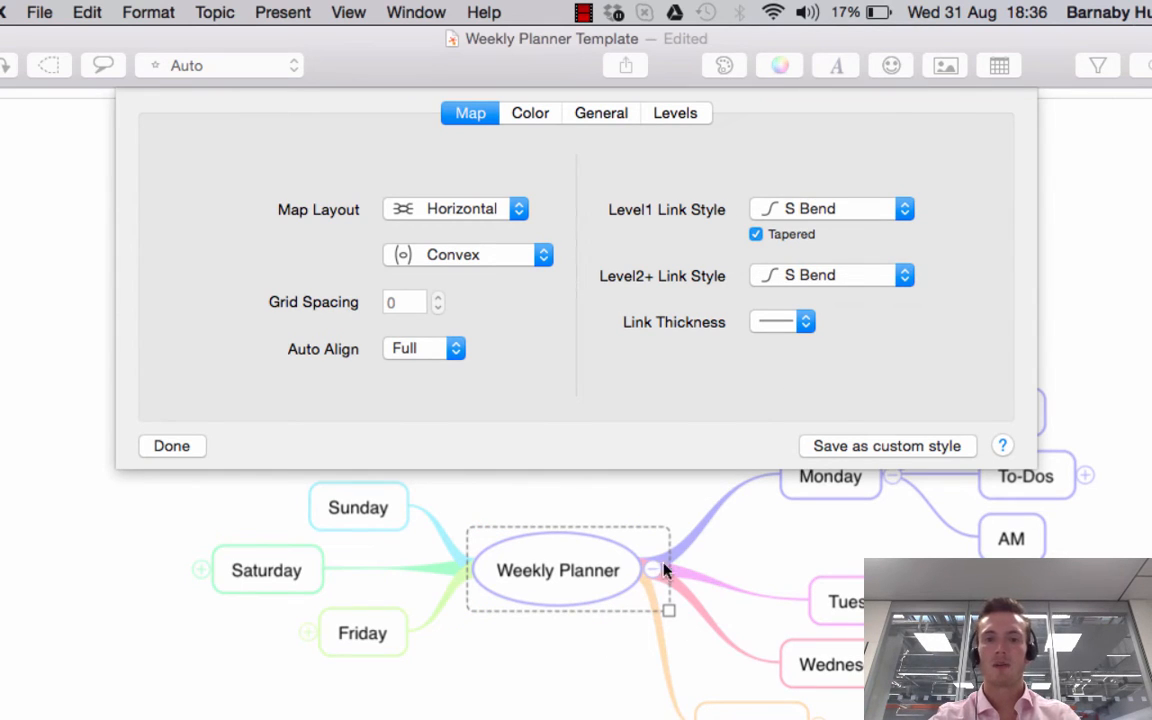
{"action": "mouse_move", "coordinate": [712, 290]}
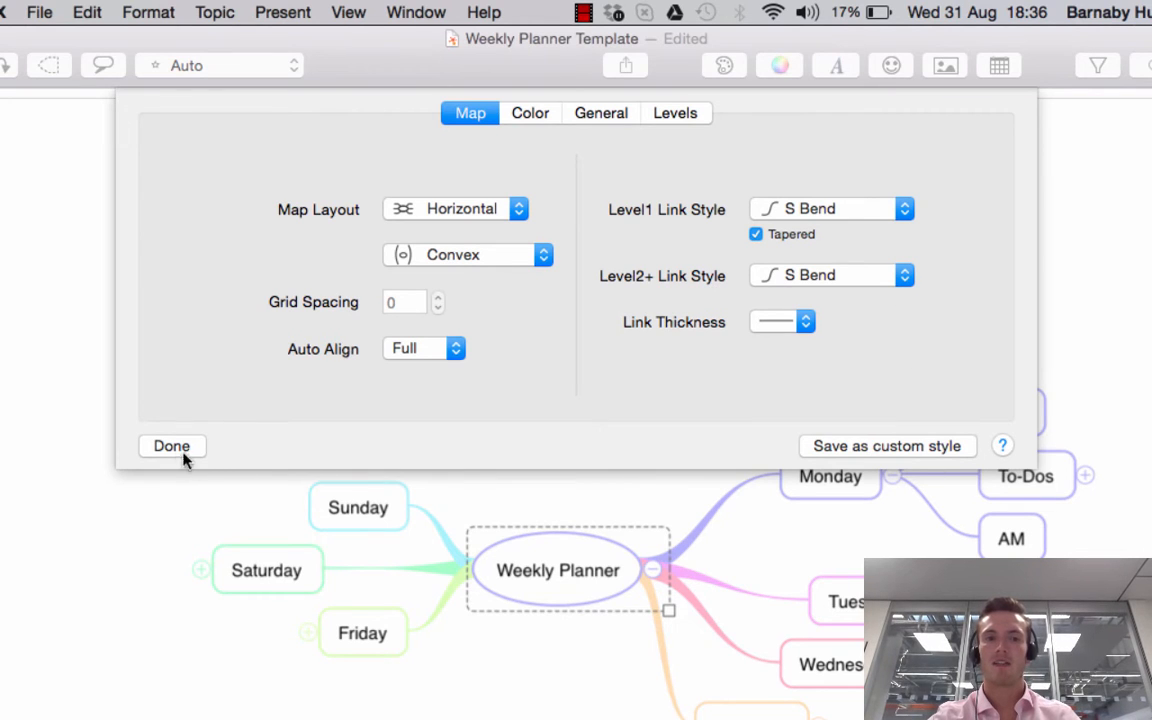
{"action": "left_click", "coordinate": [171, 445]}
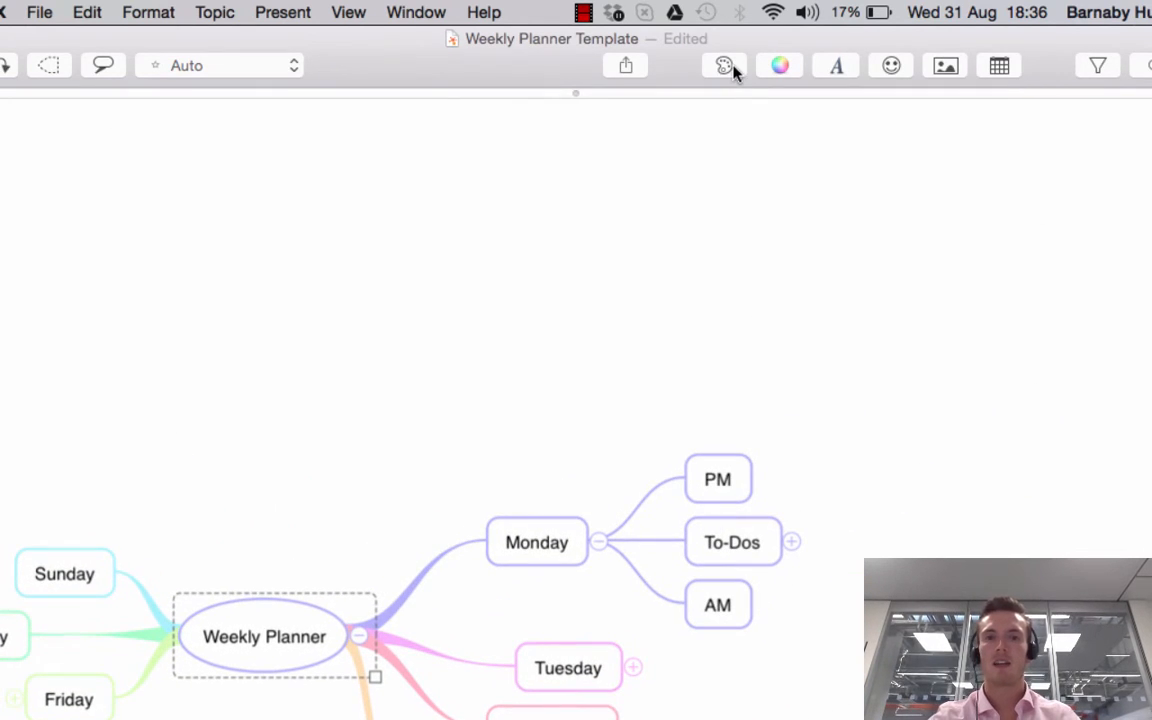
Step: Make Level 2+ links right-angled and set the thickest link thickness
{"action": "left_click", "coordinate": [723, 65]}
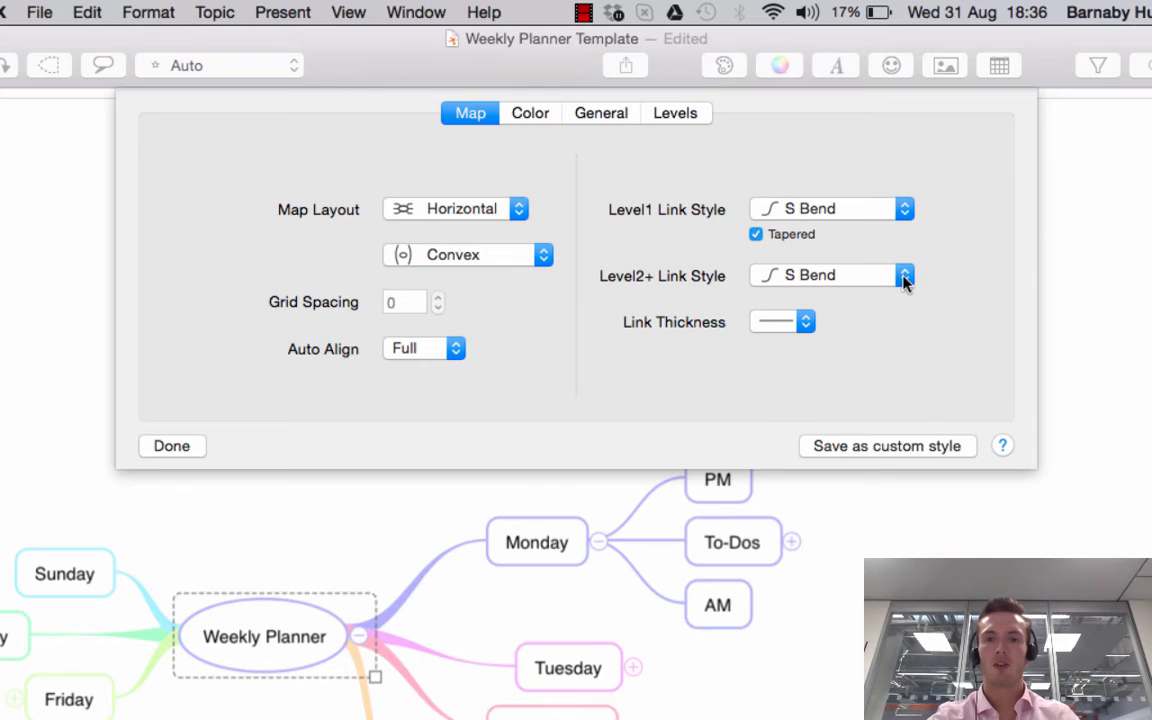
{"action": "left_click", "coordinate": [903, 275]}
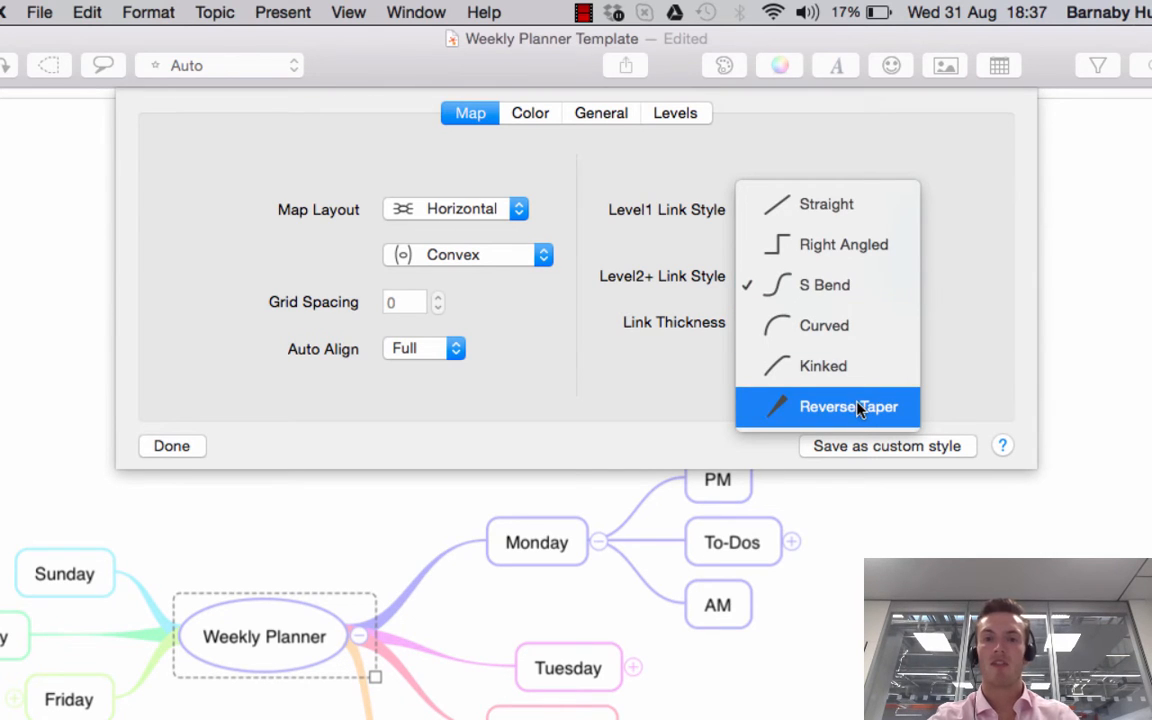
{"action": "mouse_move", "coordinate": [830, 244]}
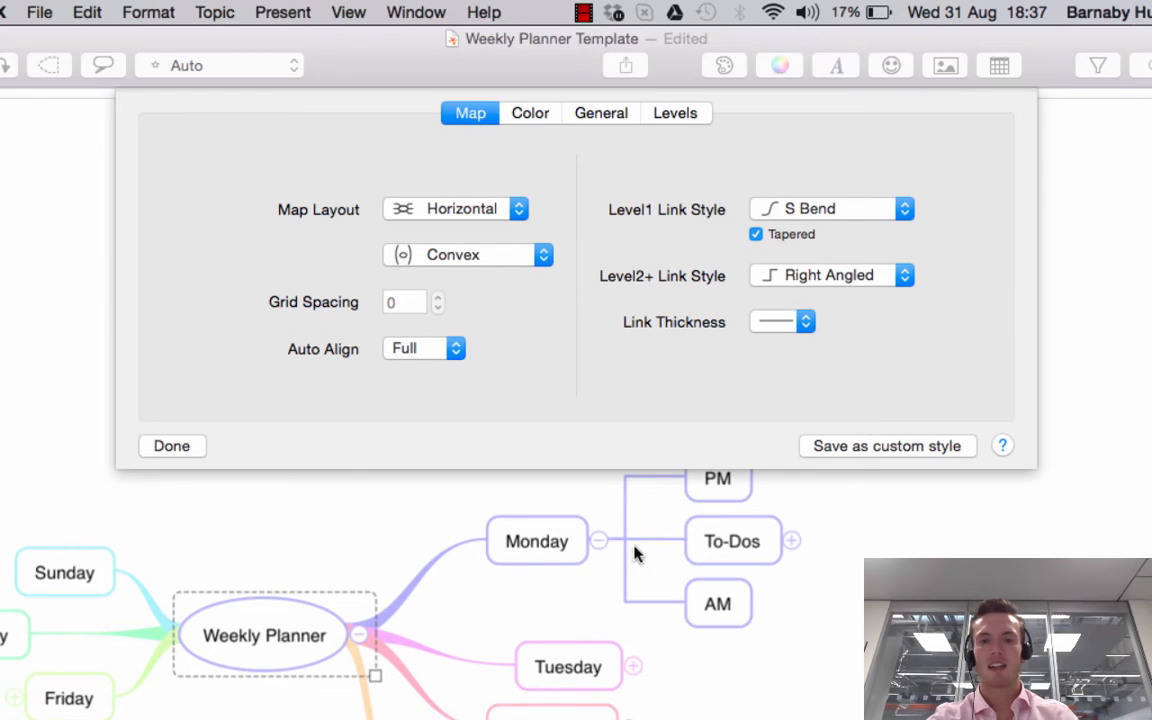
{"action": "mouse_move", "coordinate": [640, 565]}
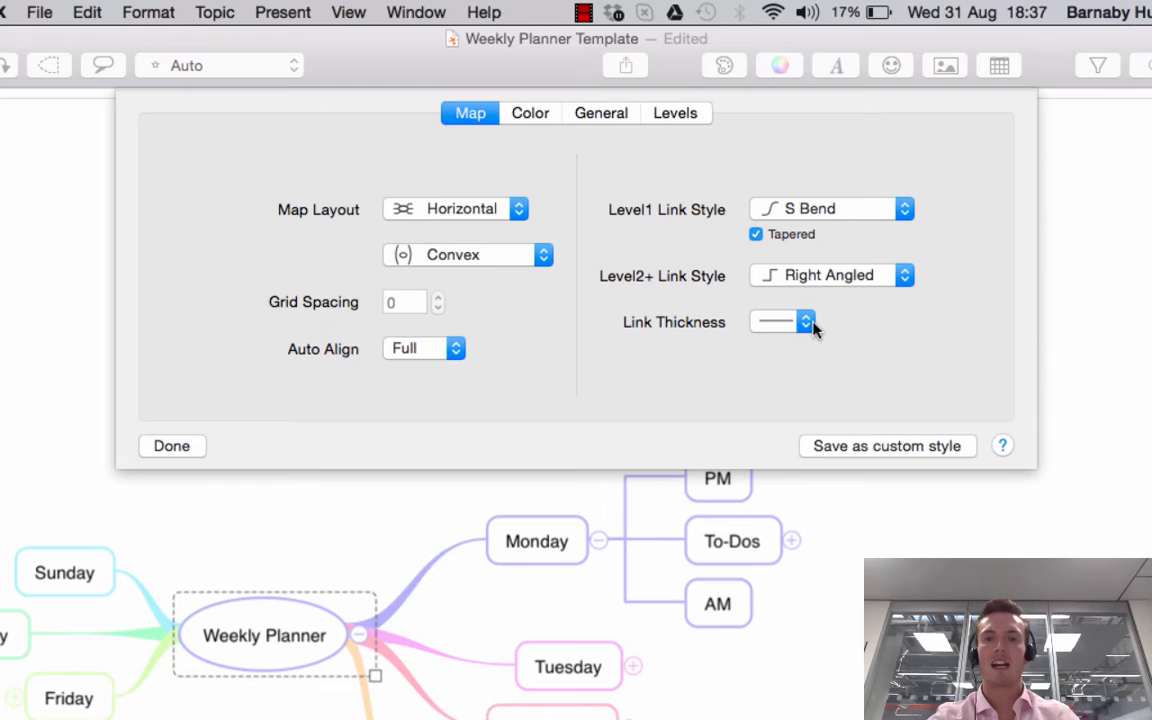
{"action": "left_click", "coordinate": [805, 321]}
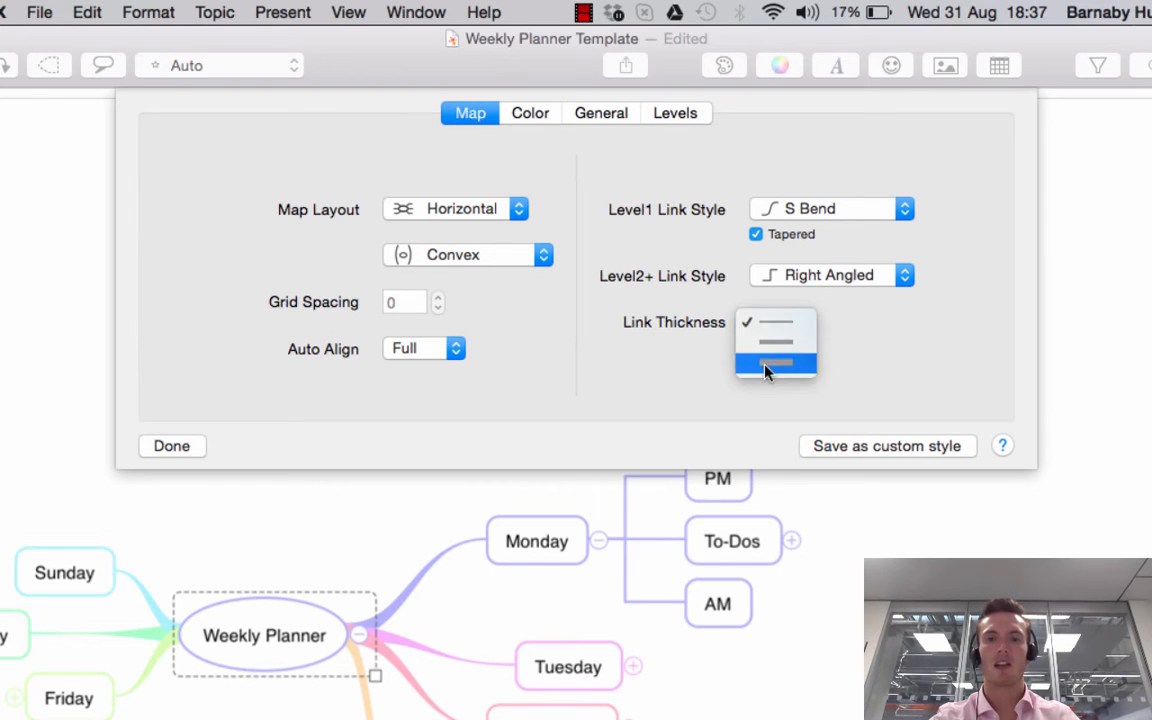
{"action": "left_click", "coordinate": [776, 342]}
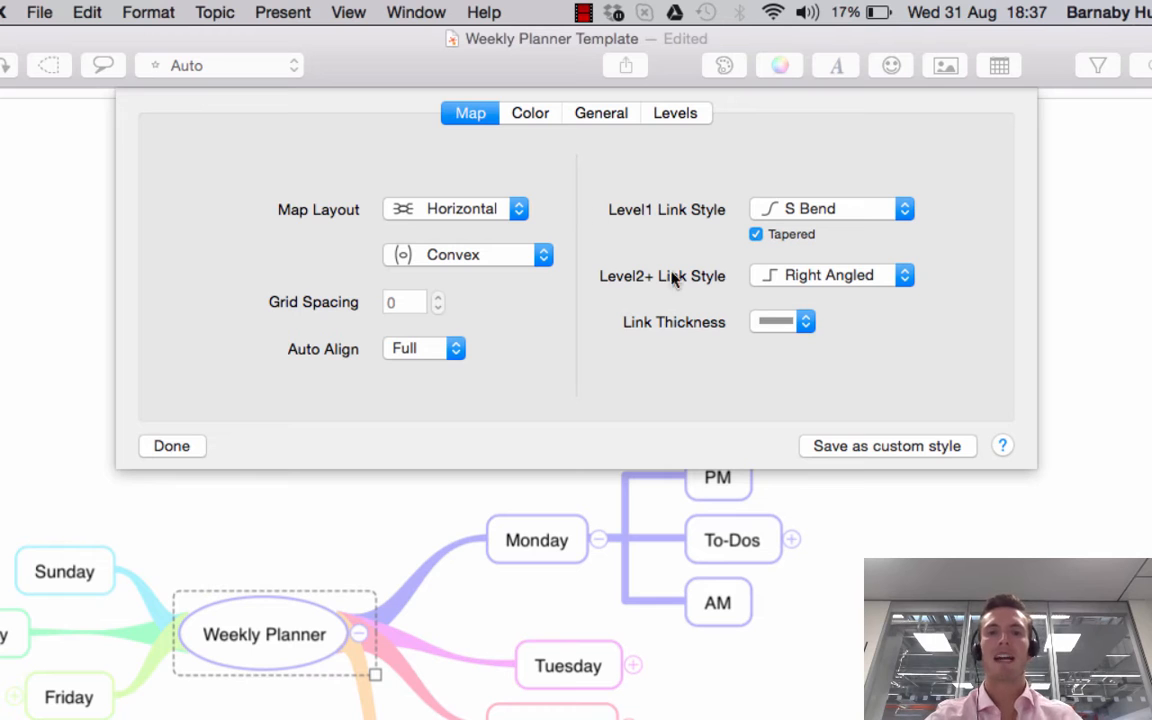
{"action": "left_click", "coordinate": [530, 112]}
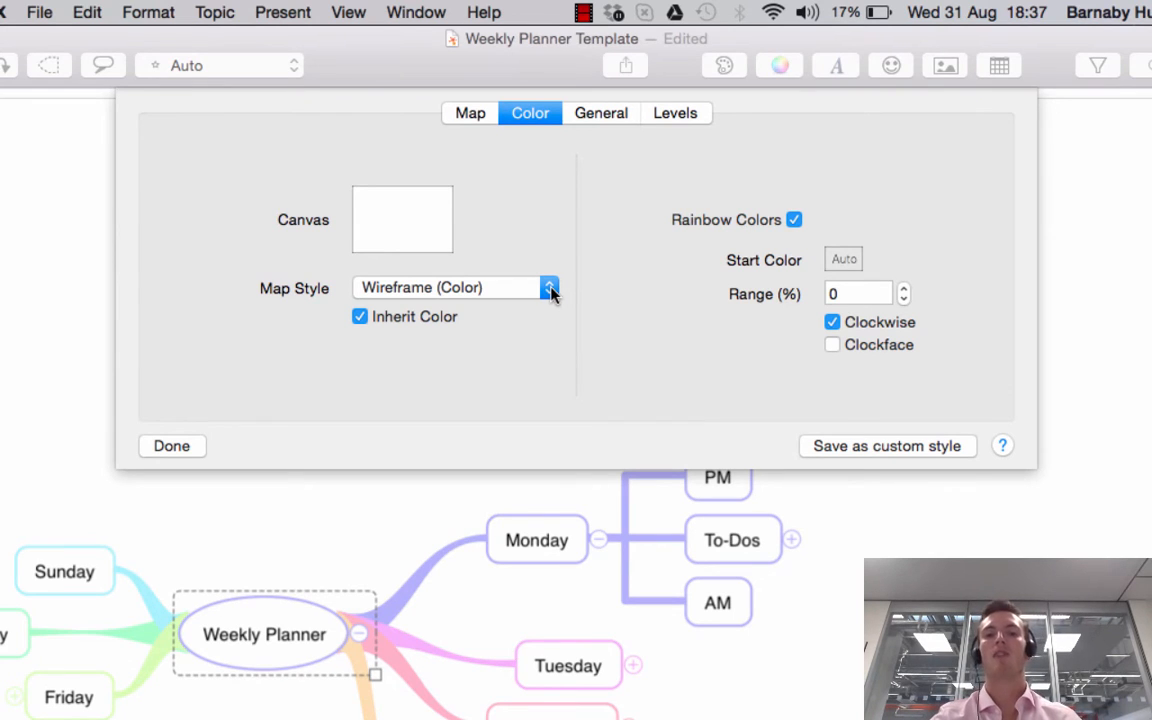
{"action": "mouse_move", "coordinate": [305, 280]}
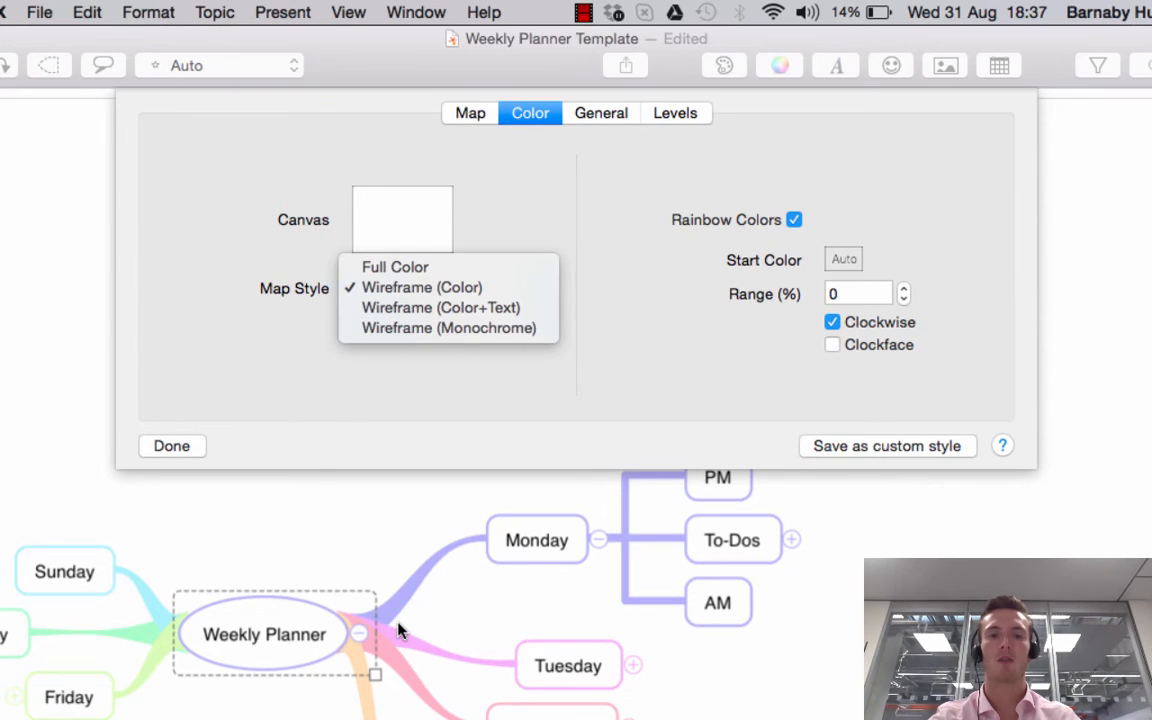
{"action": "mouse_move", "coordinate": [518, 572]}
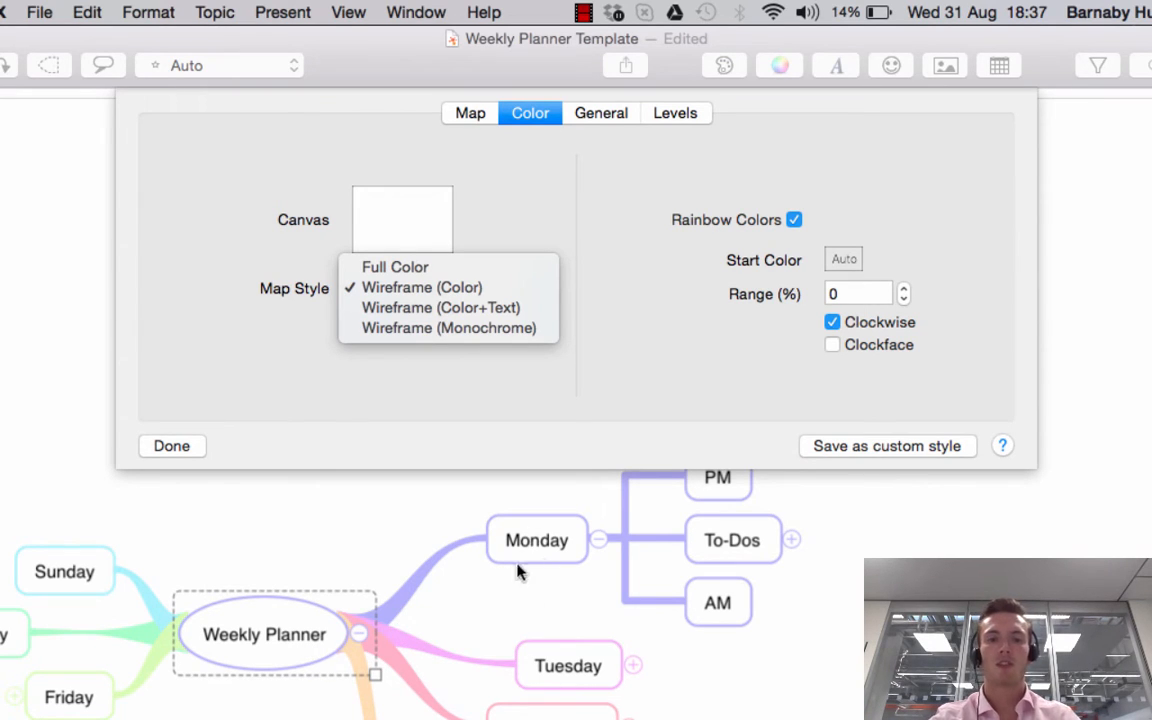
{"action": "mouse_move", "coordinate": [512, 543]}
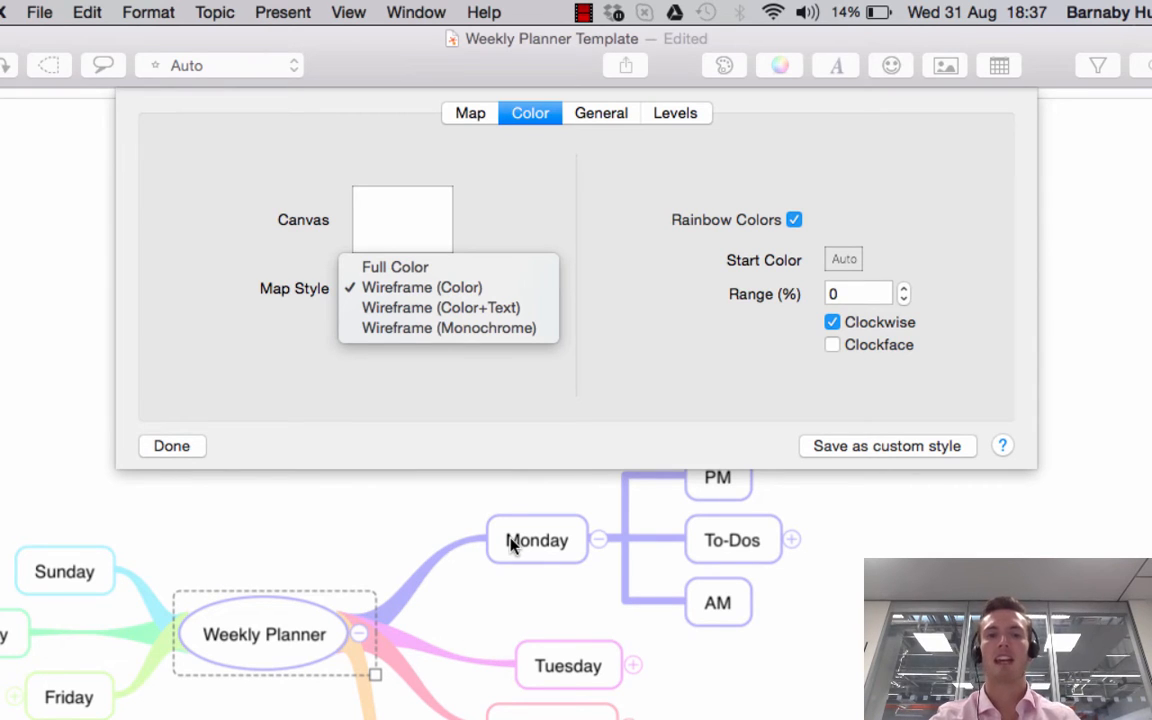
{"action": "mouse_move", "coordinate": [398, 276]}
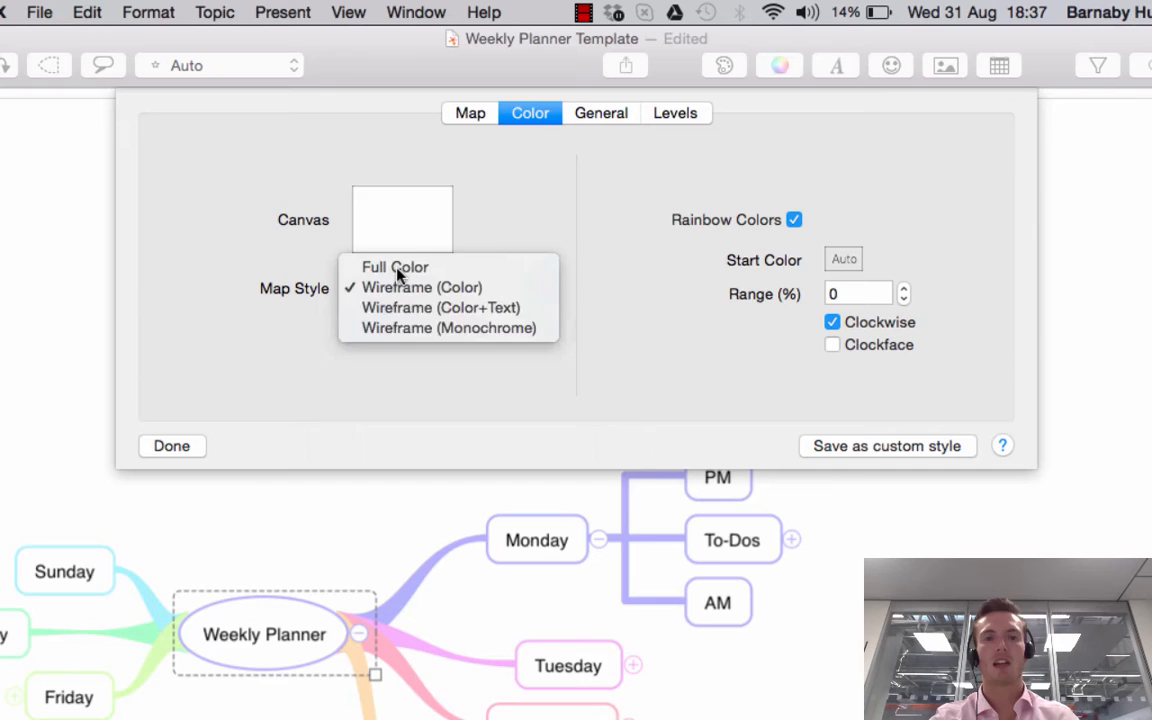
Step: Try Full Color and Wireframe (Color+Text), ending on Wireframe (Monochrome)
{"action": "left_click", "coordinate": [395, 266]}
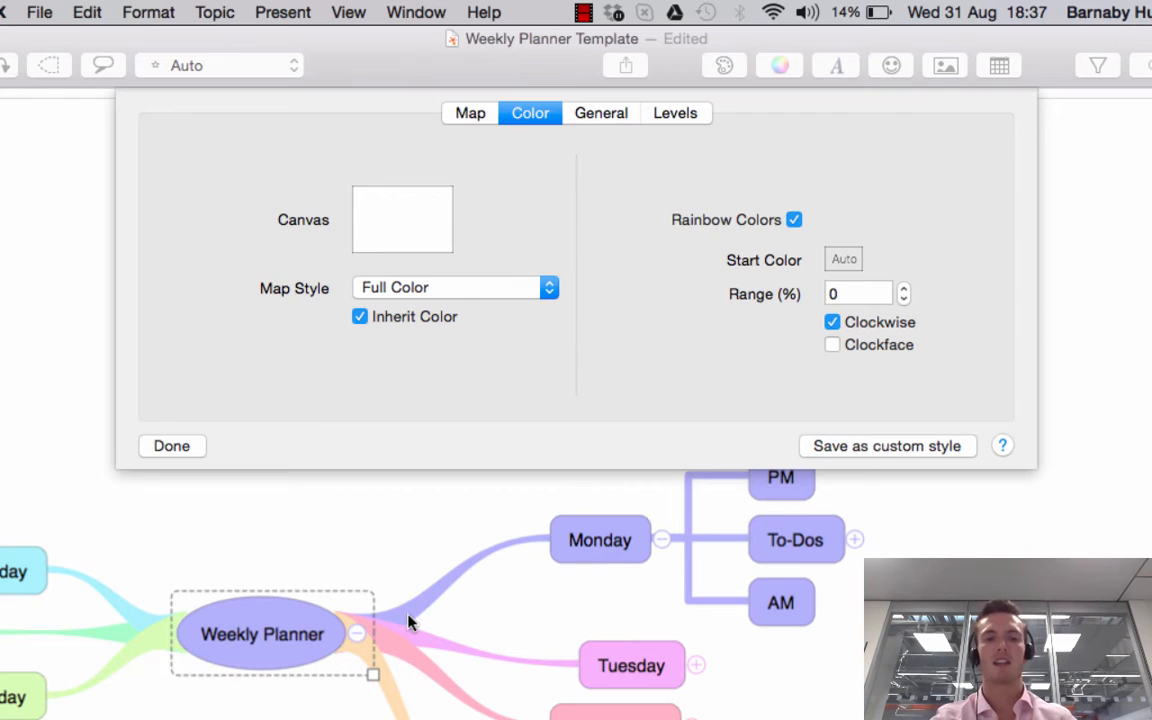
{"action": "left_click", "coordinate": [455, 287]}
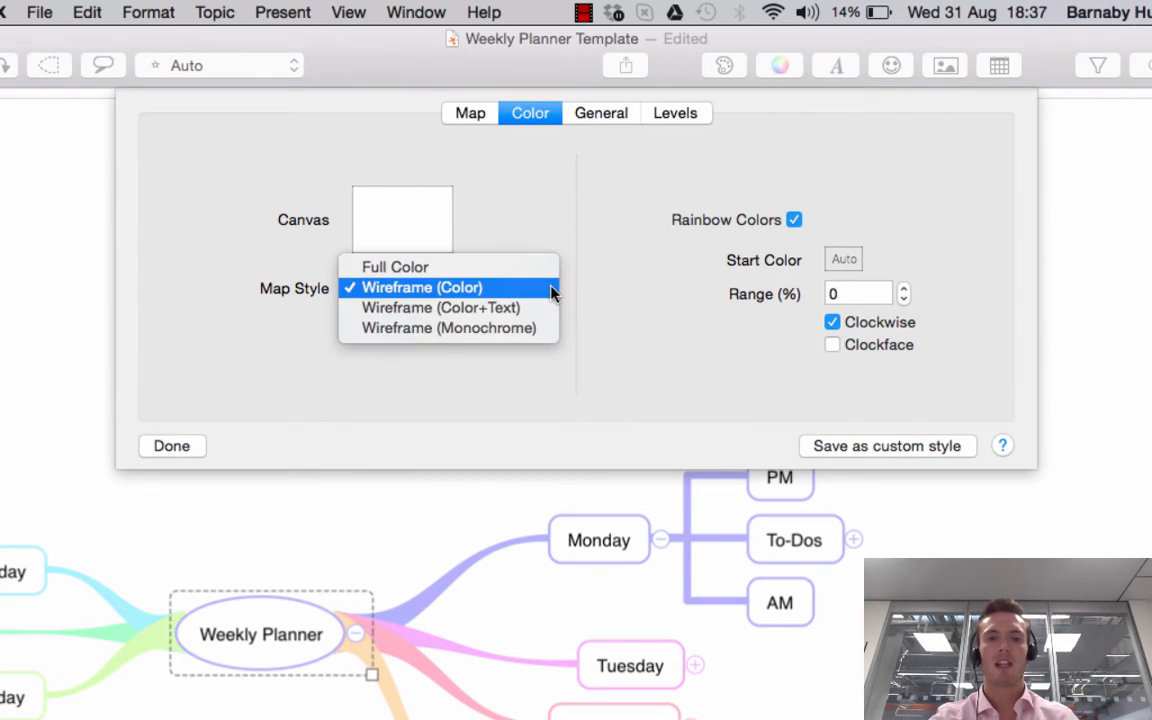
{"action": "mouse_move", "coordinate": [440, 307]}
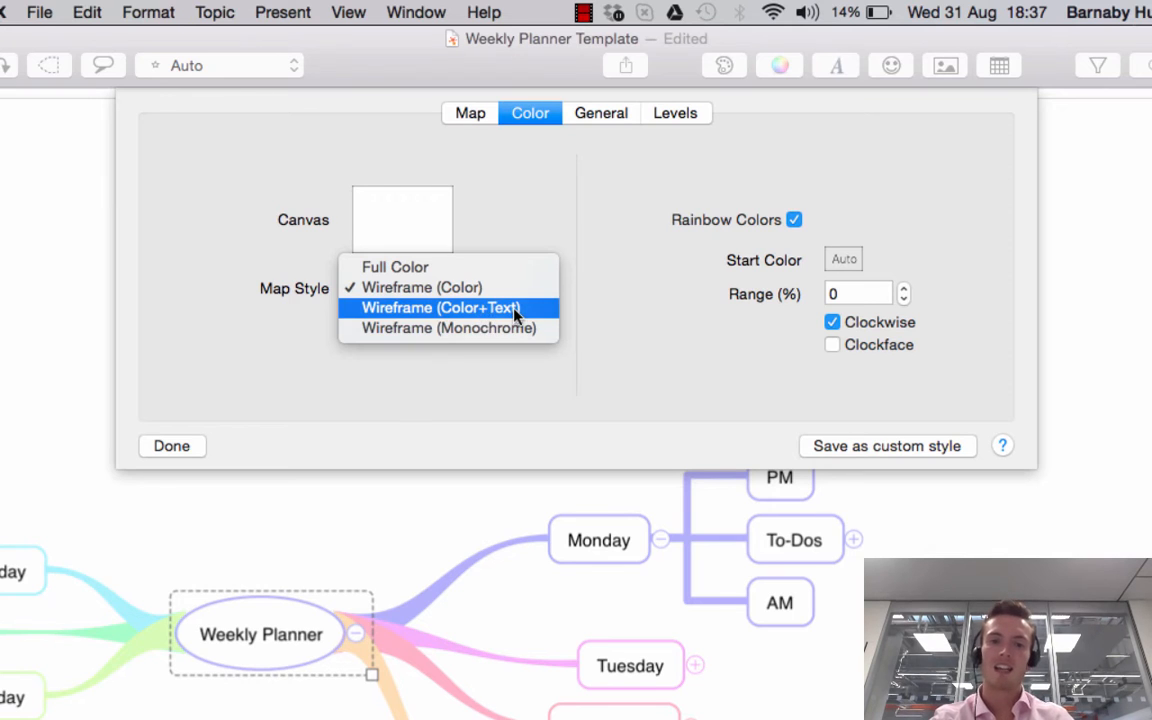
{"action": "left_click", "coordinate": [433, 307]}
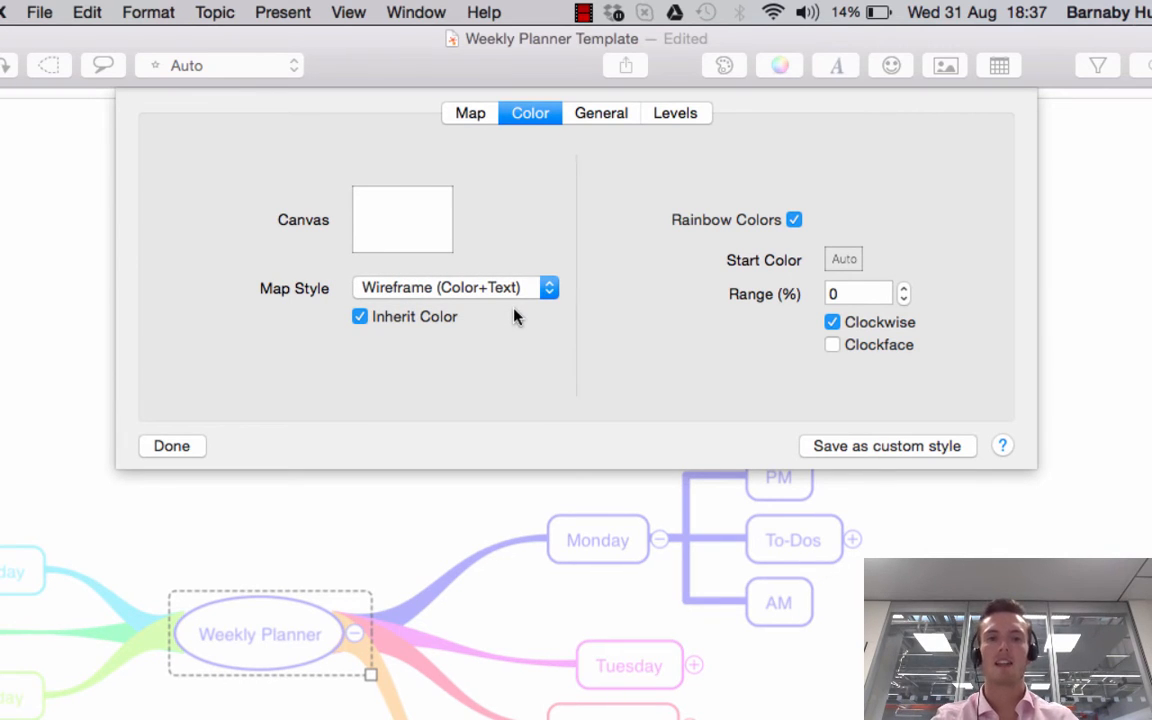
{"action": "left_click", "coordinate": [455, 287]}
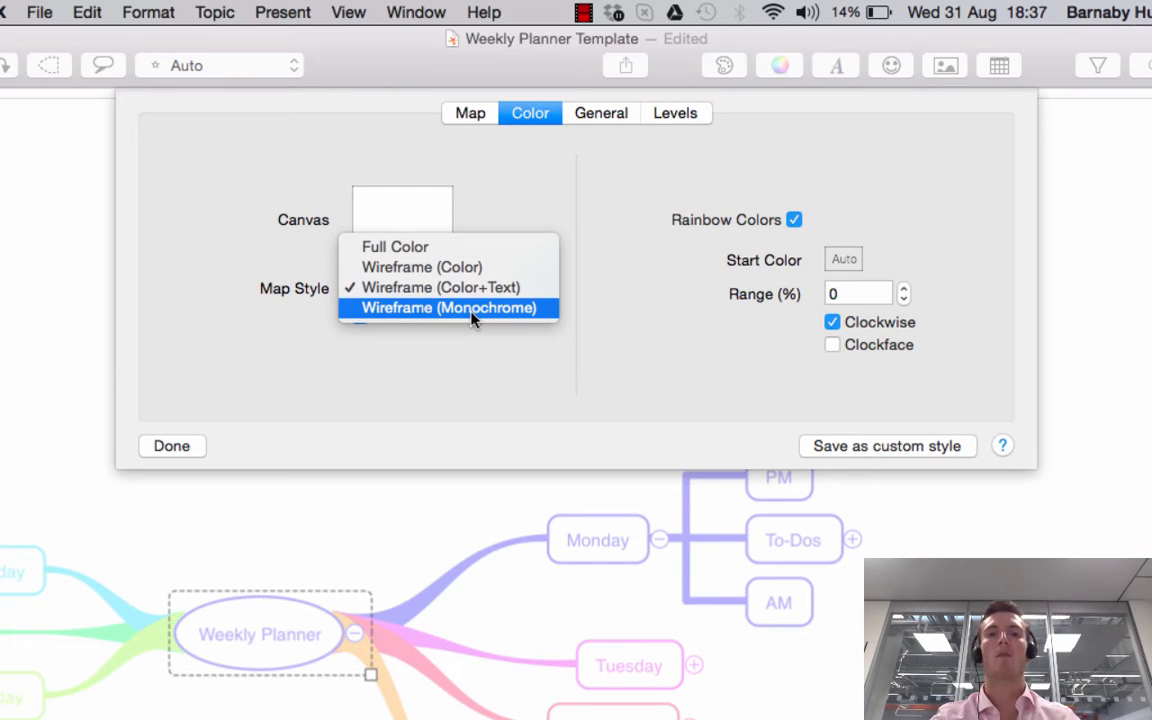
{"action": "left_click", "coordinate": [447, 307]}
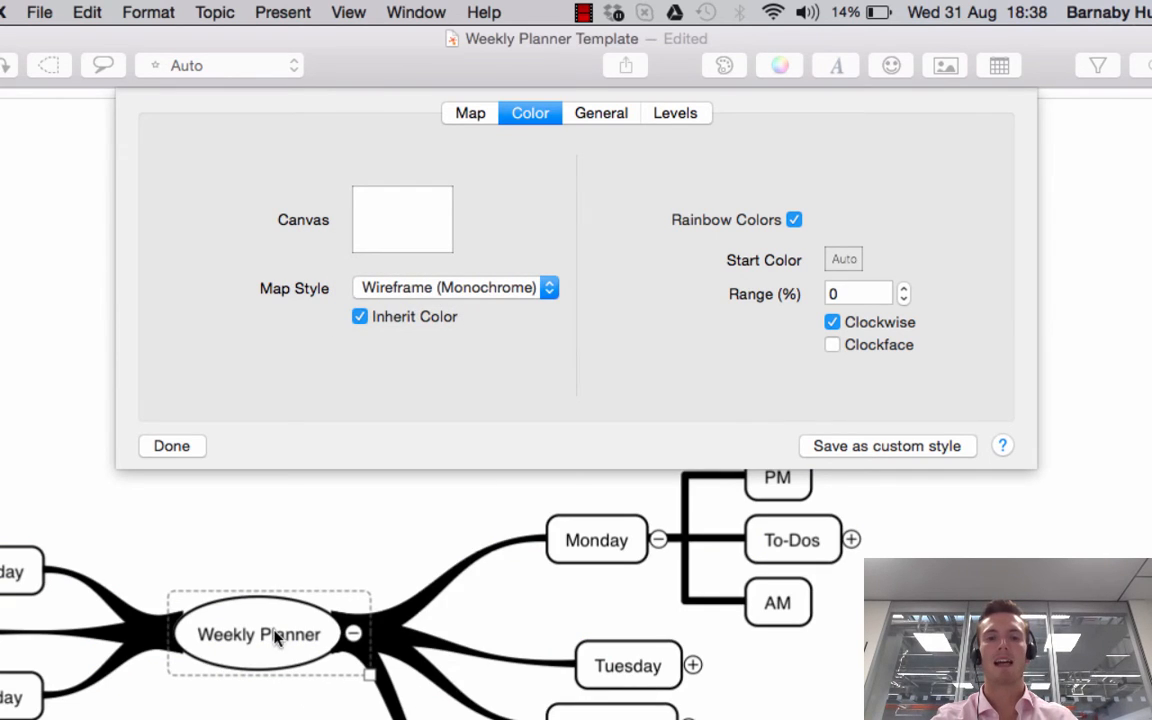
{"action": "left_click", "coordinate": [453, 288]}
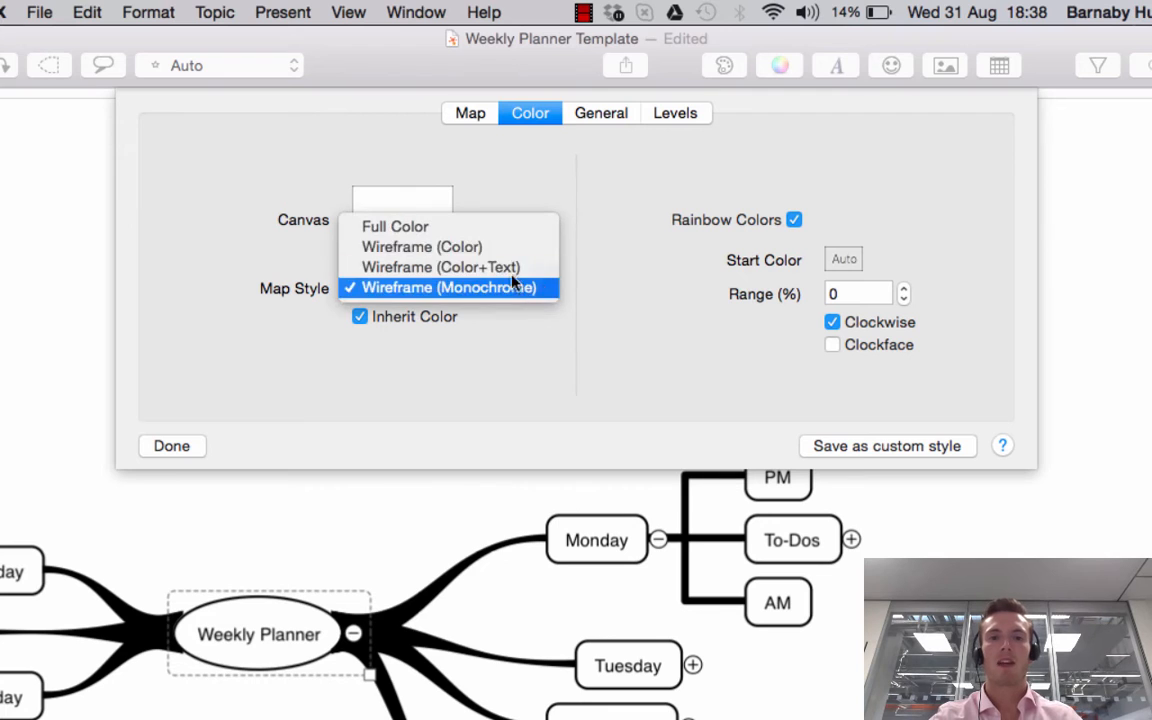
Step: Restore coloured wireframe, toggle Rainbow Colors off and on, and raise range to 55%
{"action": "left_click", "coordinate": [421, 247]}
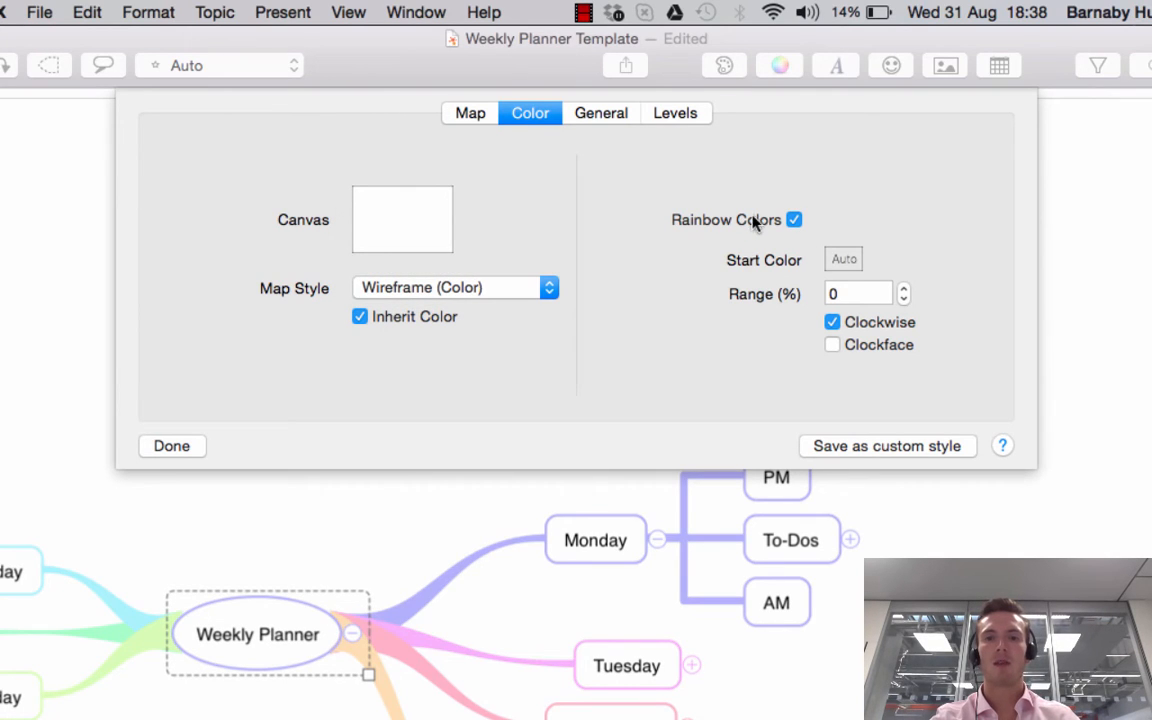
{"action": "mouse_move", "coordinate": [808, 222]}
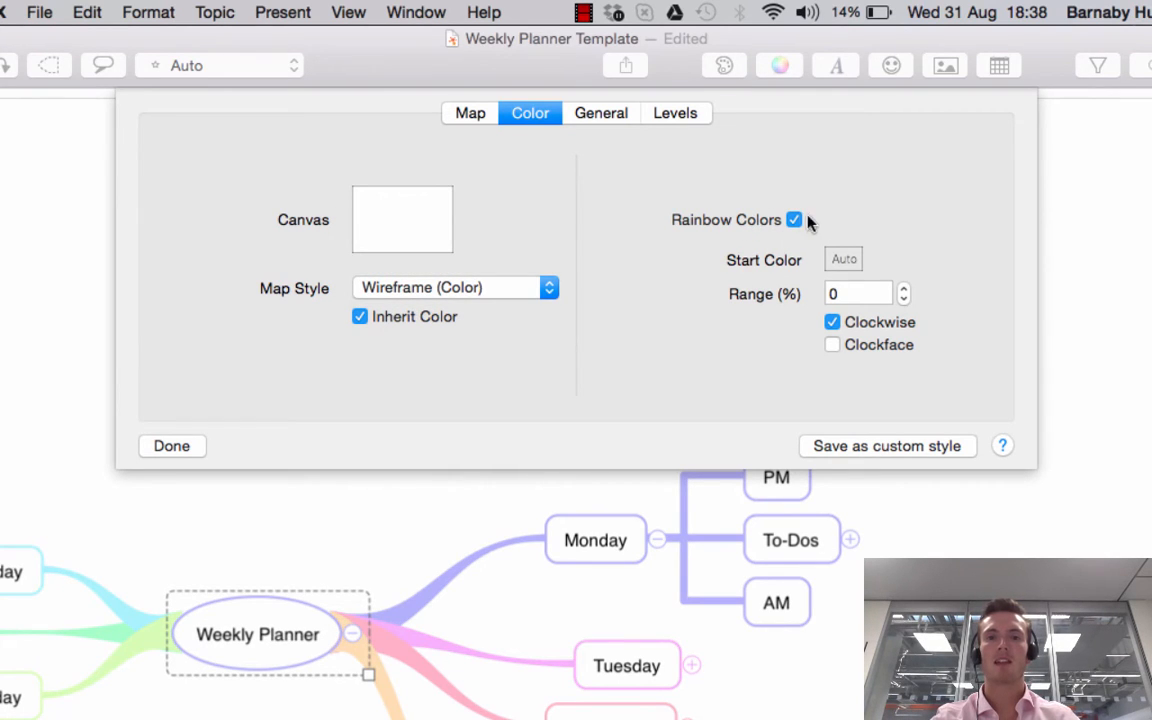
{"action": "left_click", "coordinate": [793, 219]}
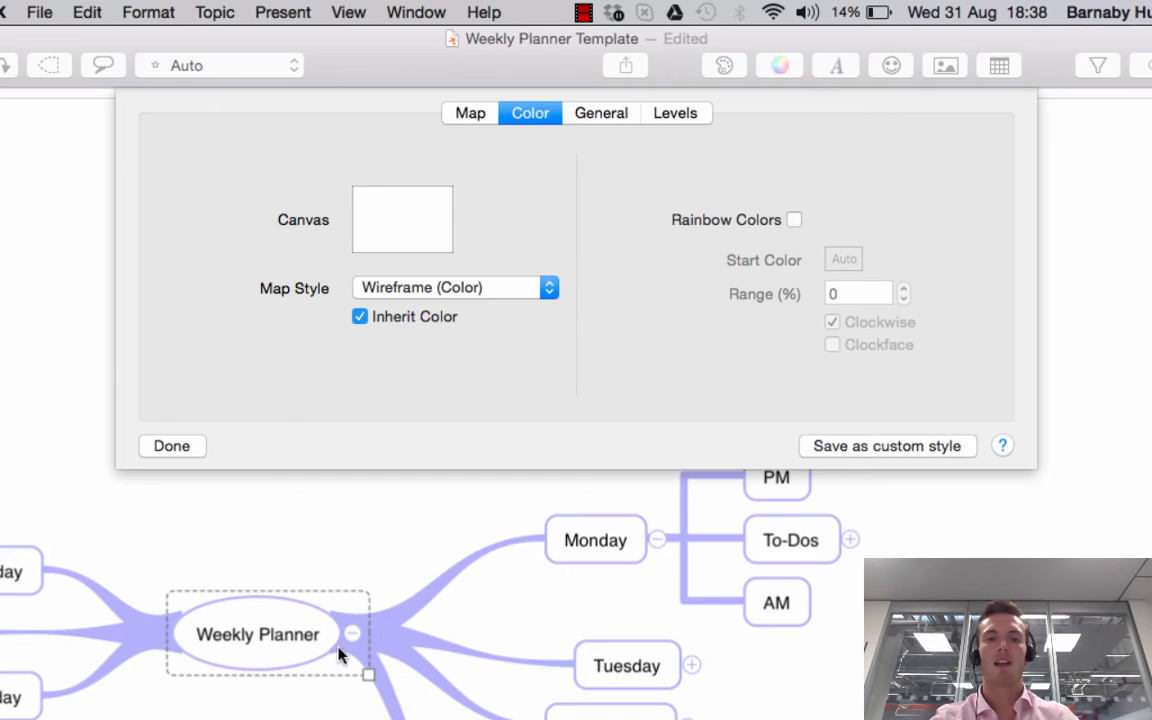
{"action": "mouse_move", "coordinate": [620, 555]}
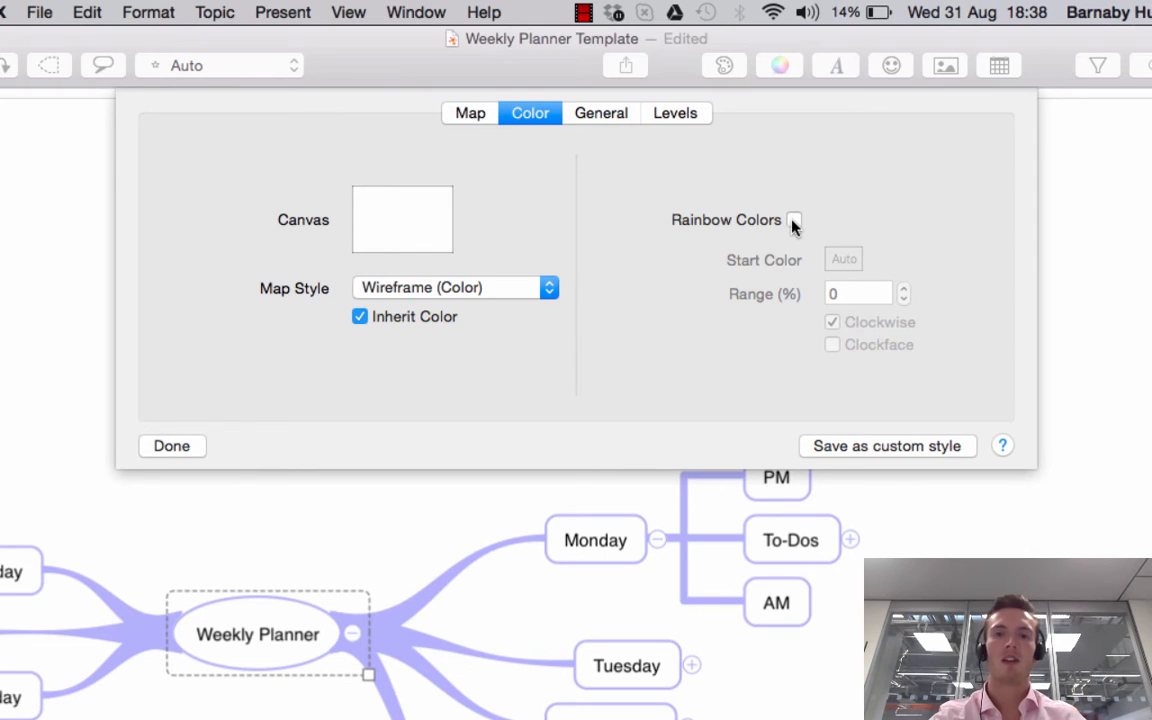
{"action": "left_click", "coordinate": [794, 220]}
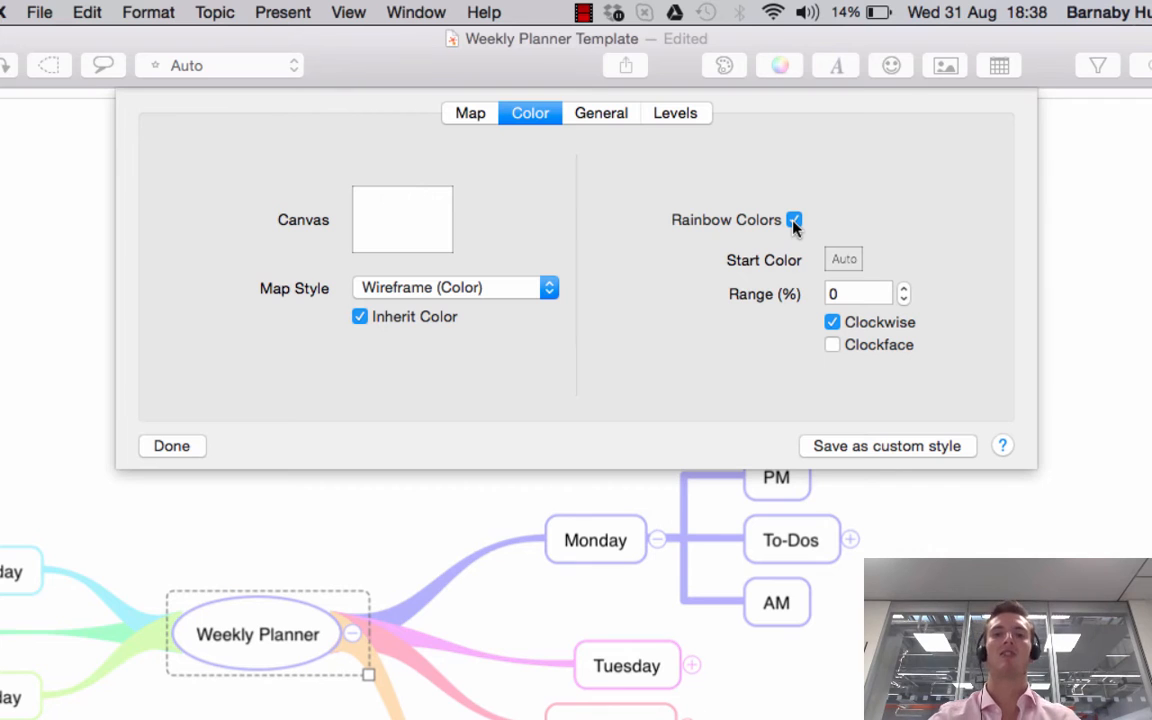
{"action": "left_click", "coordinate": [903, 288]}
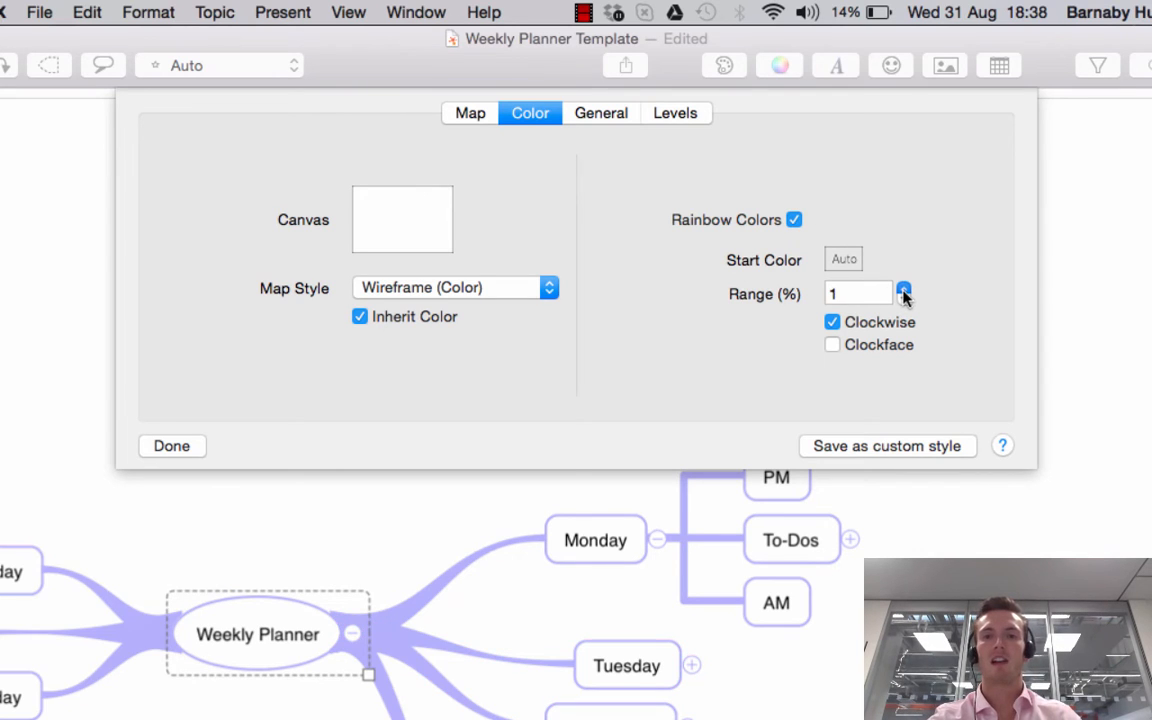
{"action": "left_click", "coordinate": [904, 288]}
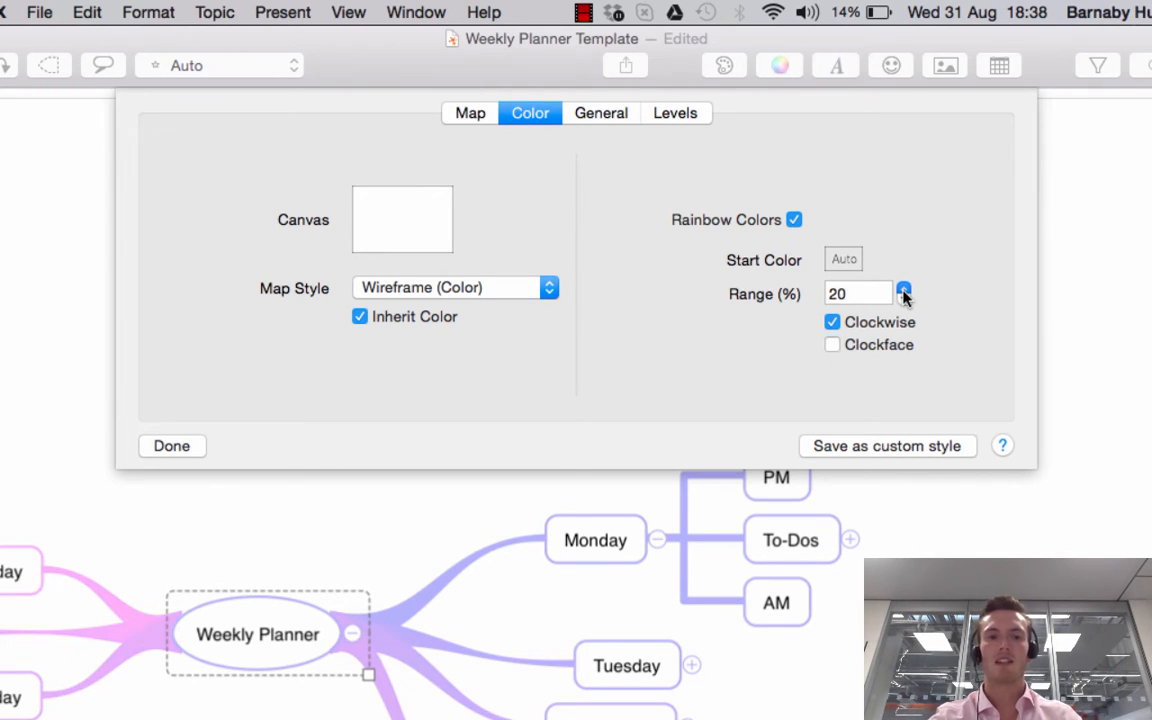
{"action": "left_click", "coordinate": [903, 288]}
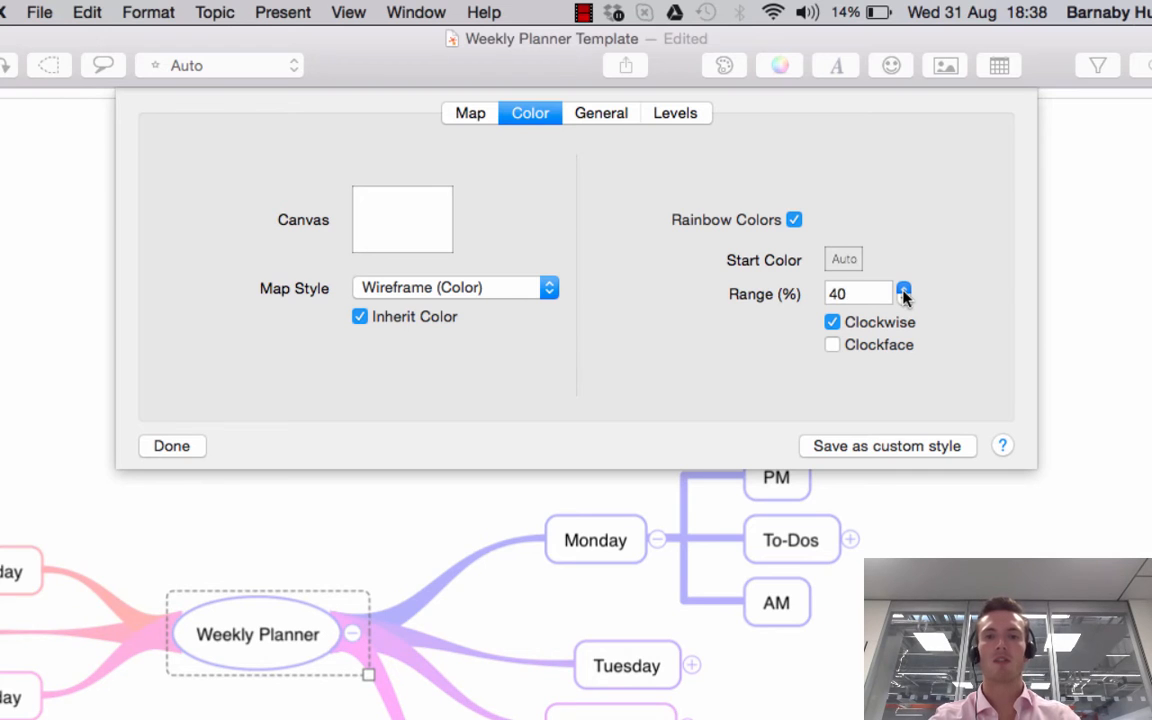
{"action": "left_click", "coordinate": [903, 288]}
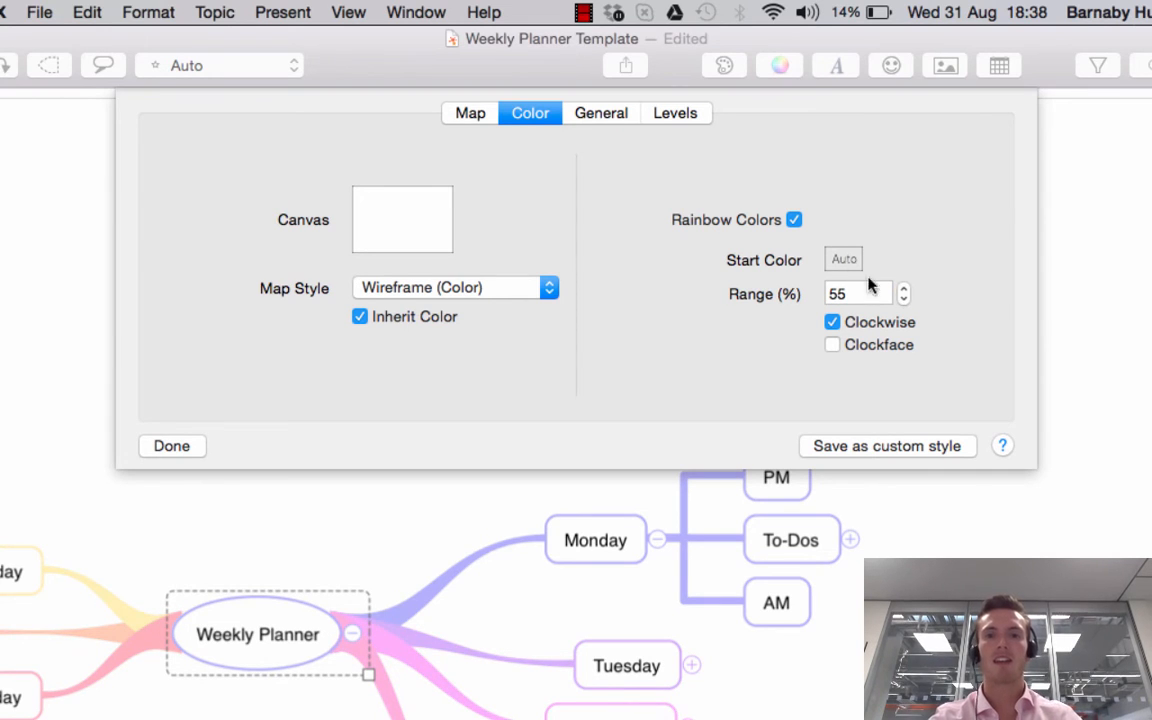
{"action": "left_click", "coordinate": [600, 112]}
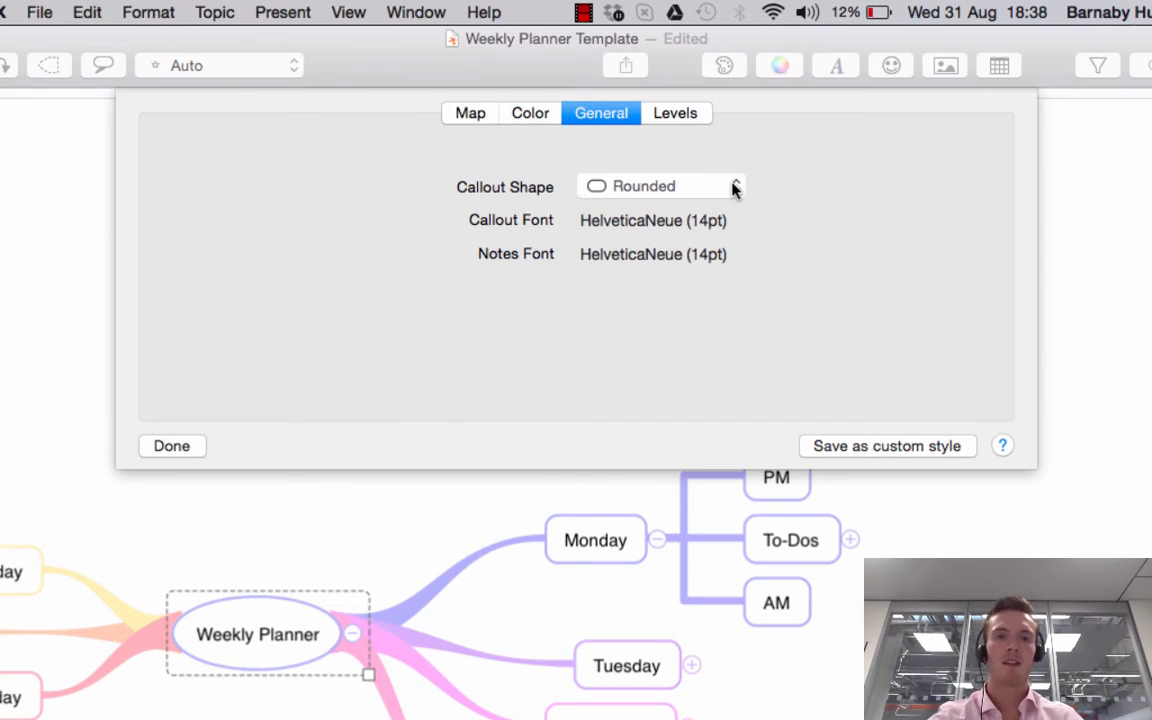
Step: Keep the Rounded callout shape unchanged and close Map Style
{"action": "left_click", "coordinate": [660, 186]}
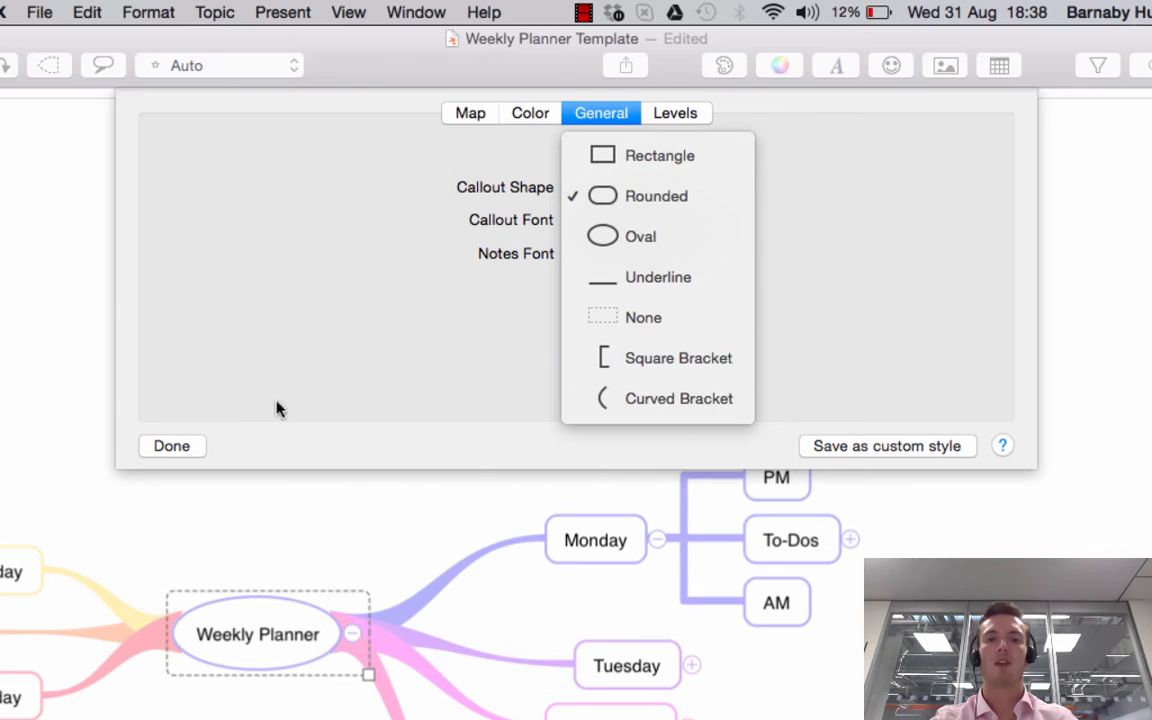
{"action": "left_click", "coordinate": [655, 196]}
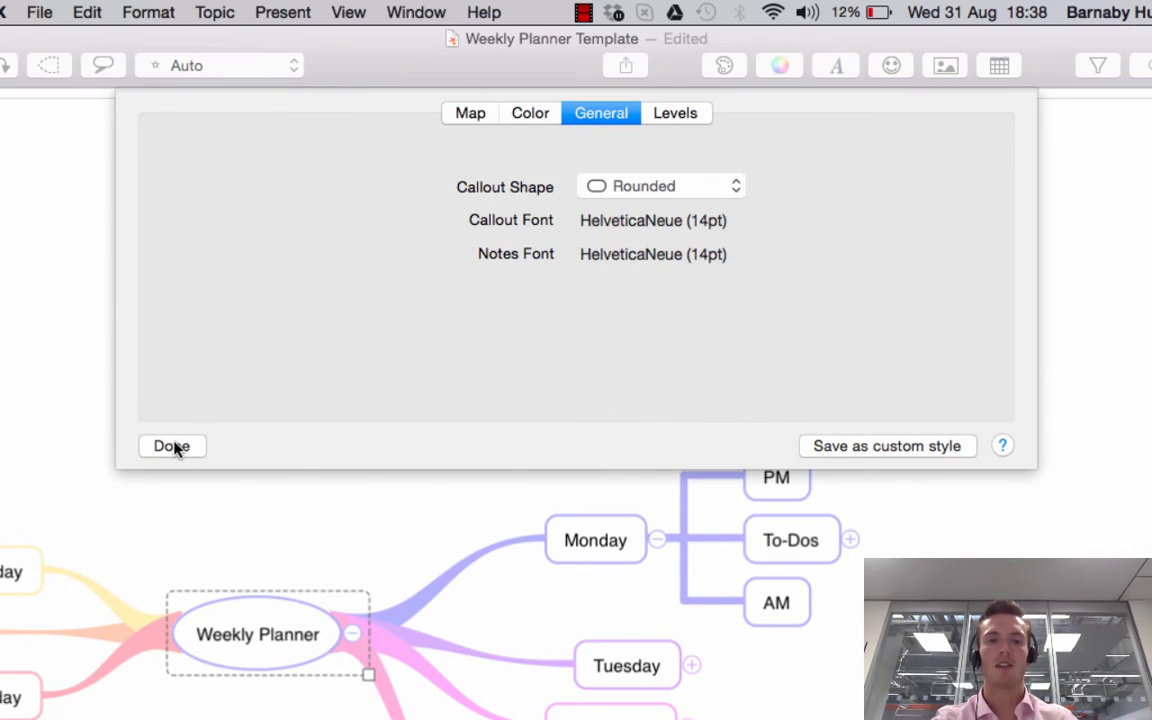
{"action": "left_click", "coordinate": [171, 446]}
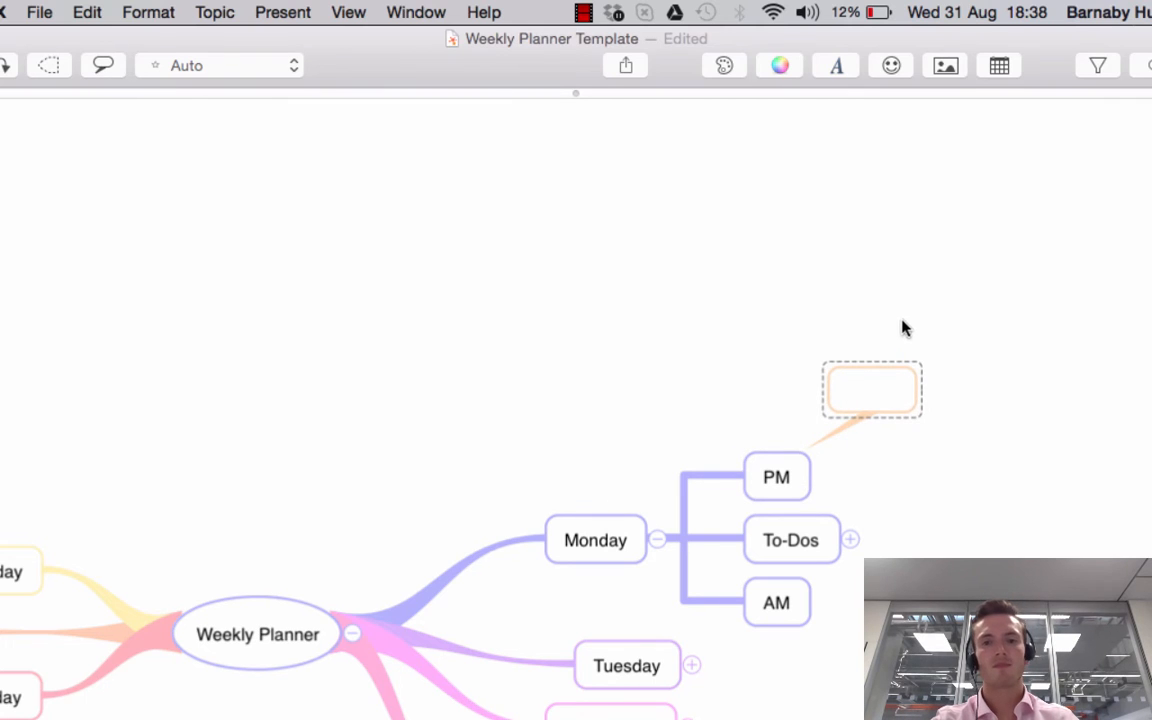
Step: Label the PM callout 'Callout' and try the Square Bracket callout shape
{"action": "type", "text": "Callout"}
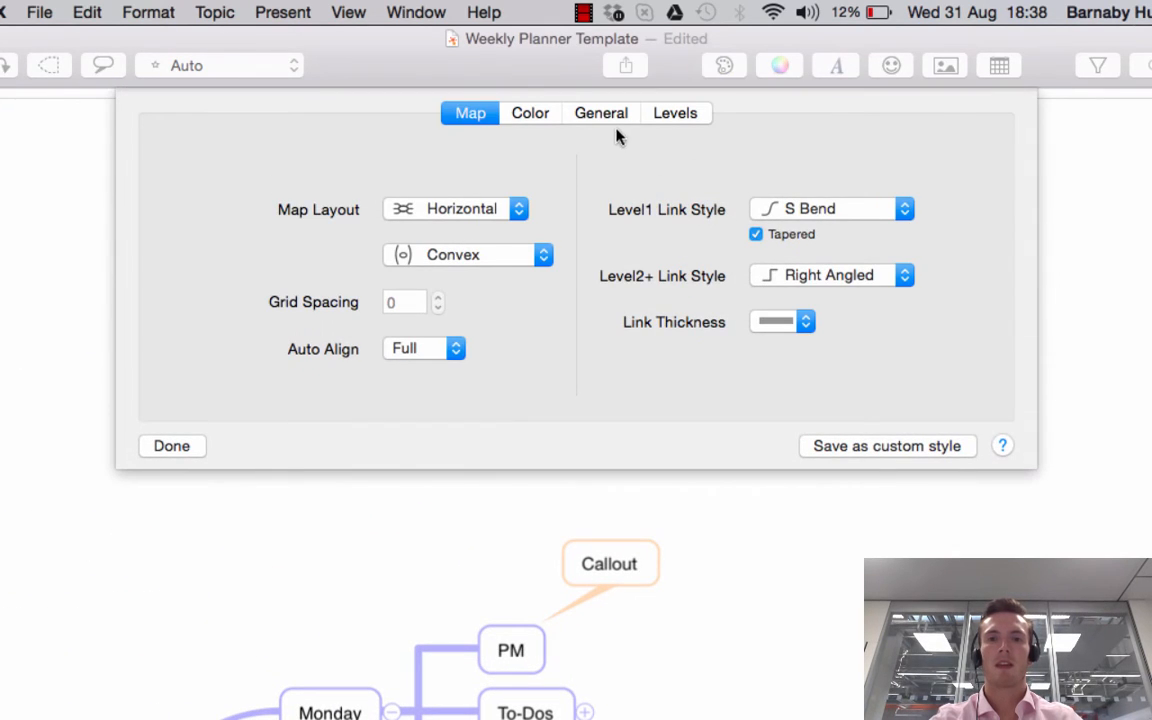
{"action": "left_click", "coordinate": [600, 112]}
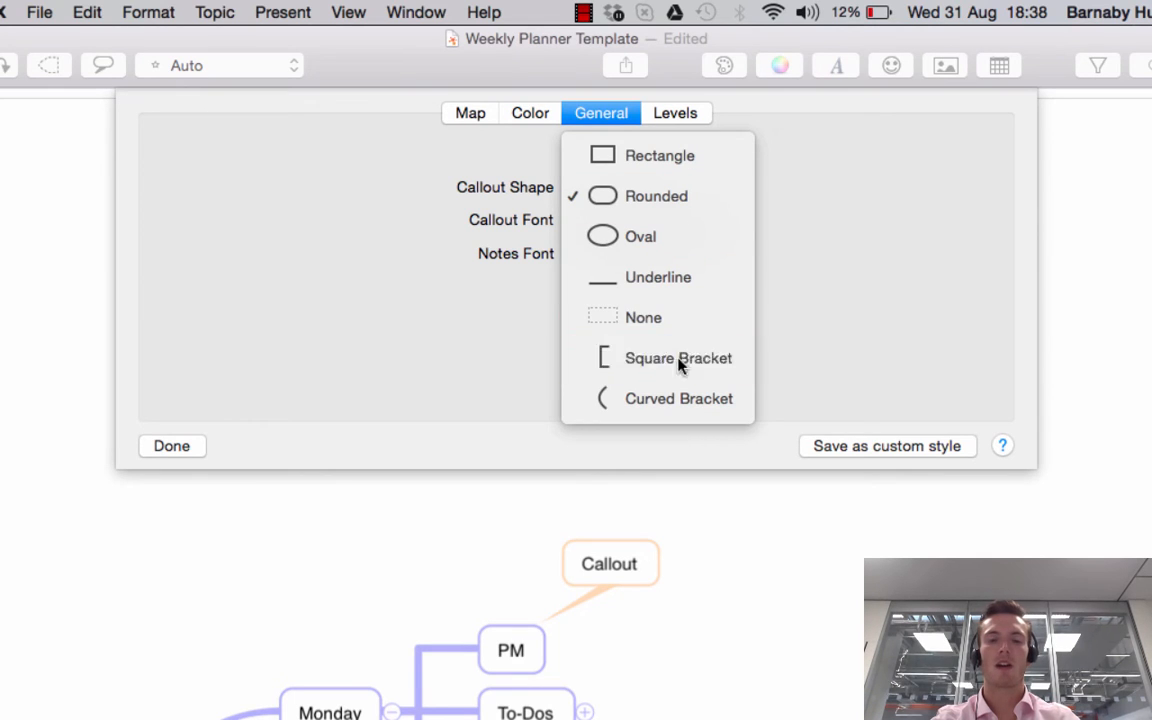
{"action": "left_click", "coordinate": [677, 358]}
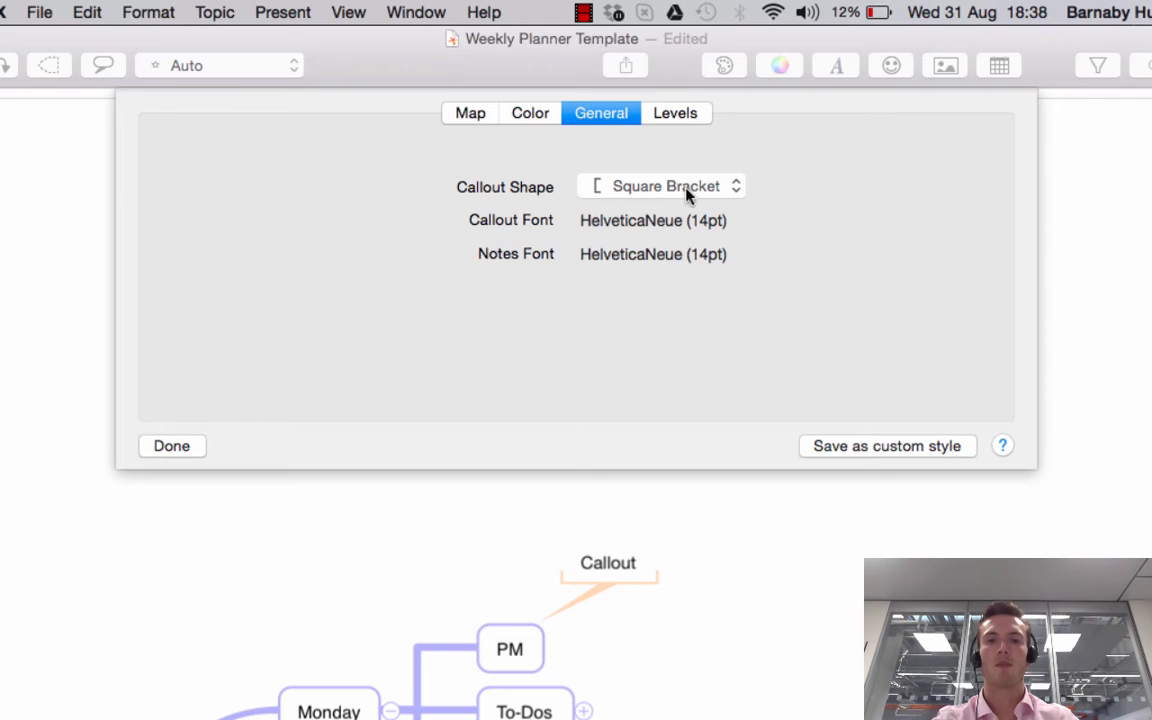
{"action": "left_click", "coordinate": [663, 186]}
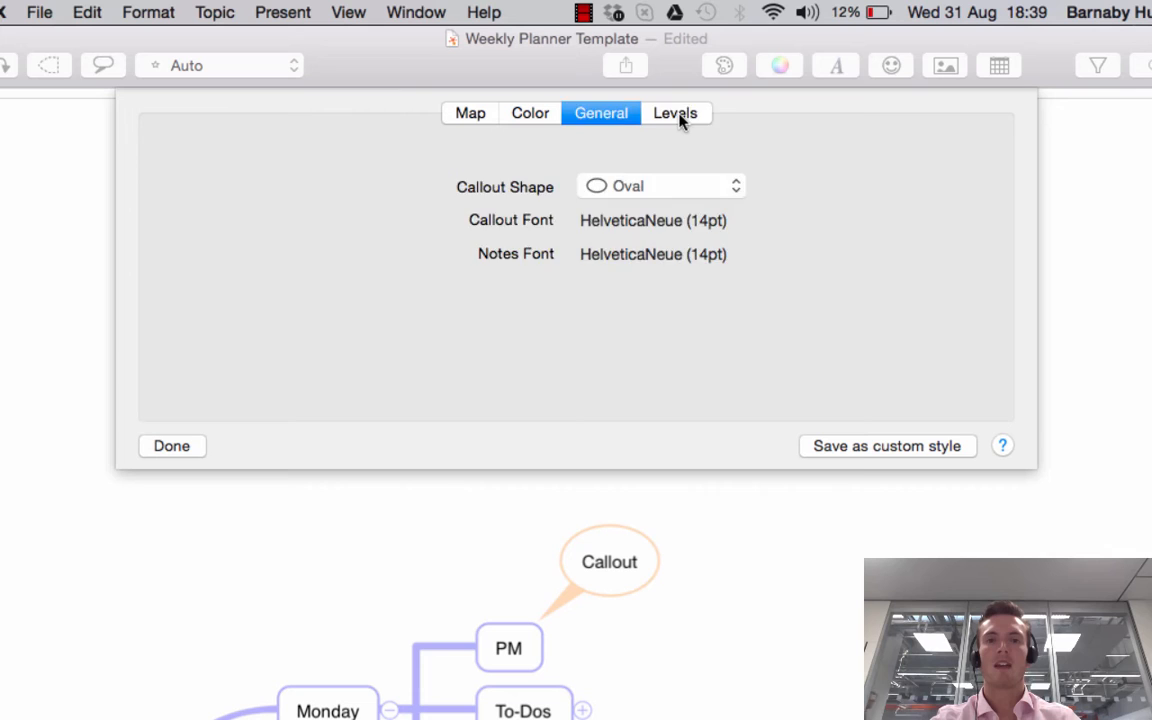
Step: Make level 1 topics rectangles in the Levels style settings
{"action": "left_click", "coordinate": [674, 112]}
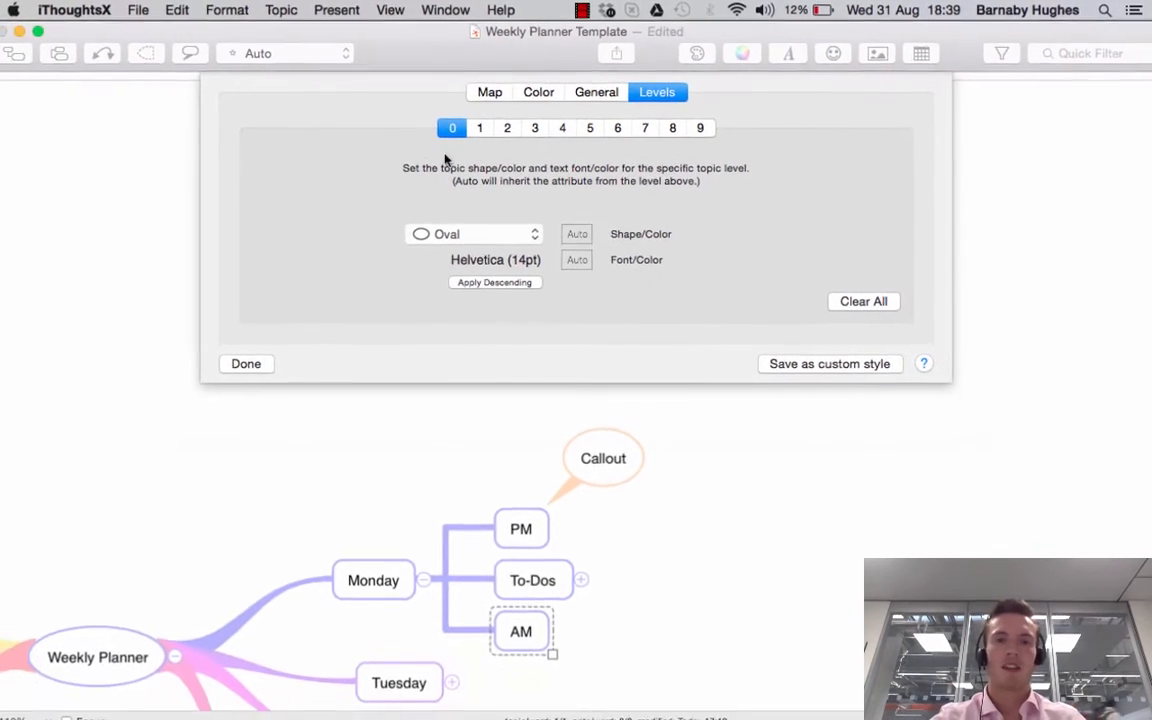
{"action": "left_click", "coordinate": [479, 127]}
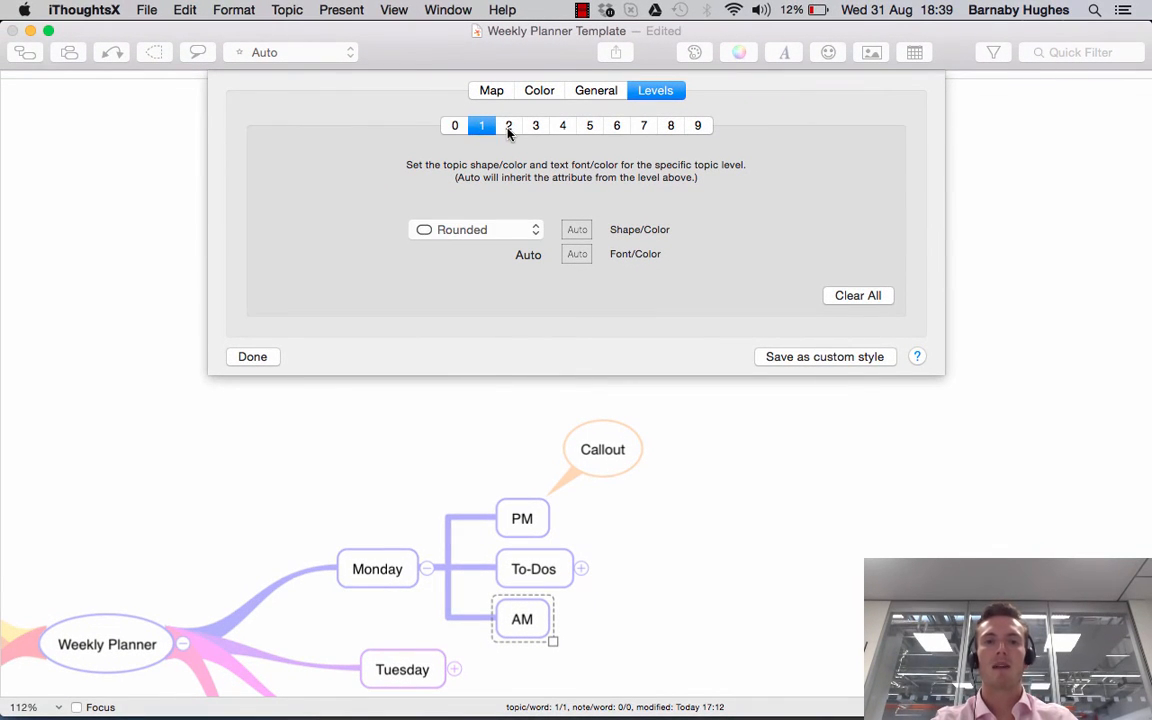
{"action": "left_click", "coordinate": [508, 125]}
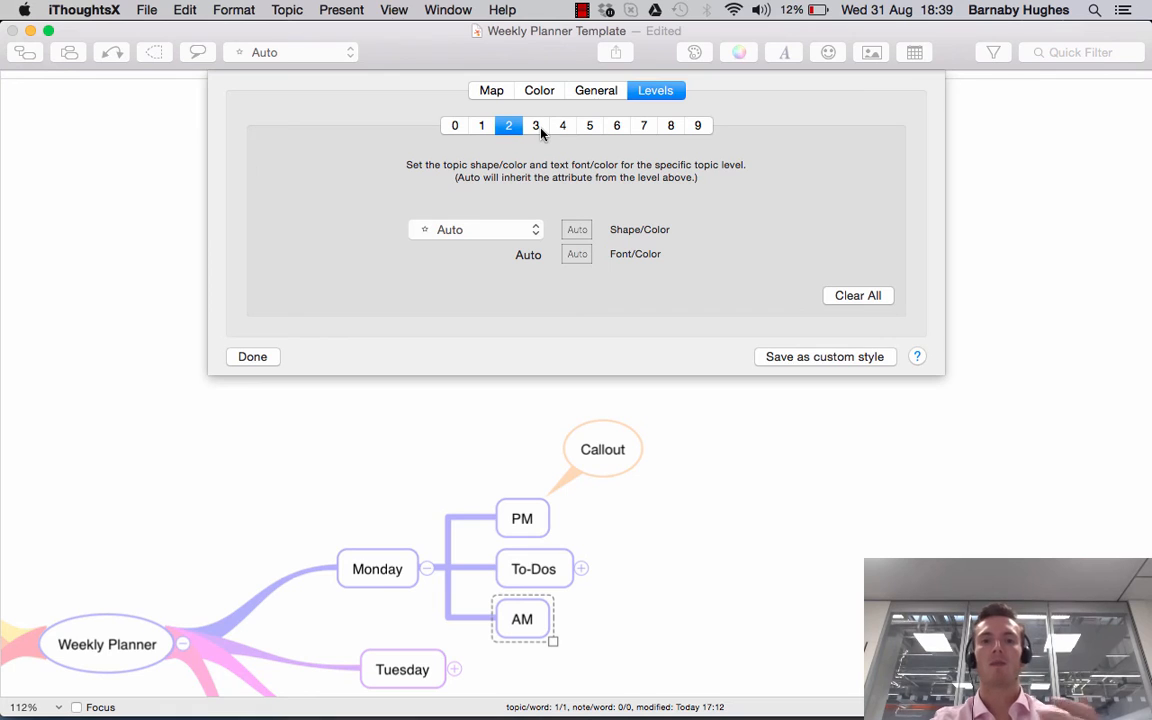
{"action": "mouse_move", "coordinate": [130, 645]}
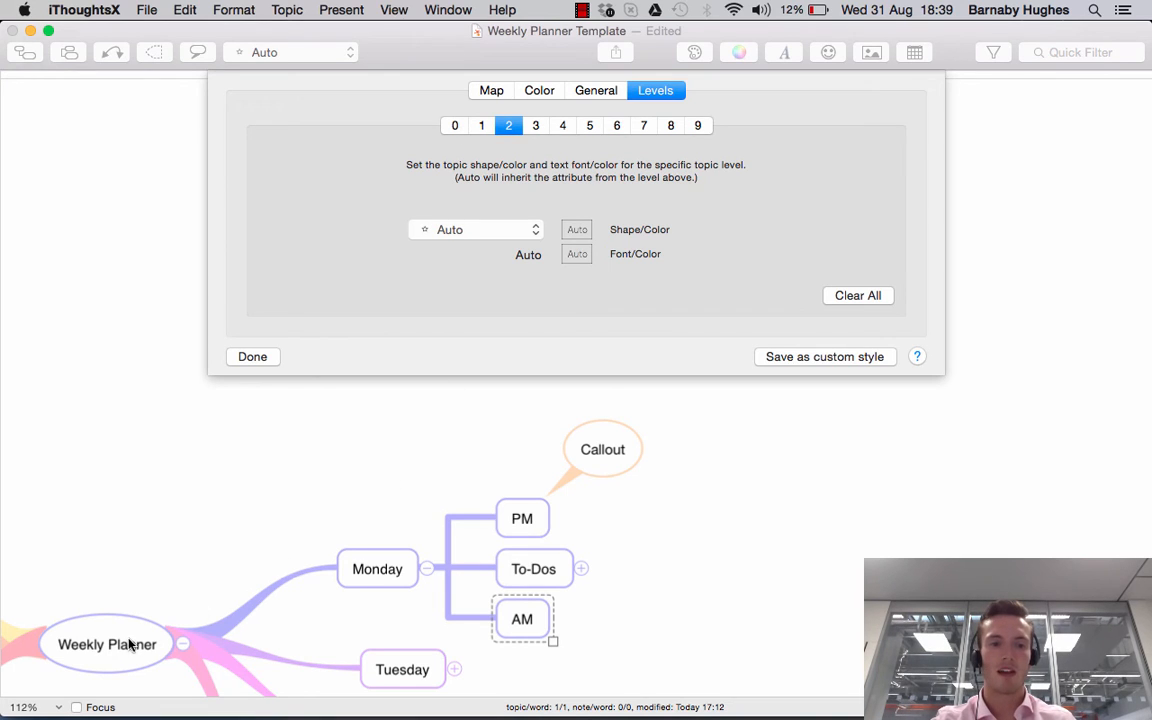
{"action": "mouse_move", "coordinate": [140, 625]}
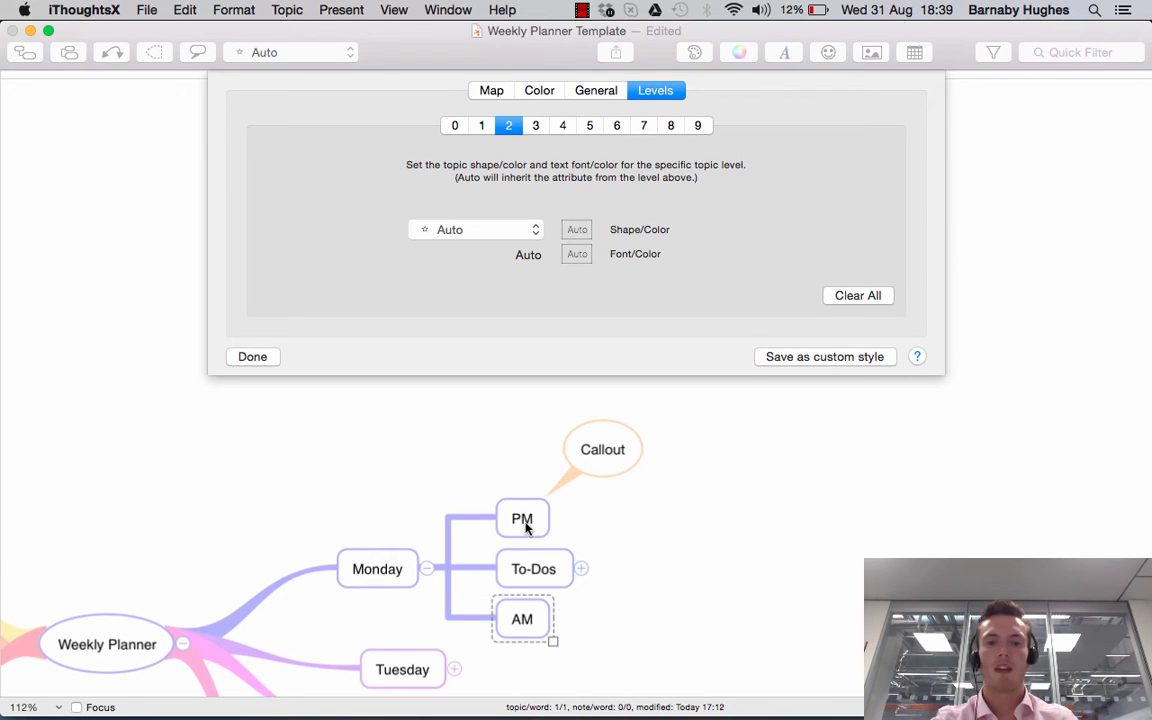
{"action": "left_click", "coordinate": [481, 125]}
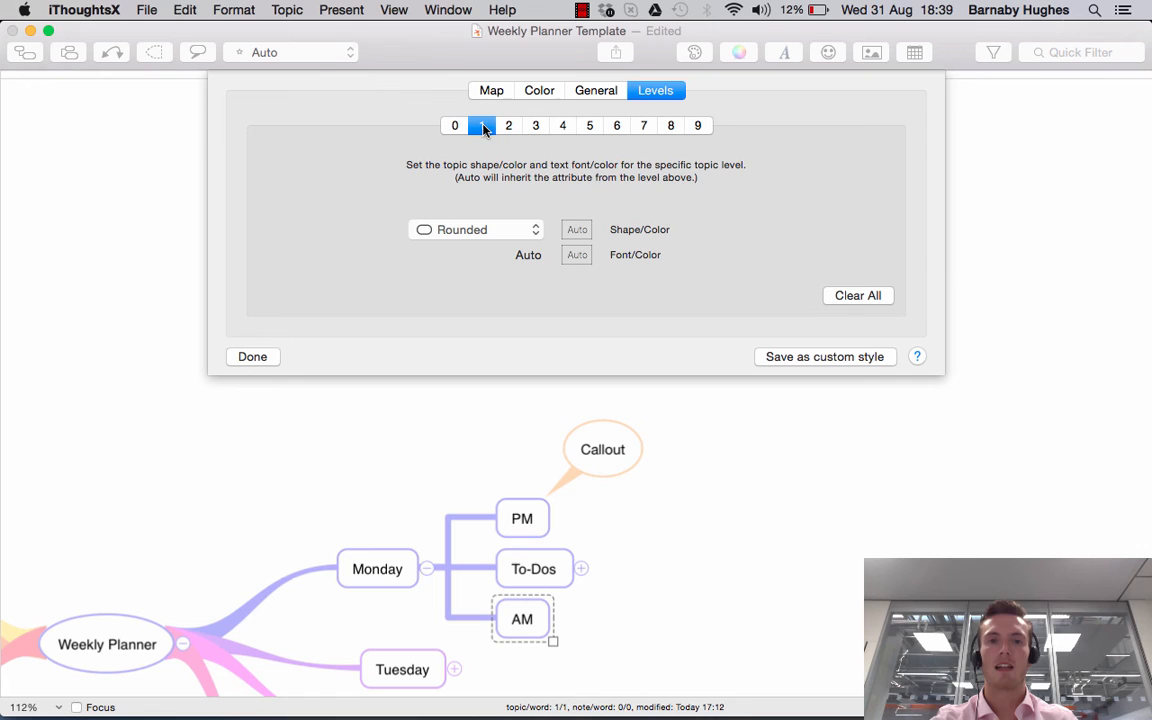
{"action": "left_click", "coordinate": [475, 229]}
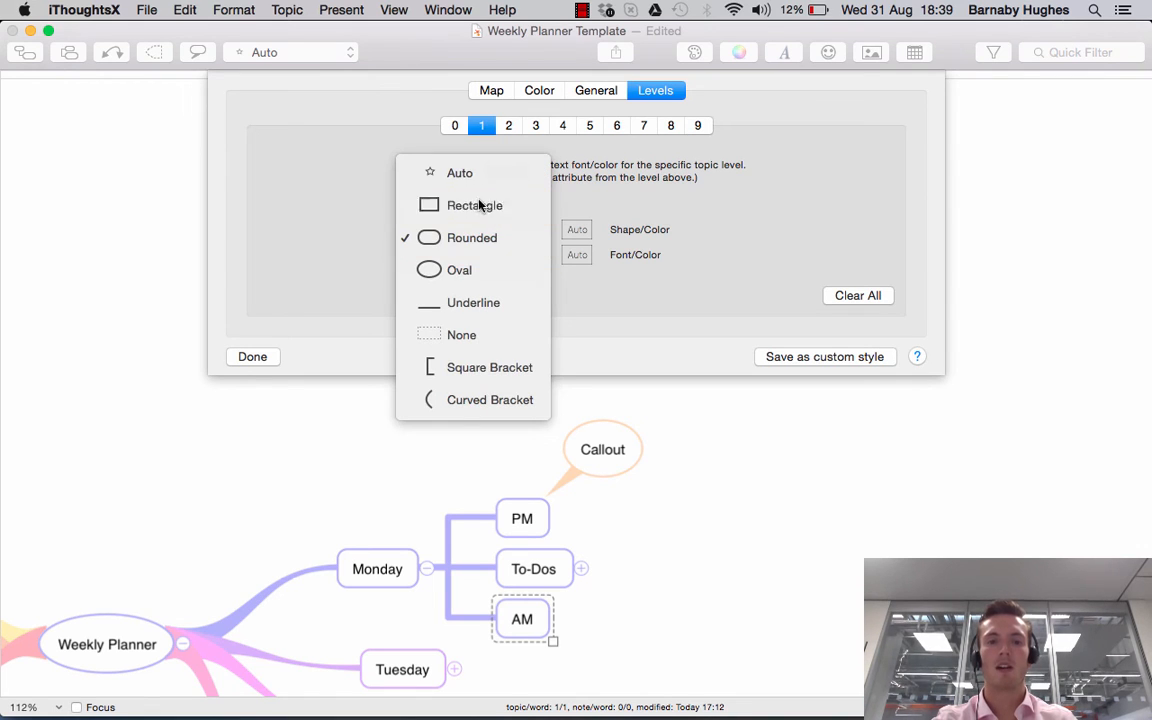
{"action": "left_click", "coordinate": [474, 205]}
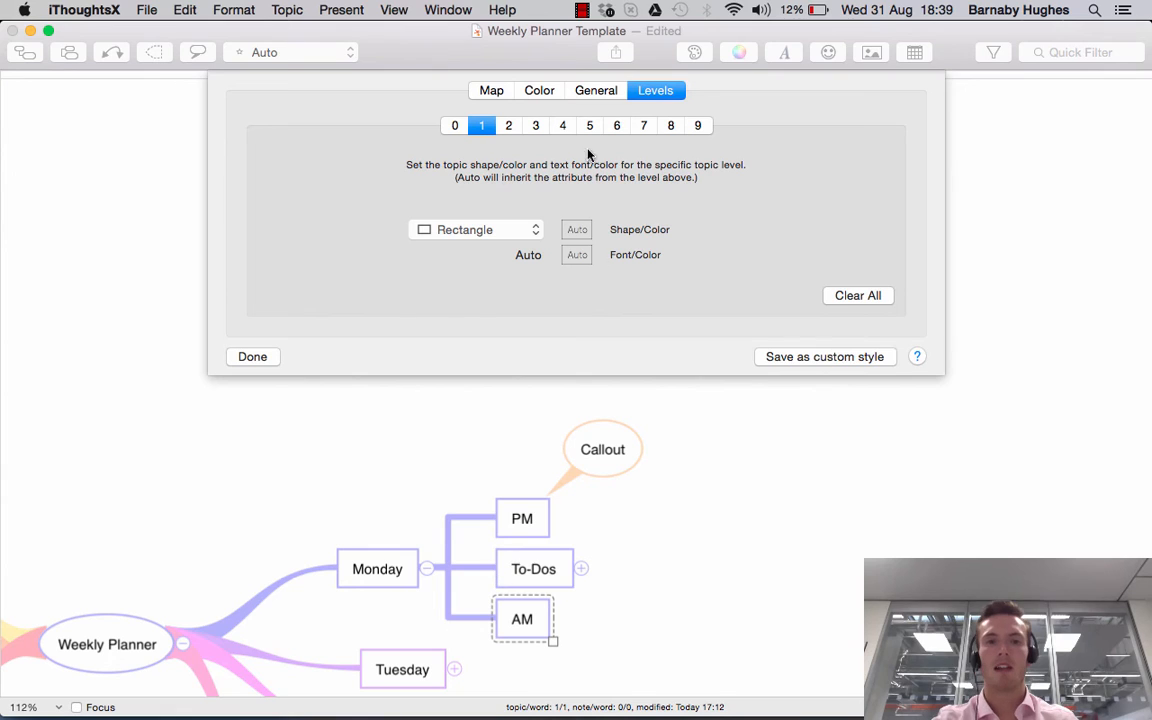
Step: Make level 2 topics ovals, inspect level 4, and close Map Style
{"action": "left_click", "coordinate": [508, 125]}
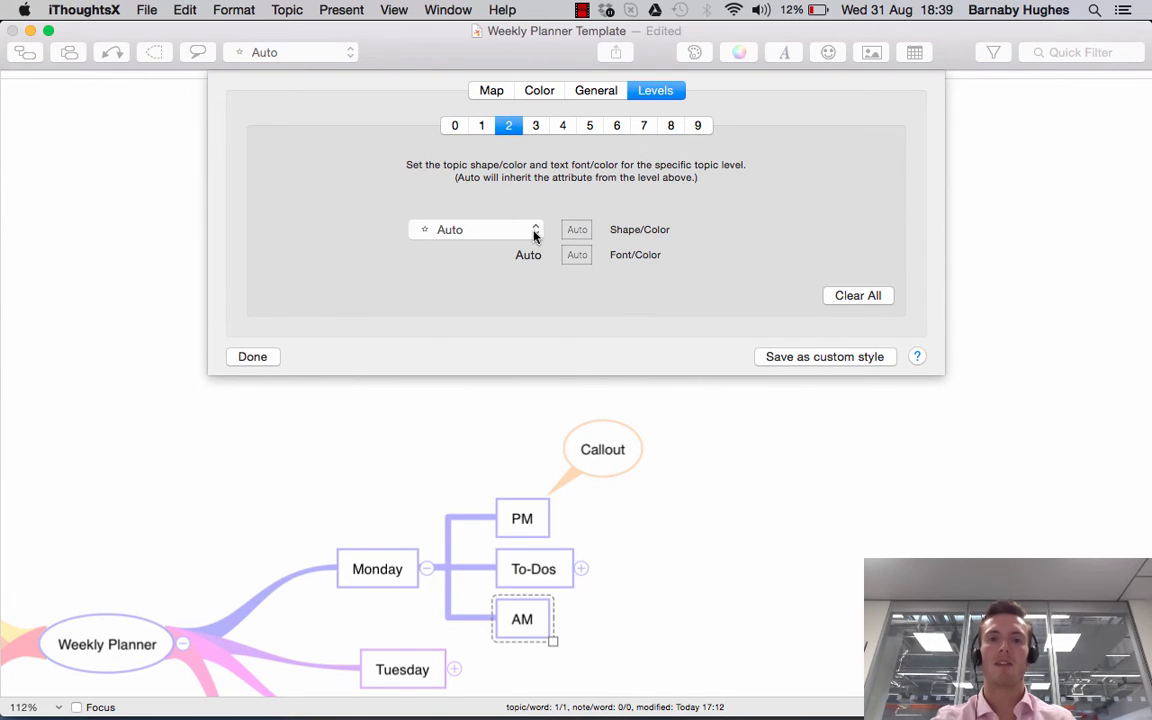
{"action": "left_click", "coordinate": [475, 229]}
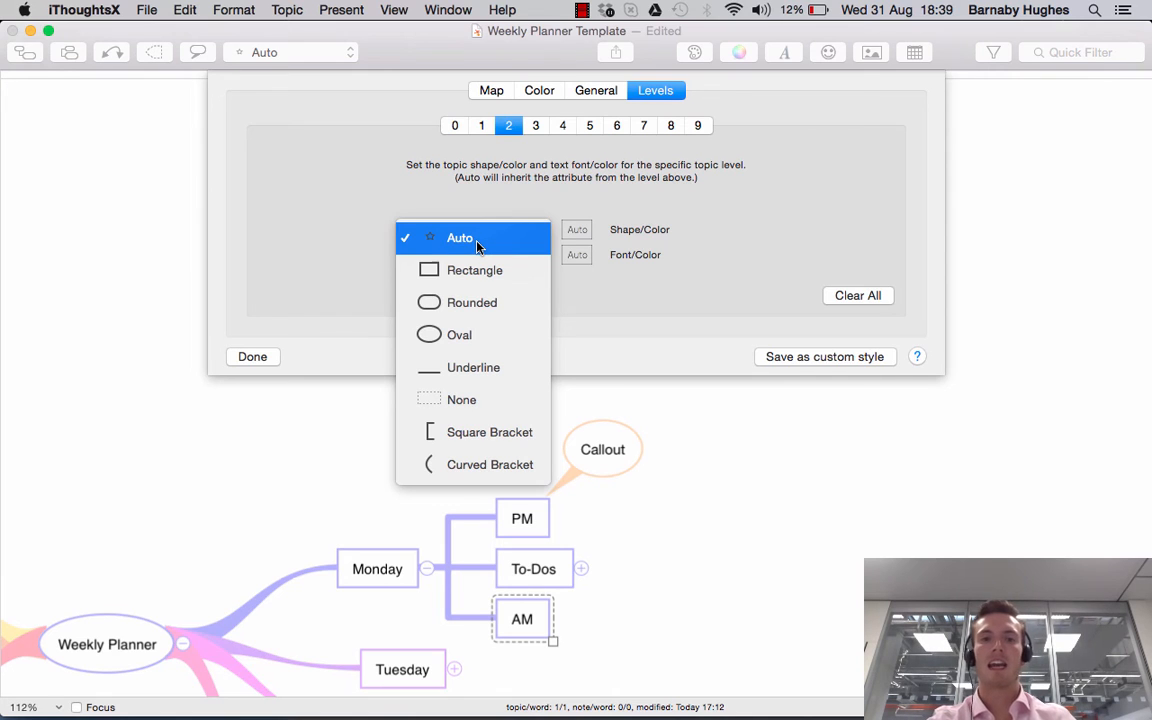
{"action": "mouse_move", "coordinate": [460, 334]}
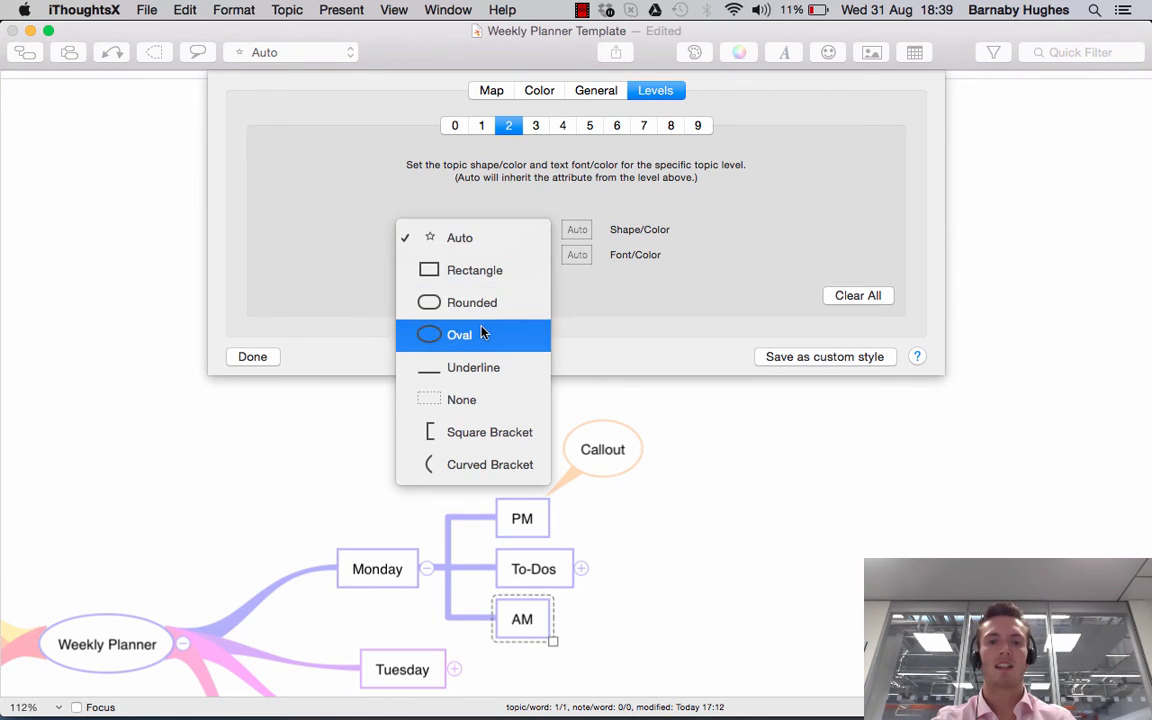
{"action": "left_click", "coordinate": [460, 335]}
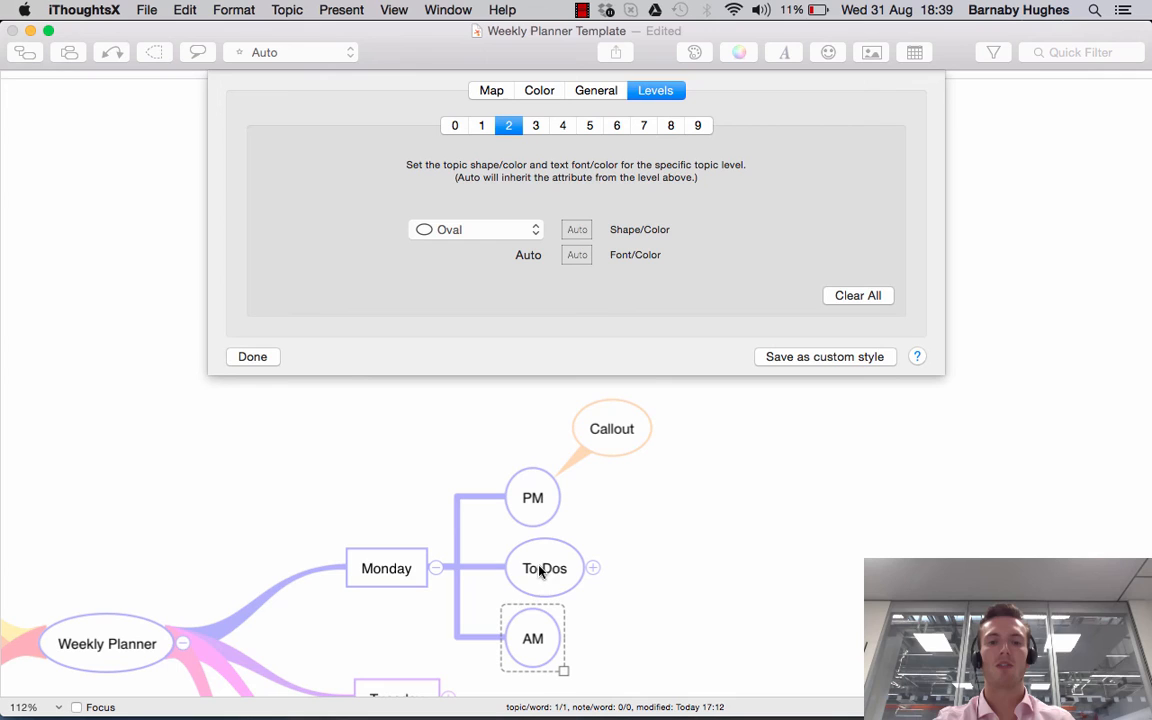
{"action": "mouse_move", "coordinate": [570, 280]}
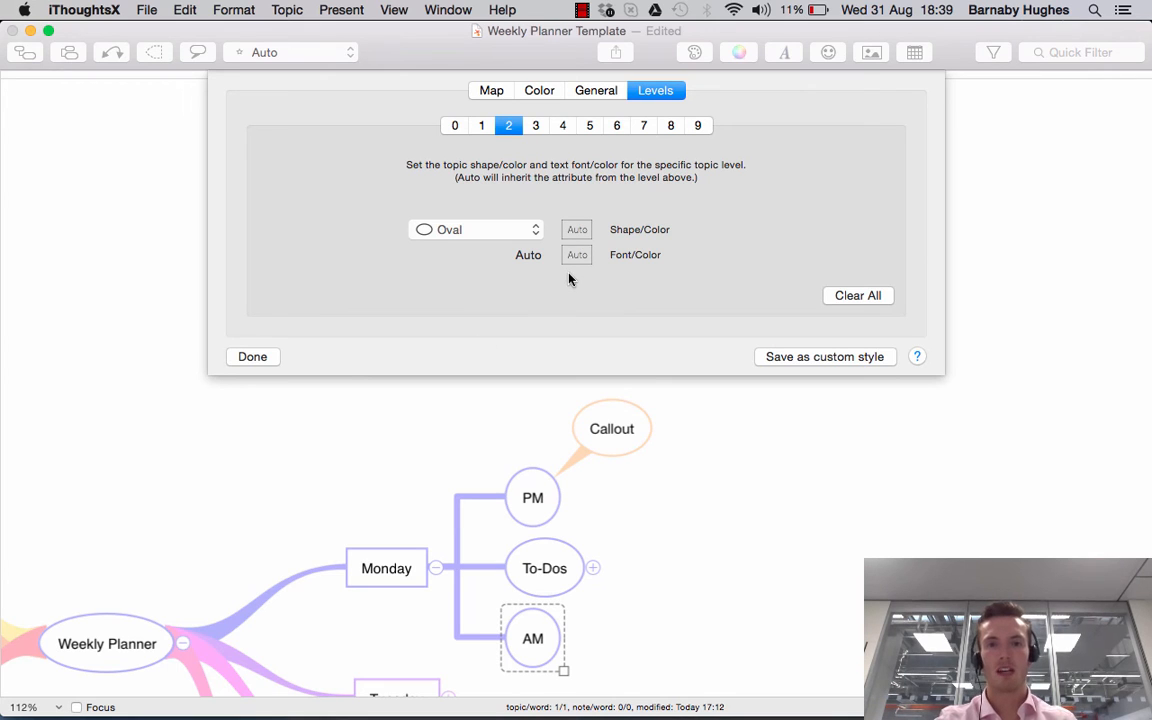
{"action": "left_click", "coordinate": [562, 125]}
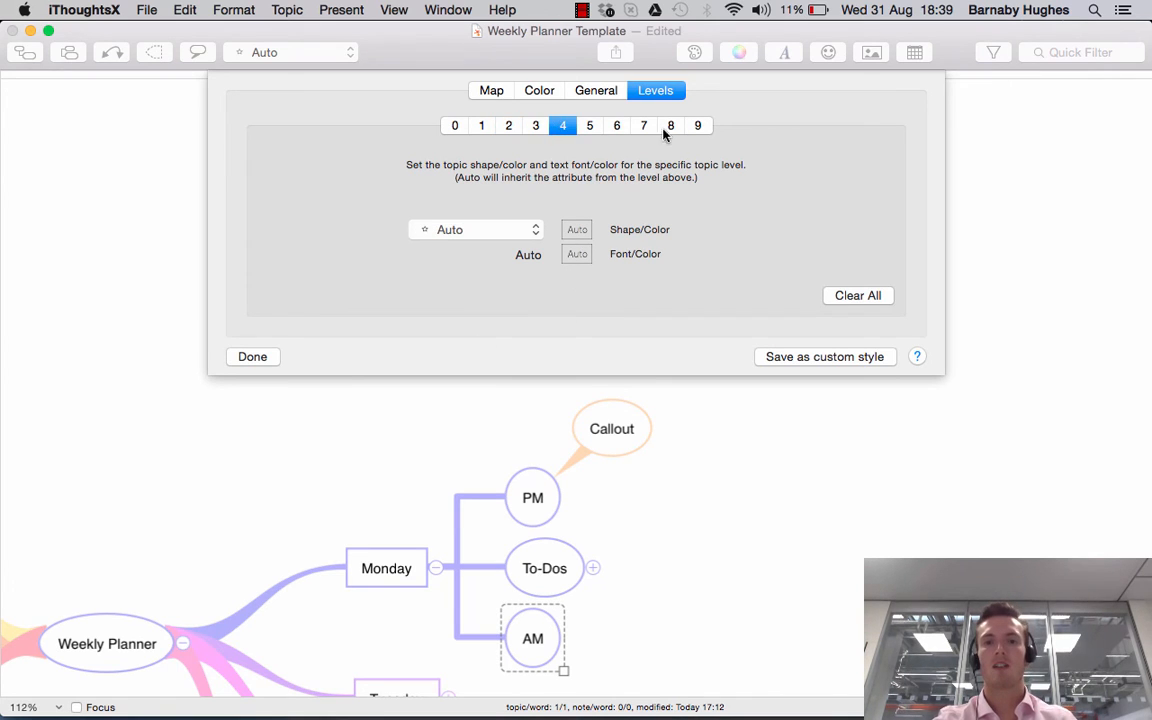
{"action": "left_click", "coordinate": [454, 125]}
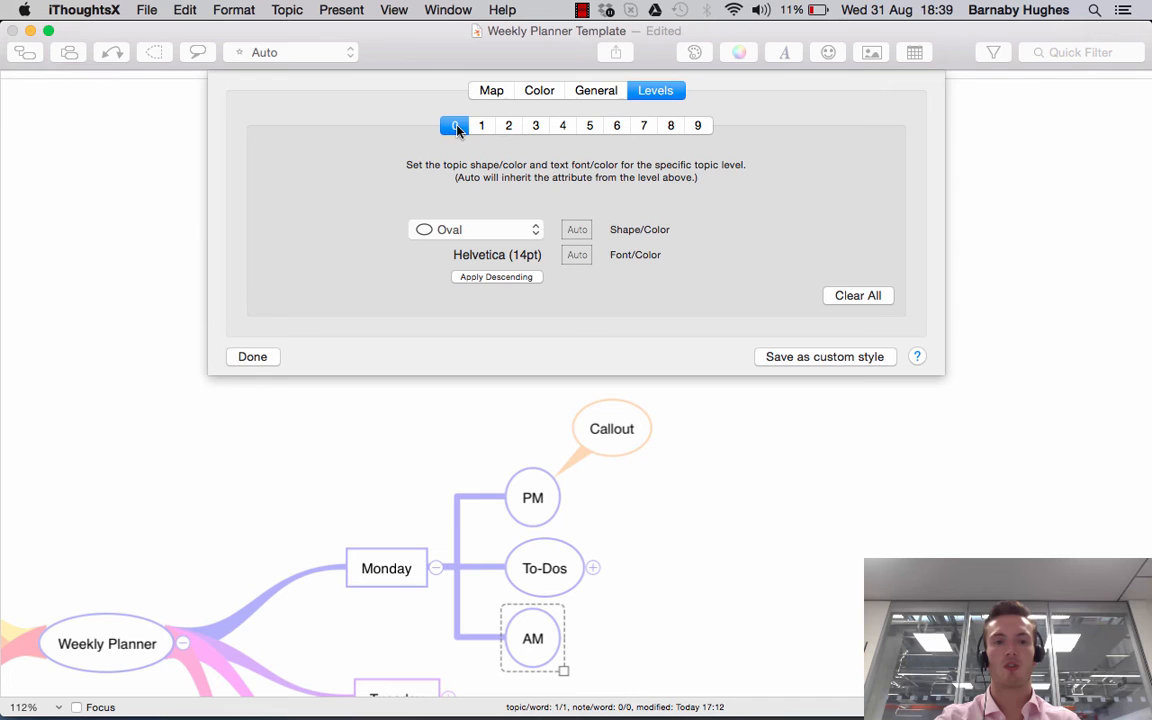
{"action": "left_click", "coordinate": [252, 356]}
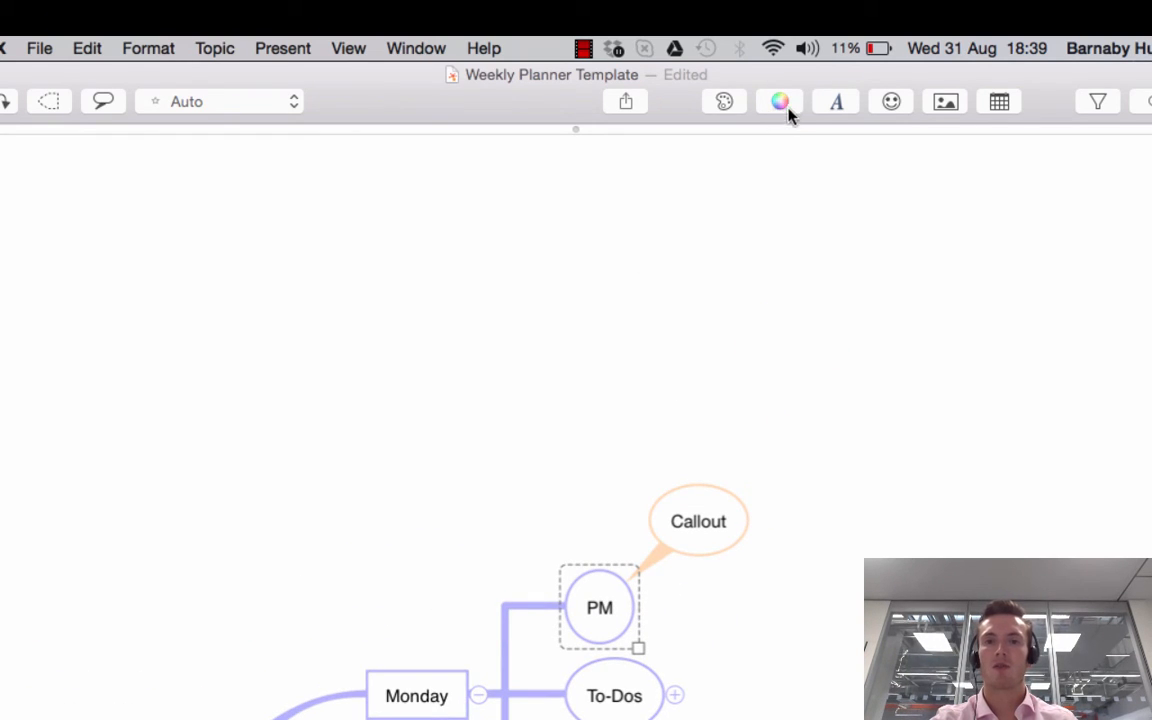
{"action": "left_click", "coordinate": [779, 101]}
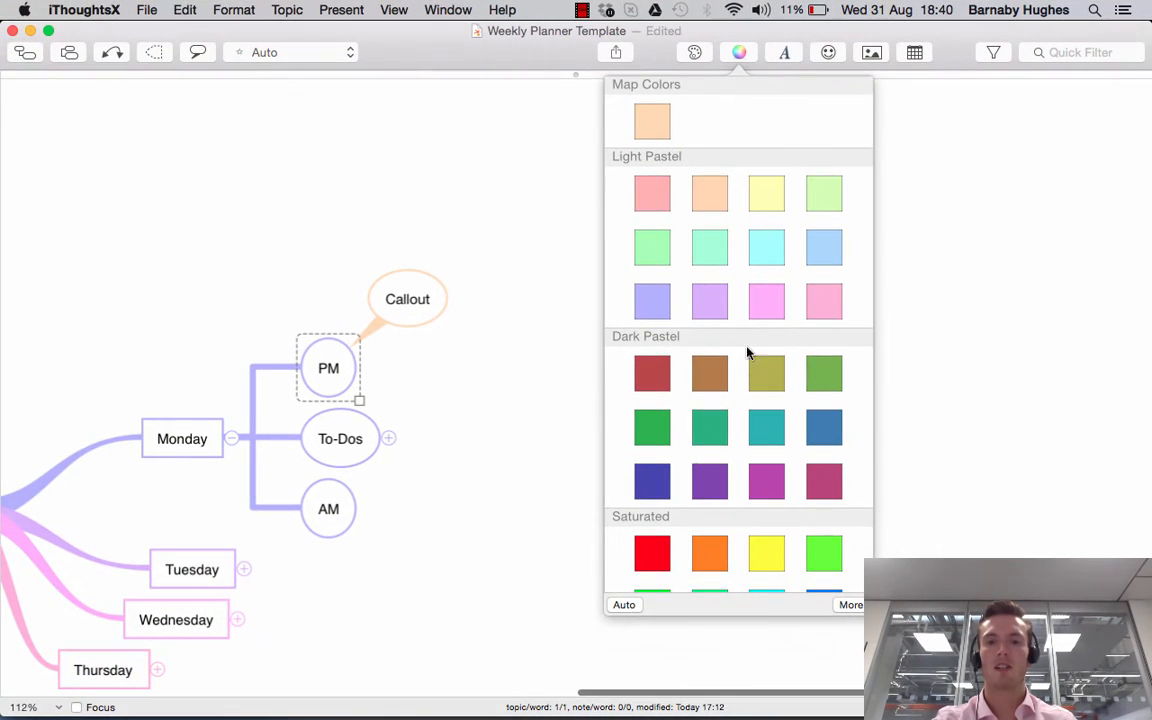
{"action": "scroll", "scroll_direction": "down", "scroll_amount": 3}
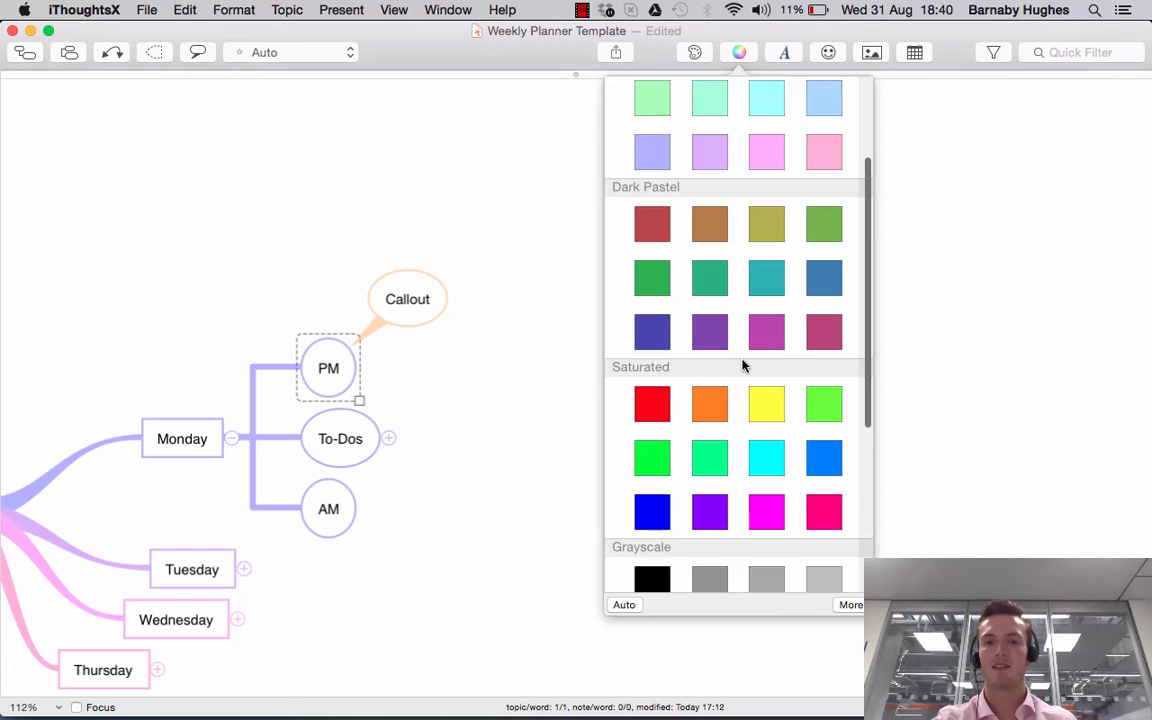
{"action": "scroll", "scroll_direction": "down", "scroll_amount": 3}
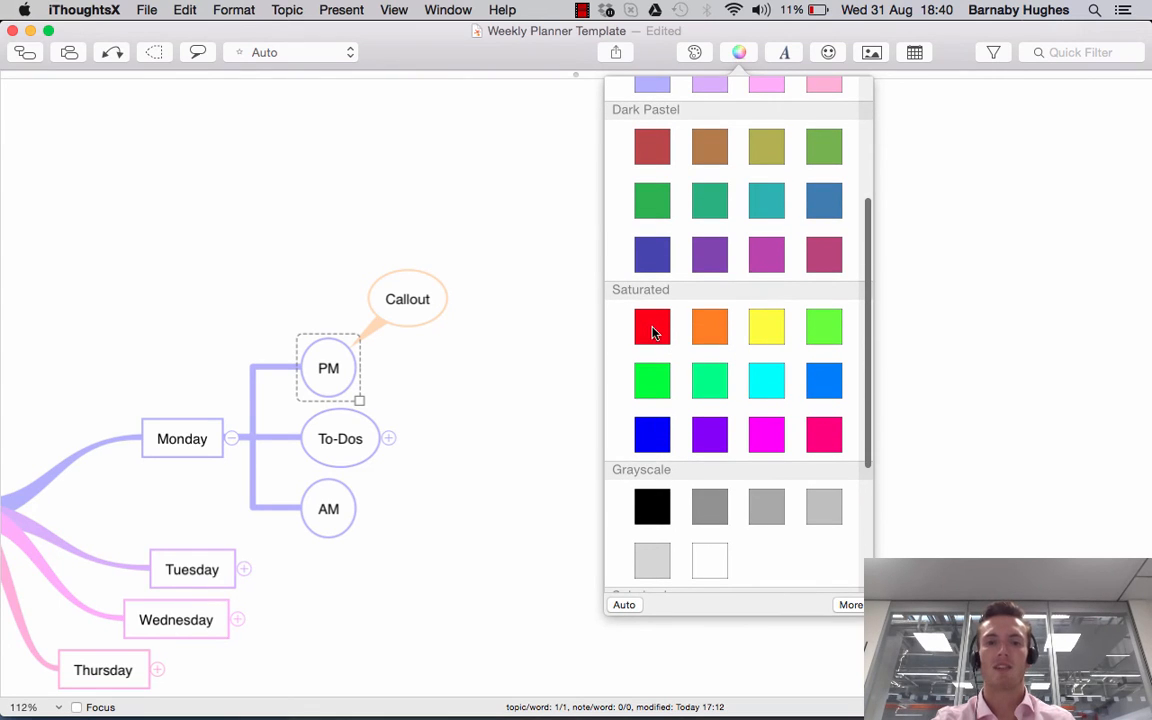
{"action": "left_click", "coordinate": [651, 326]}
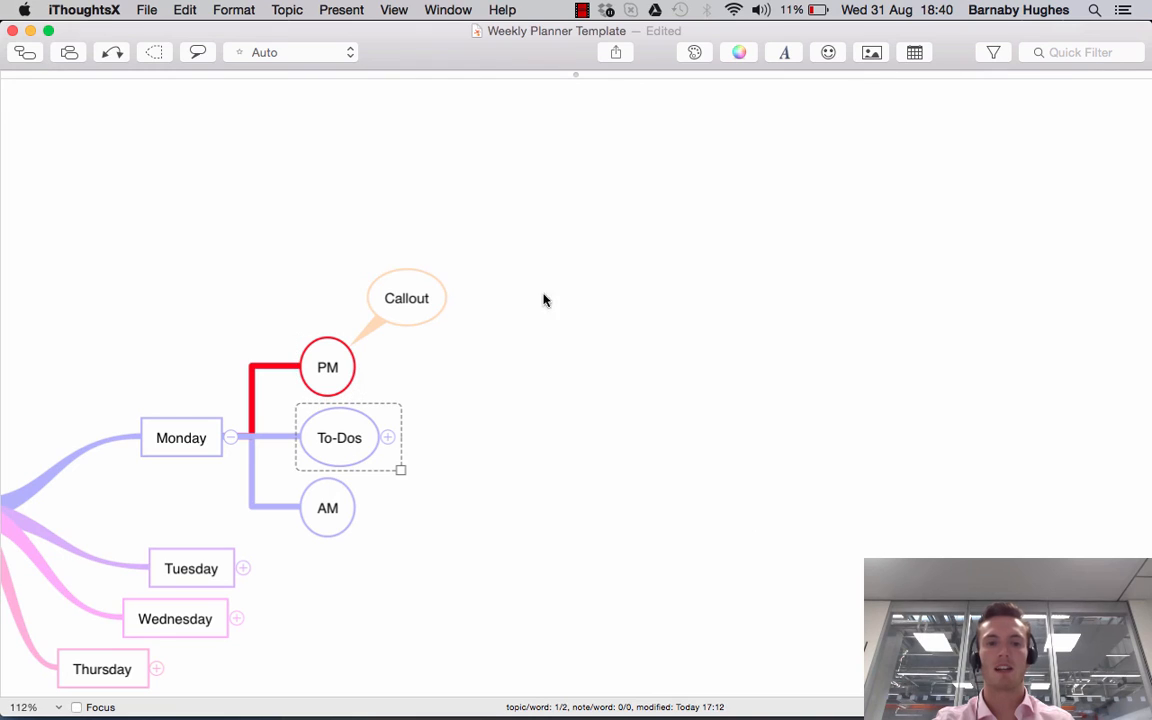
{"action": "left_click", "coordinate": [738, 52]}
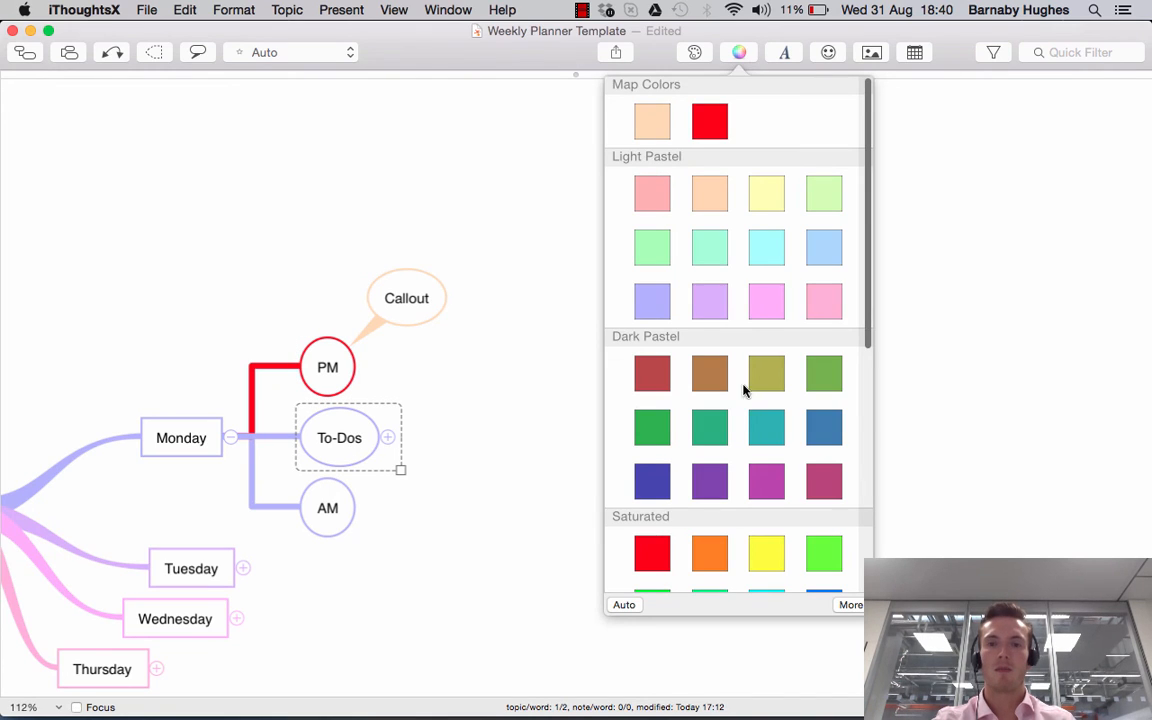
{"action": "mouse_move", "coordinate": [825, 562]}
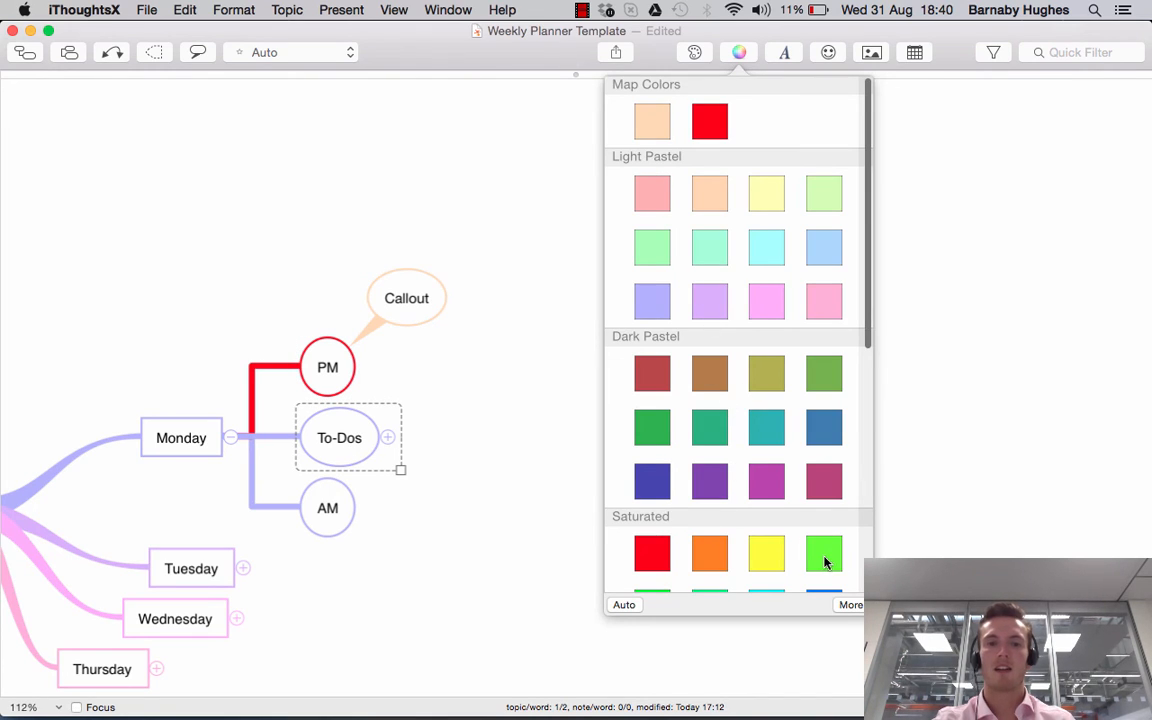
{"action": "left_click", "coordinate": [823, 553]}
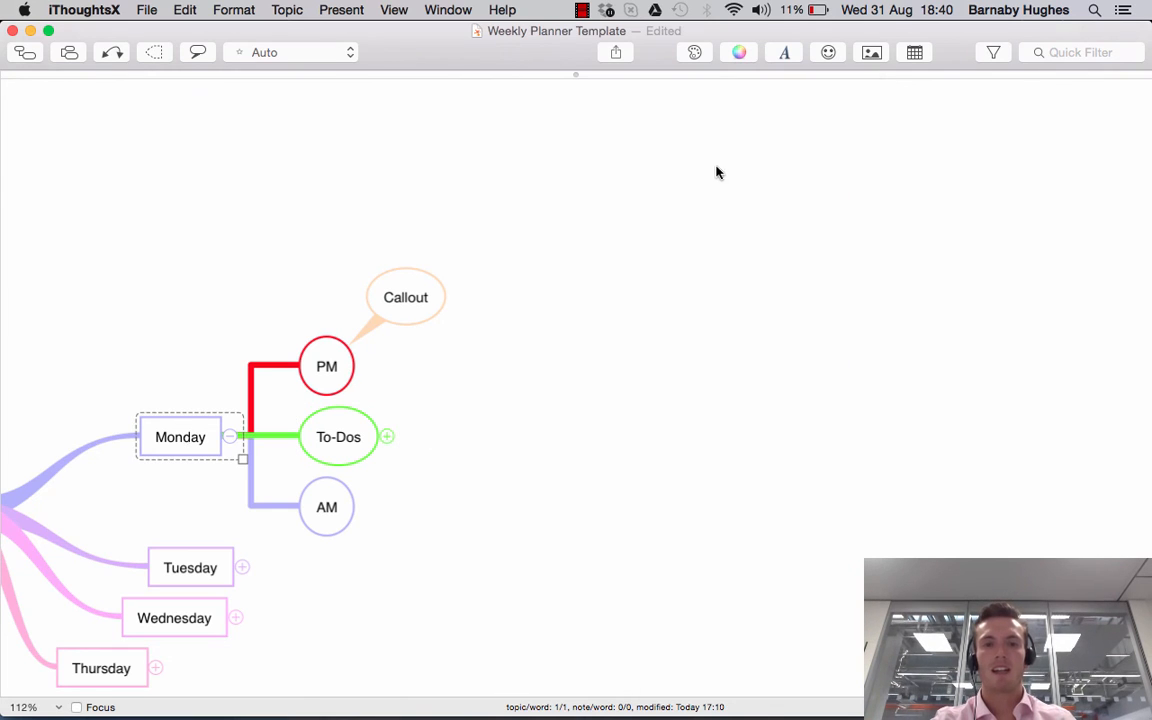
{"action": "left_click", "coordinate": [738, 52]}
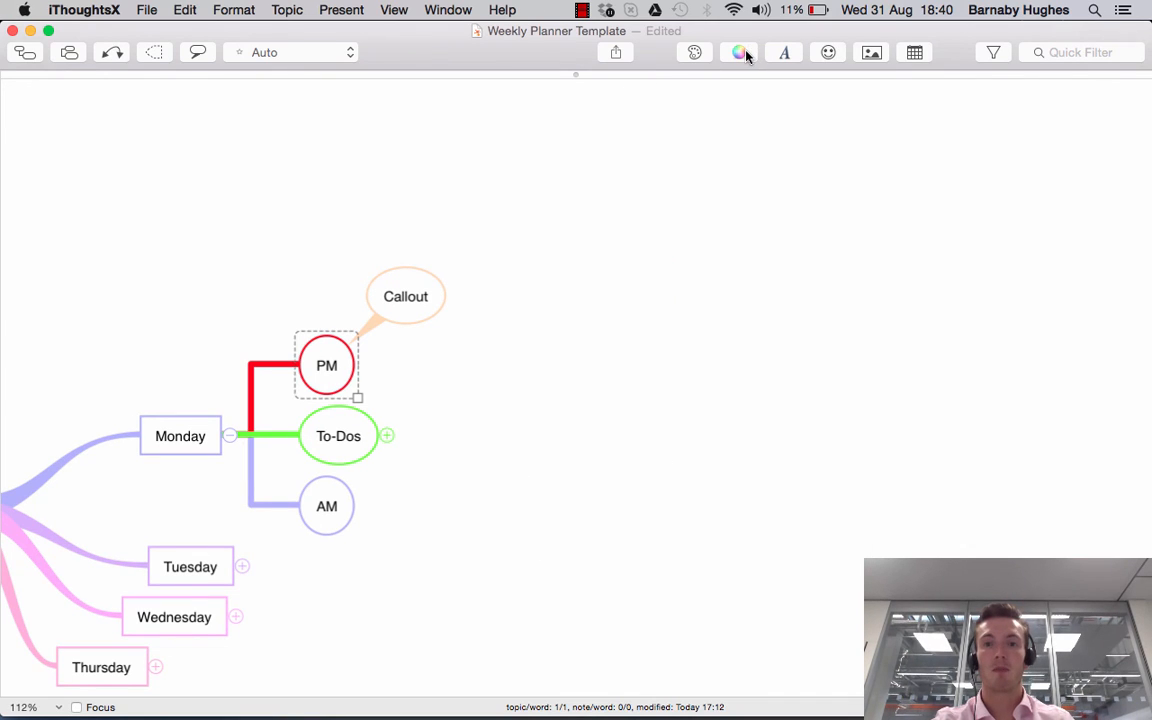
{"action": "left_click", "coordinate": [738, 52]}
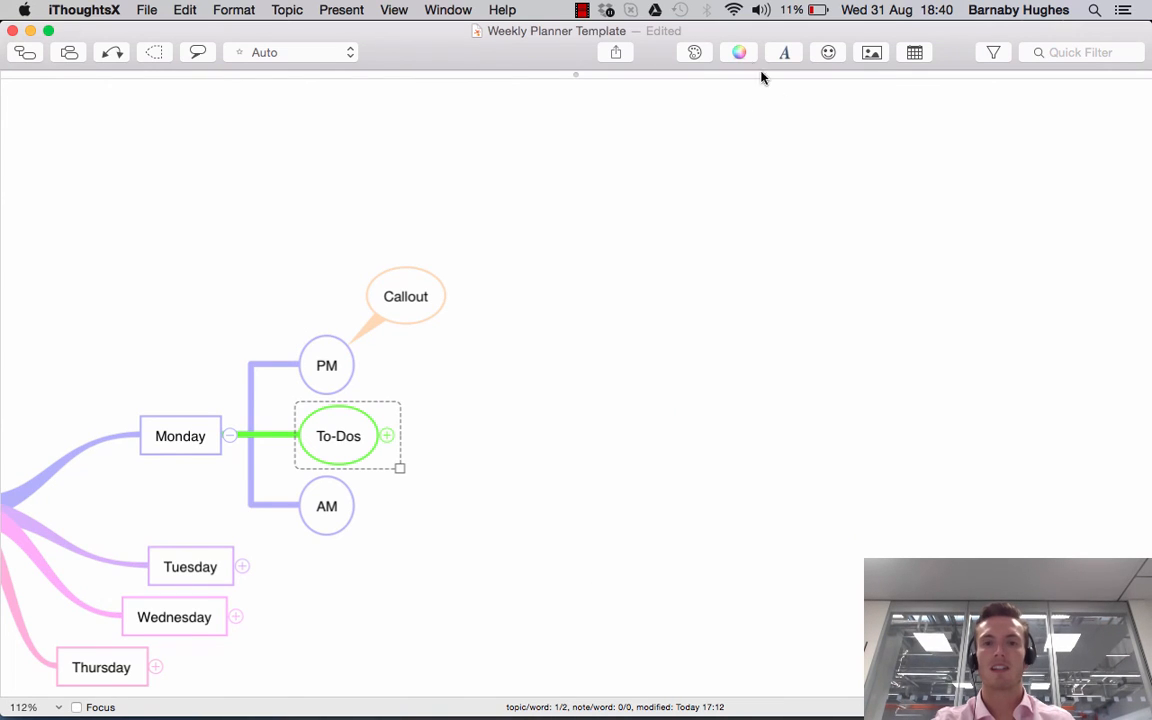
{"action": "left_click", "coordinate": [738, 52]}
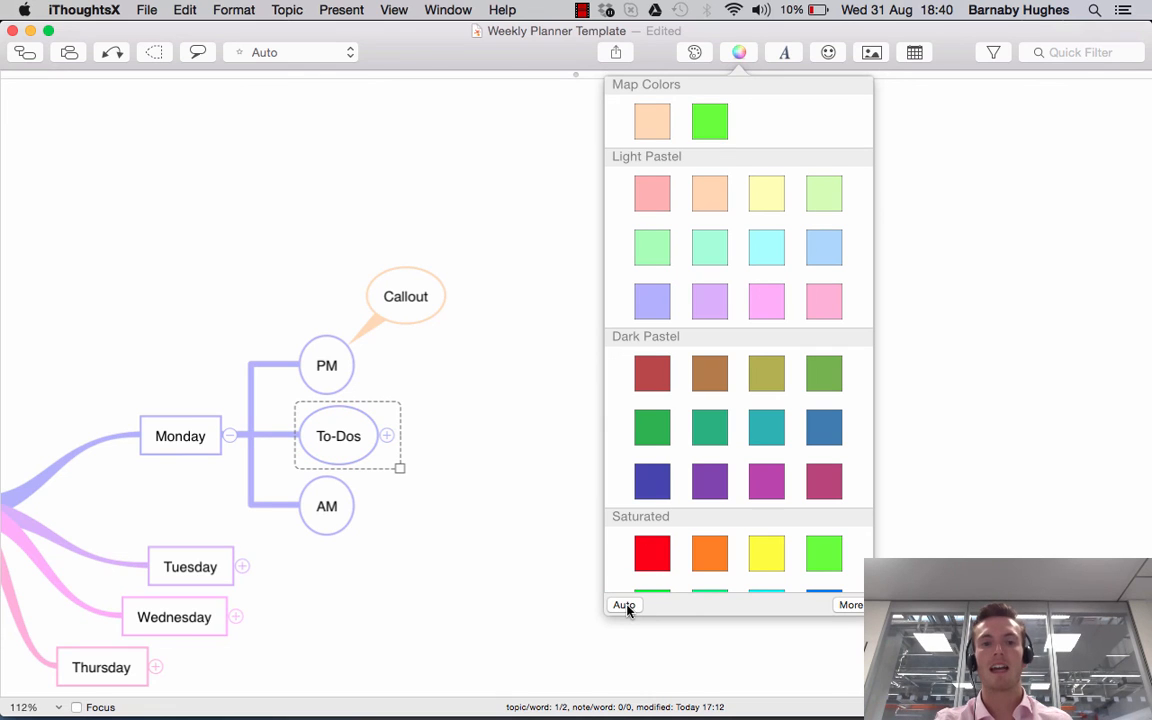
{"action": "mouse_move", "coordinate": [500, 496]}
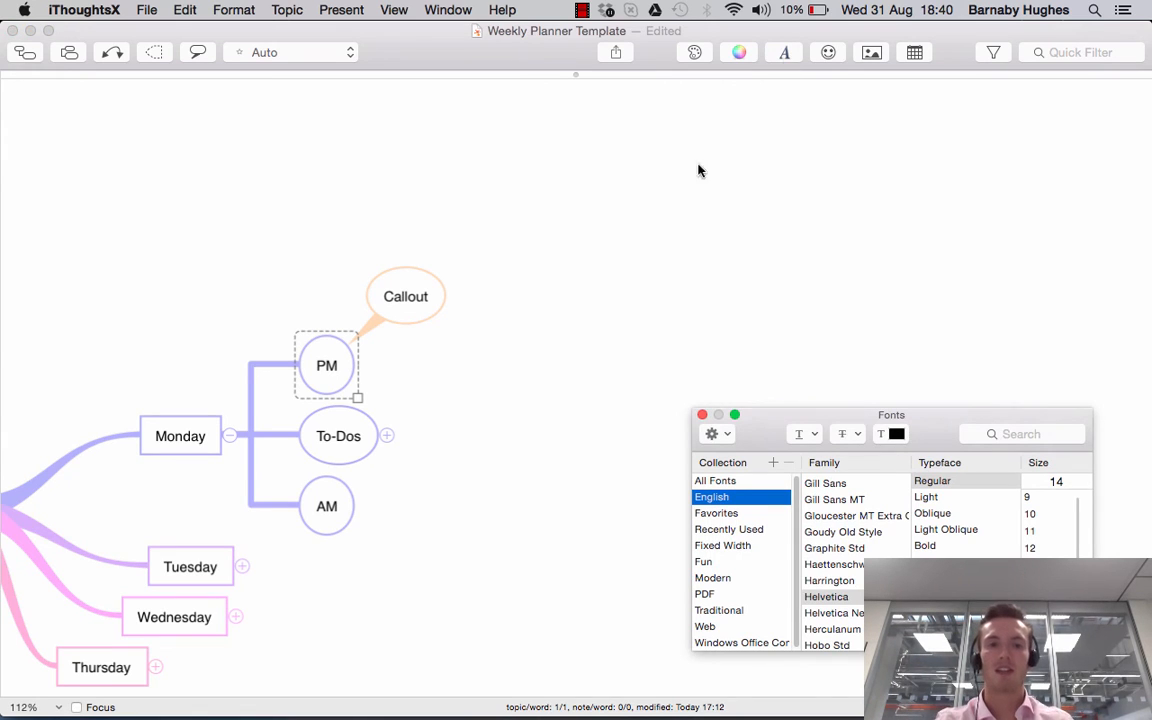
{"action": "mouse_move", "coordinate": [782, 78]}
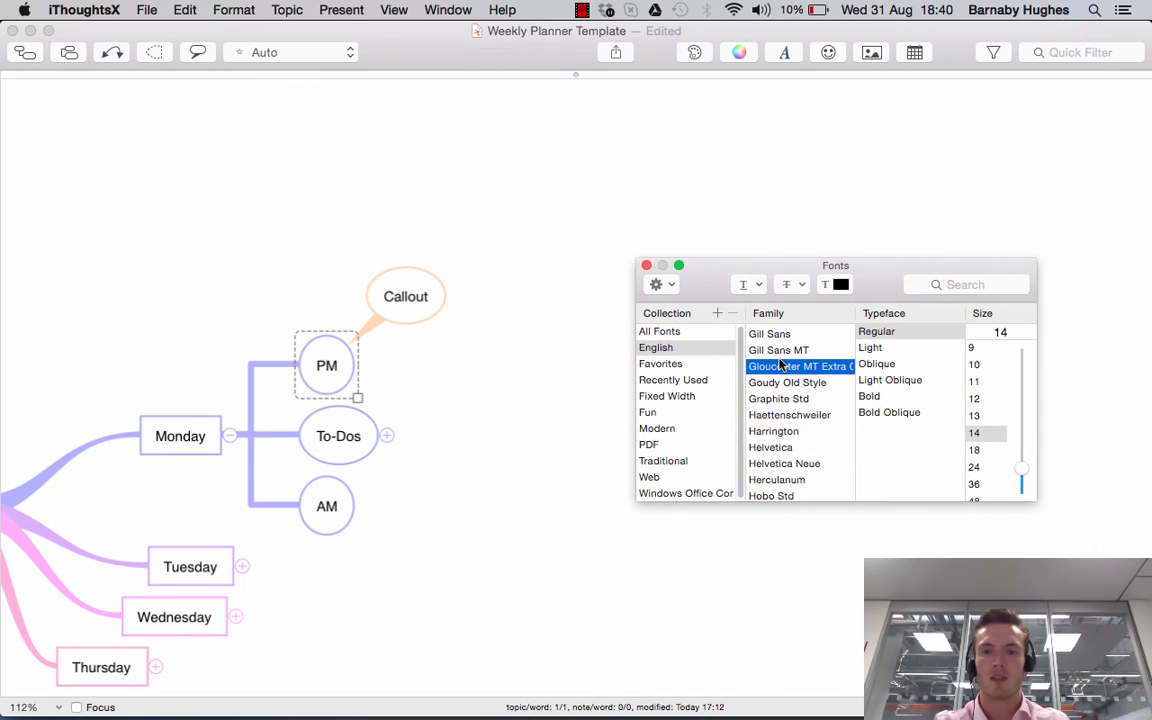
Step: Try Graphite Std and Harrington, then set PM to Helvetica Bold 13 pt
{"action": "left_click", "coordinate": [778, 398]}
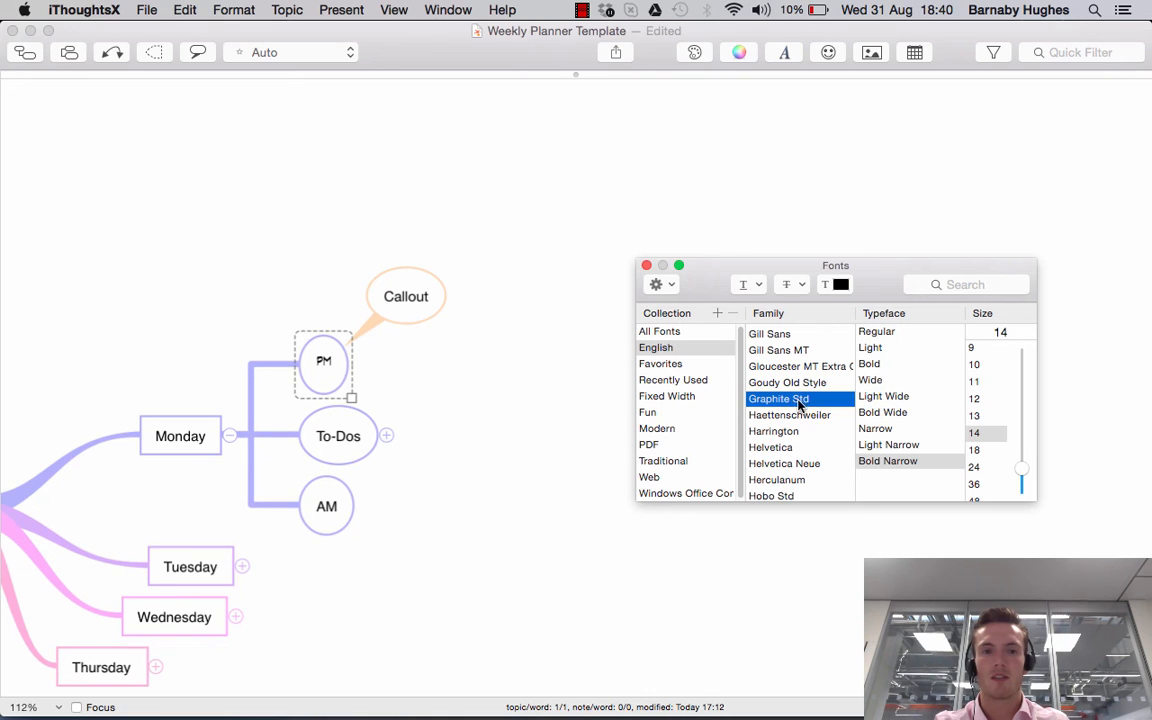
{"action": "left_click", "coordinate": [789, 431]}
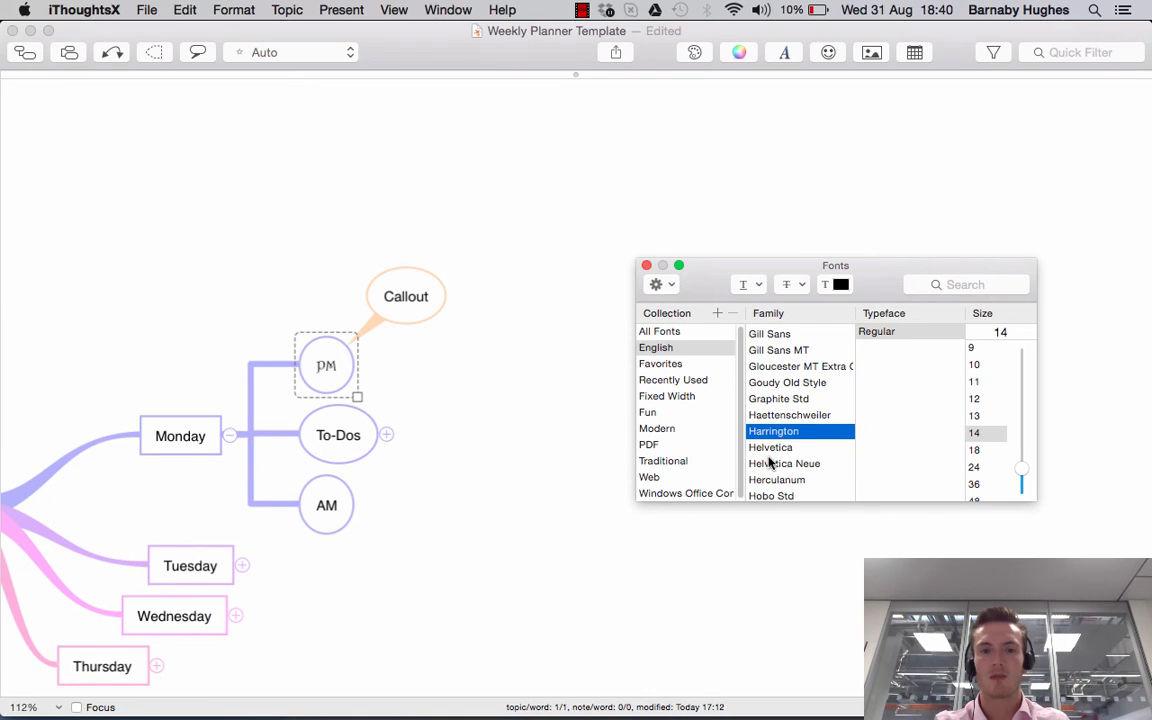
{"action": "left_click", "coordinate": [770, 447]}
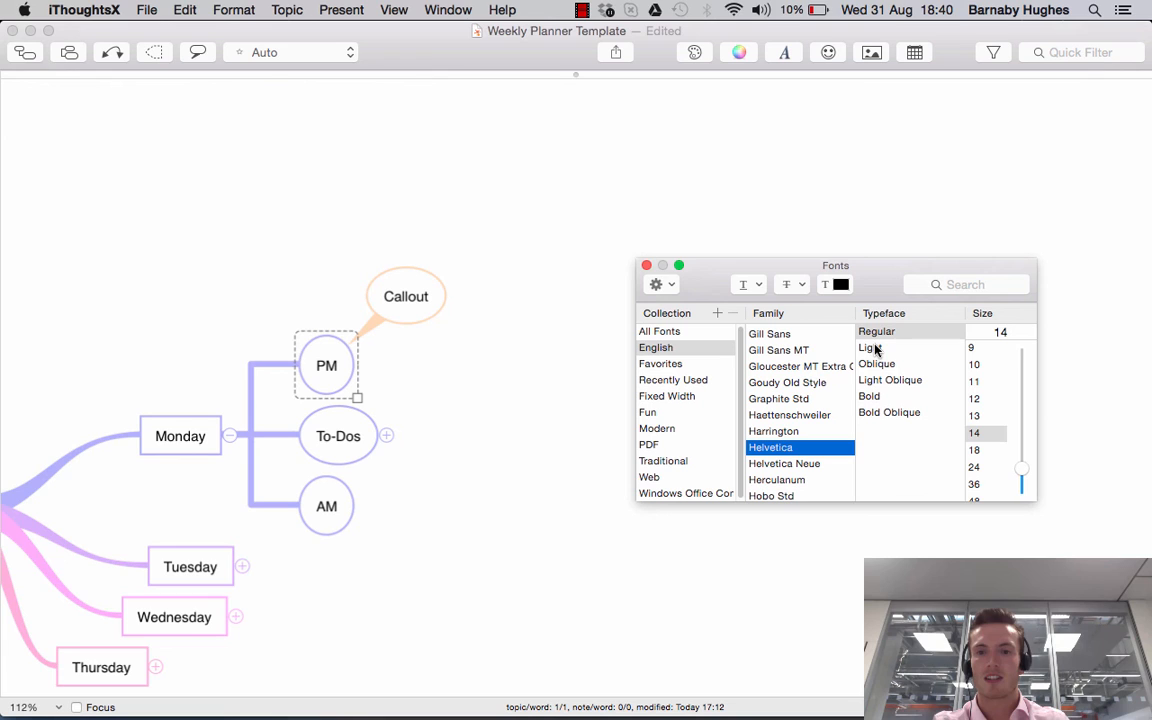
{"action": "left_click", "coordinate": [869, 396]}
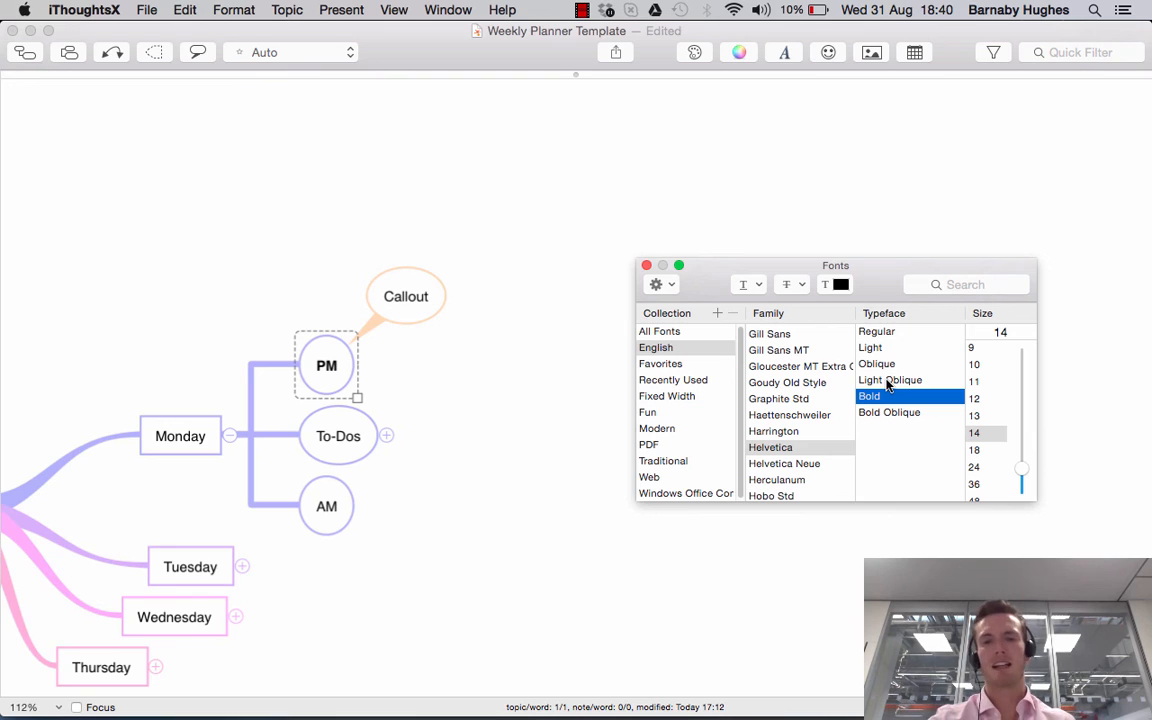
{"action": "mouse_move", "coordinate": [987, 461]}
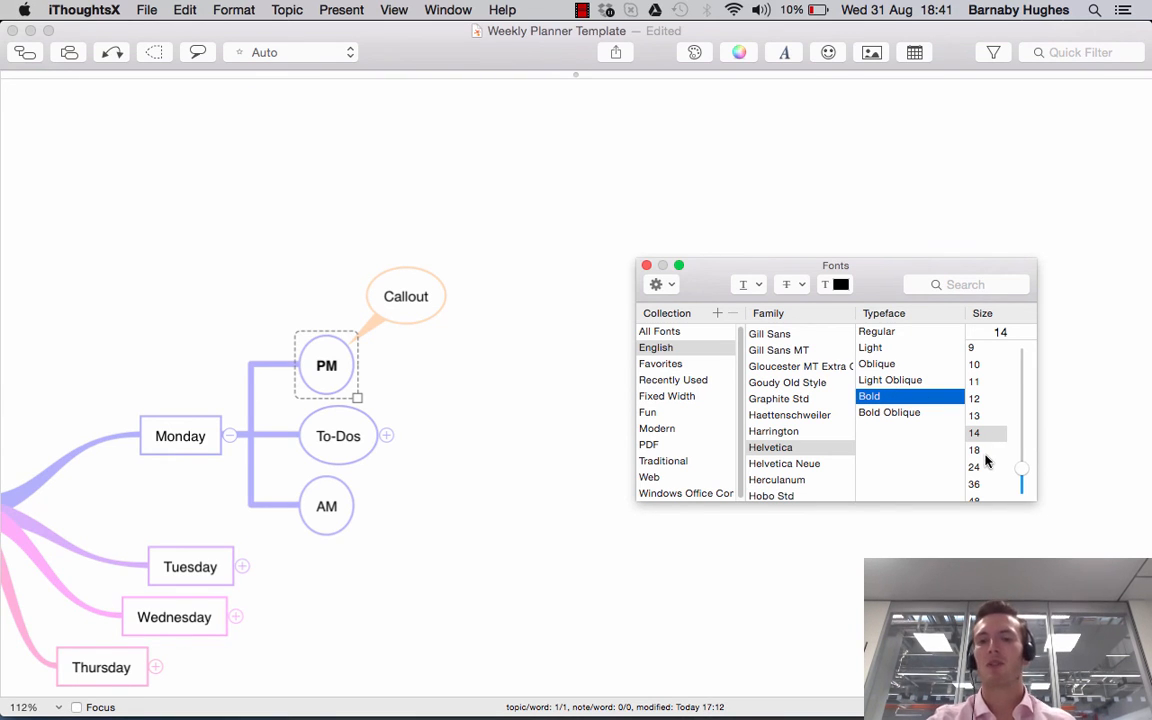
{"action": "left_click", "coordinate": [974, 415]}
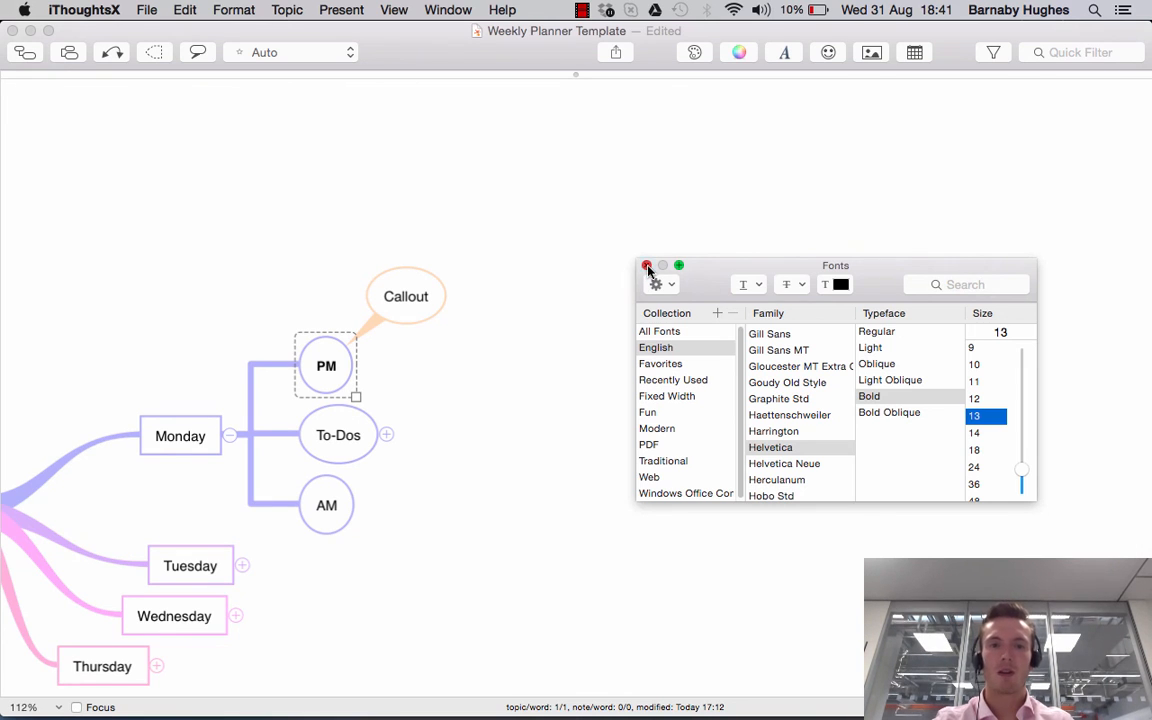
{"action": "left_click", "coordinate": [647, 266]}
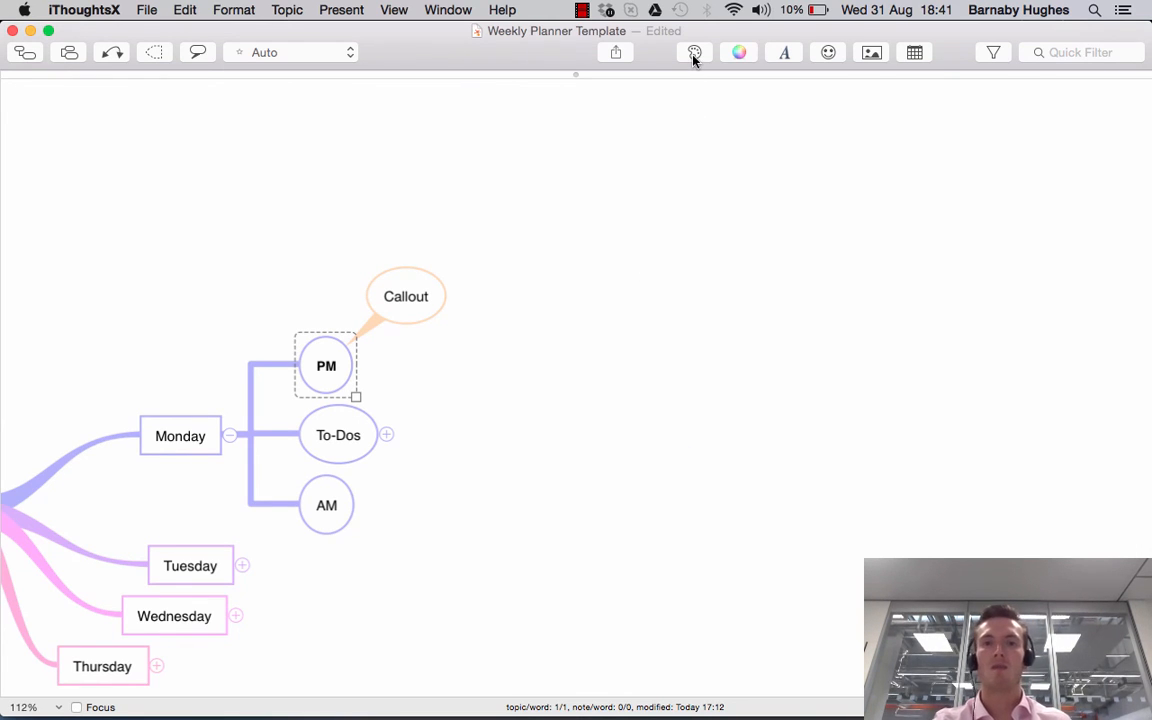
{"action": "left_click", "coordinate": [694, 52]}
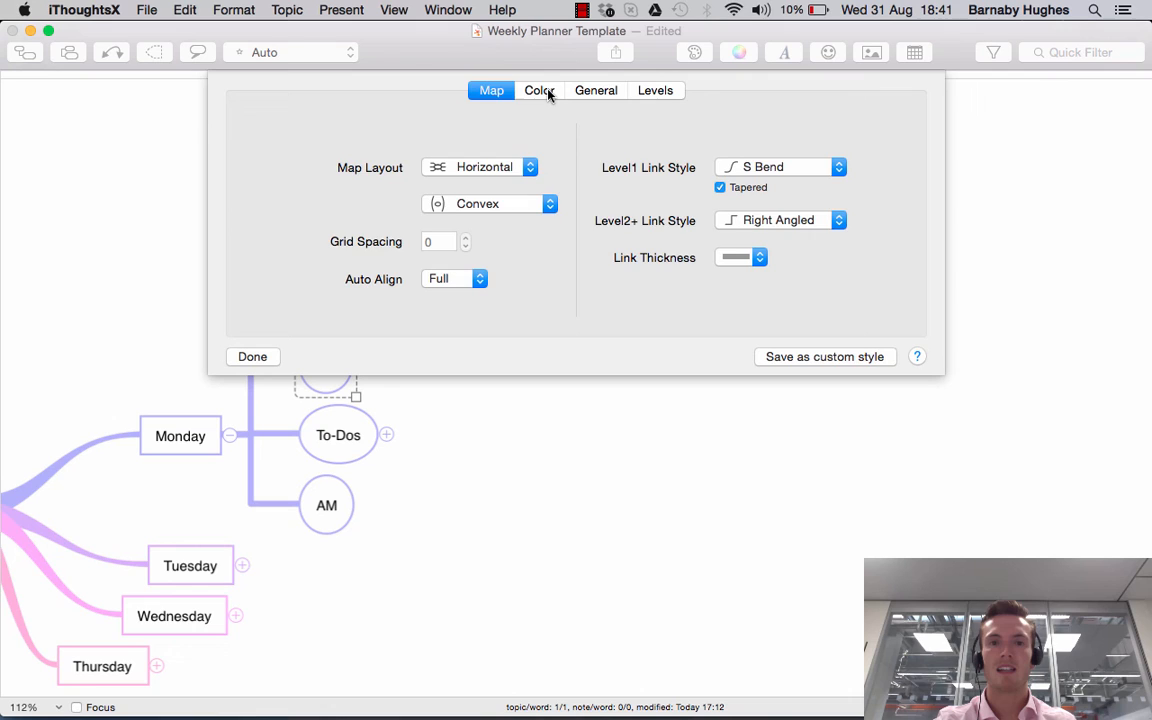
{"action": "left_click", "coordinate": [596, 90]}
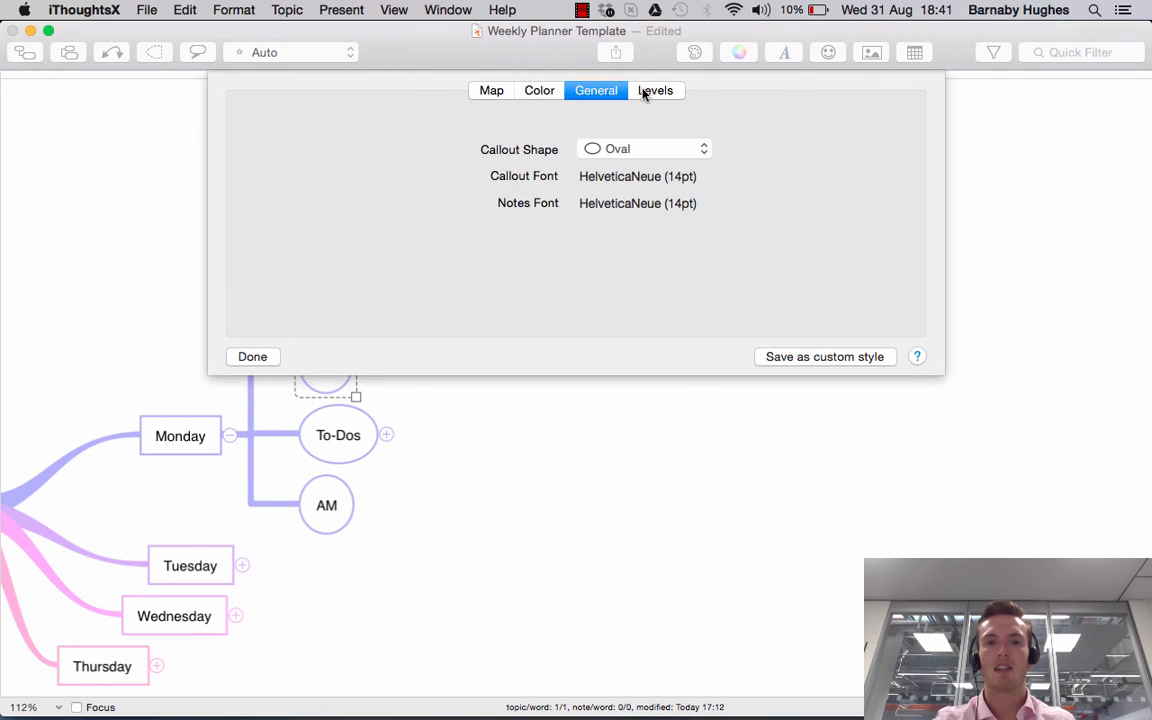
{"action": "left_click", "coordinate": [655, 90]}
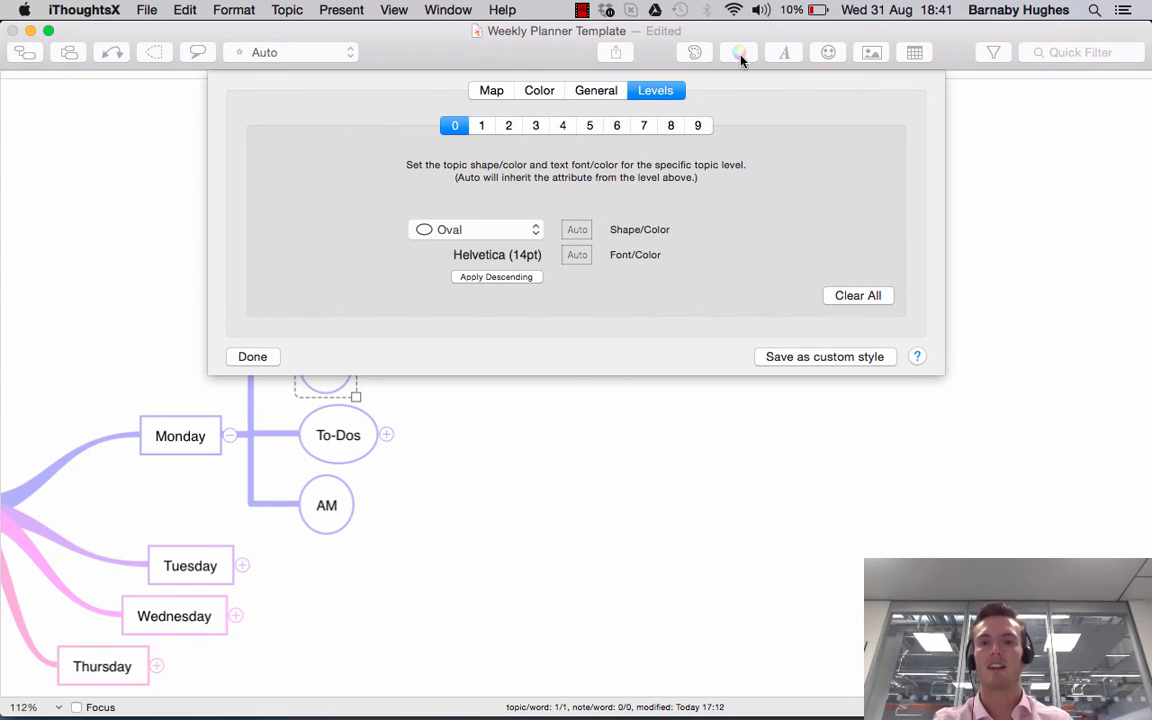
{"action": "left_click", "coordinate": [252, 356]}
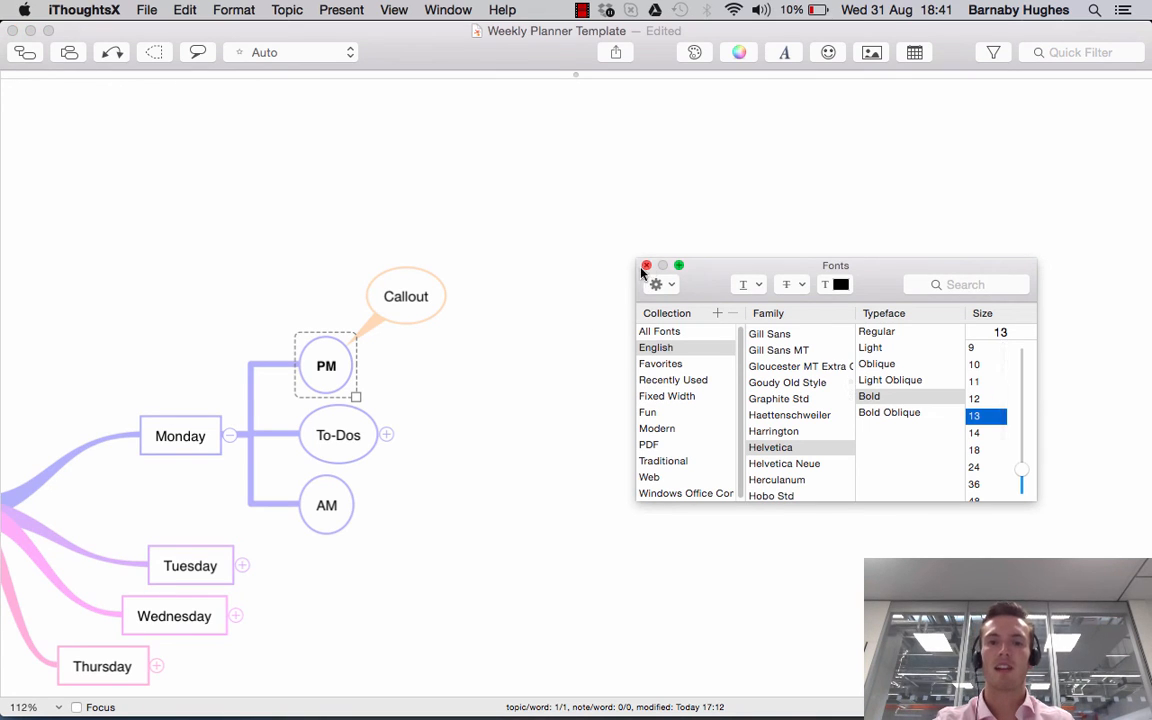
{"action": "left_click", "coordinate": [647, 265]}
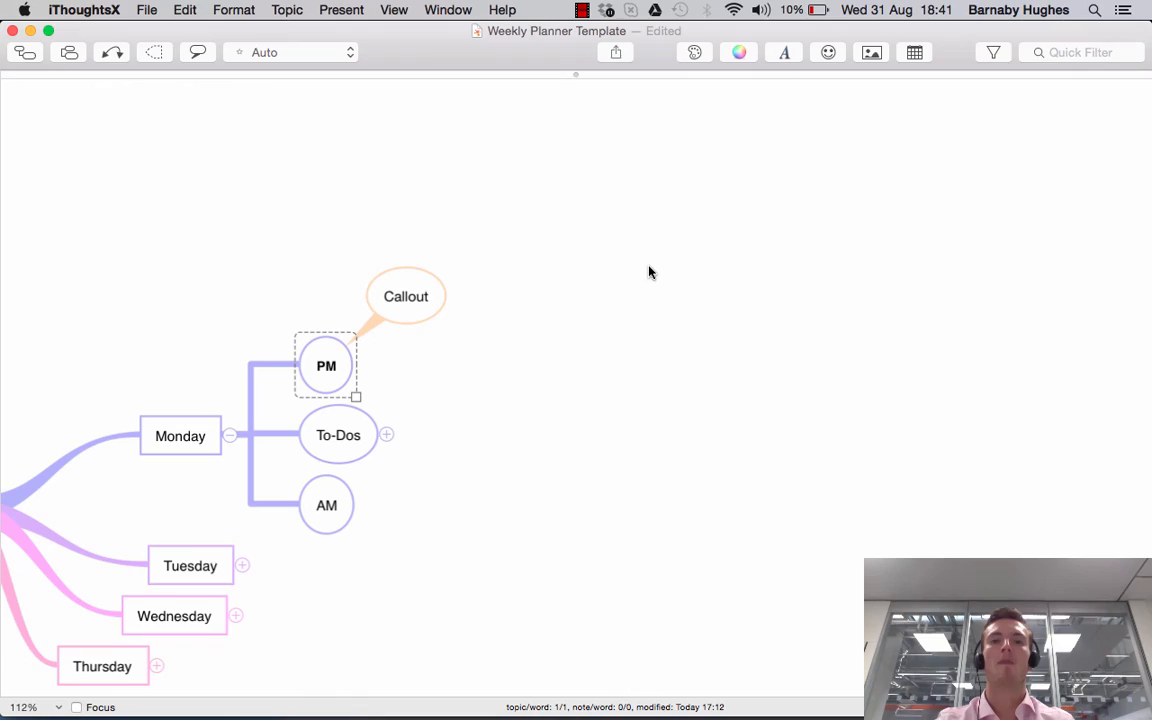